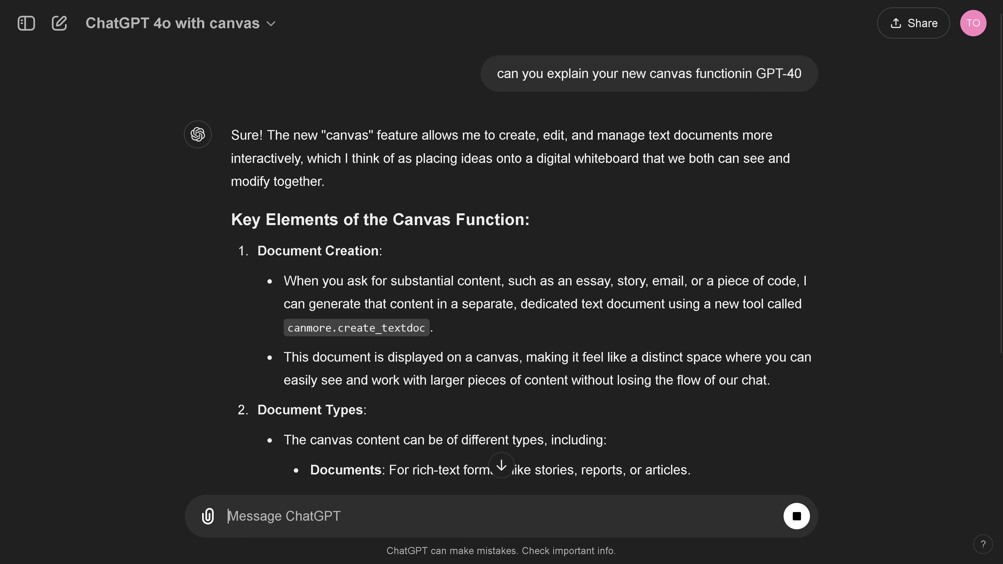
pyautogui.moveTo(520, 466)
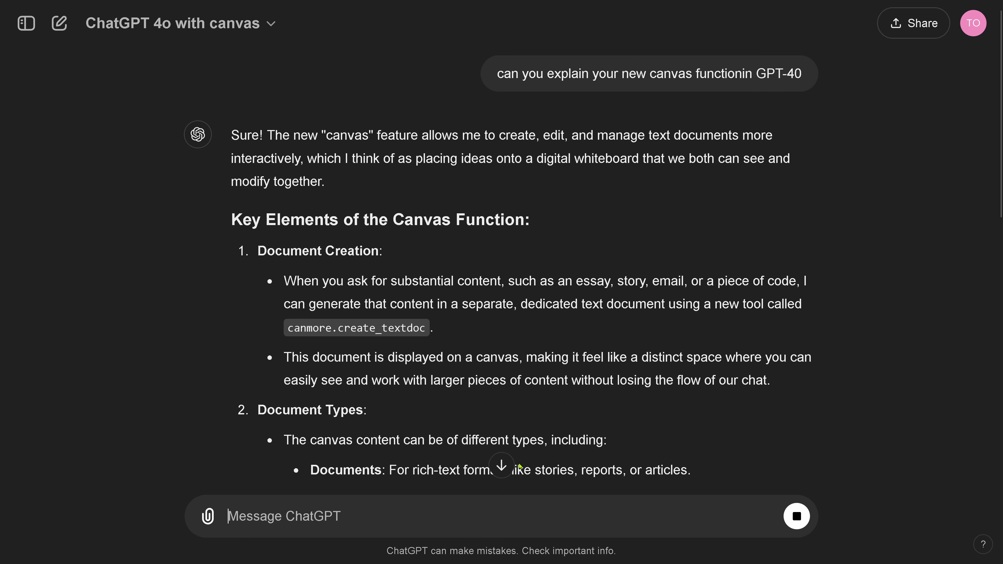
pyautogui.moveTo(501, 276)
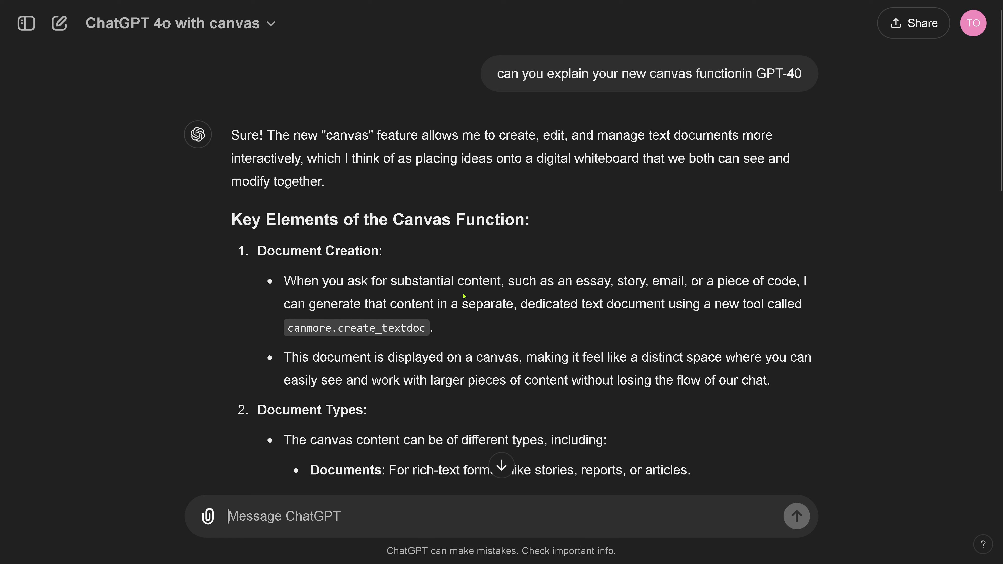
pyautogui.moveTo(462, 328)
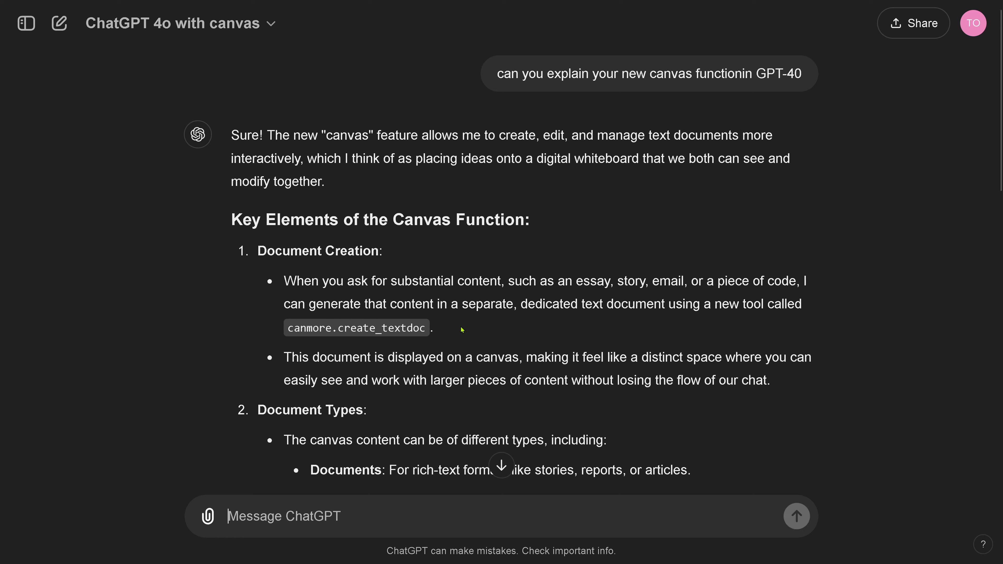
# Step: Send 'Write a summary of the elementary functions of multi agent systems' after clearing the marked reply text
pyautogui.scroll(-3)
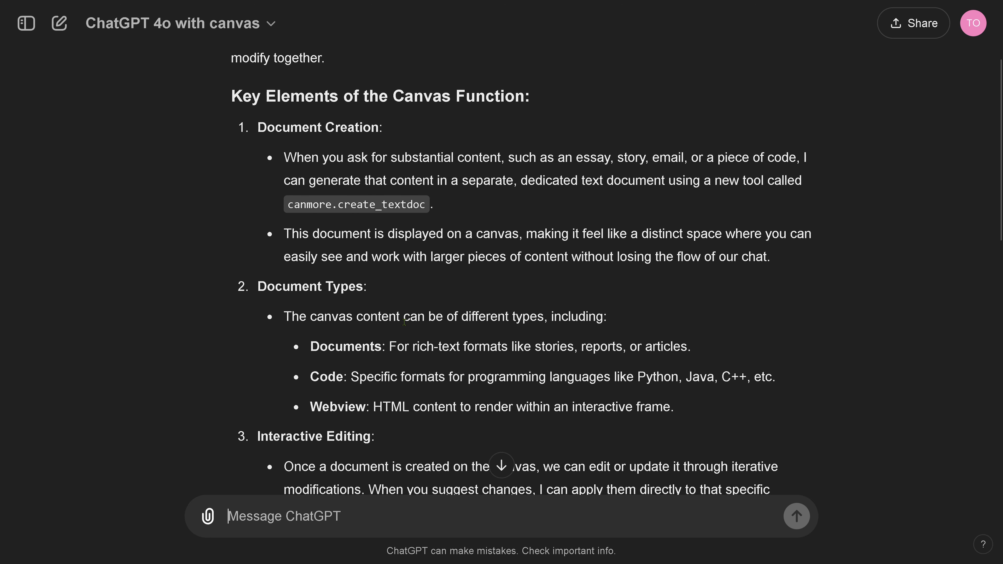
pyautogui.scroll(-3)
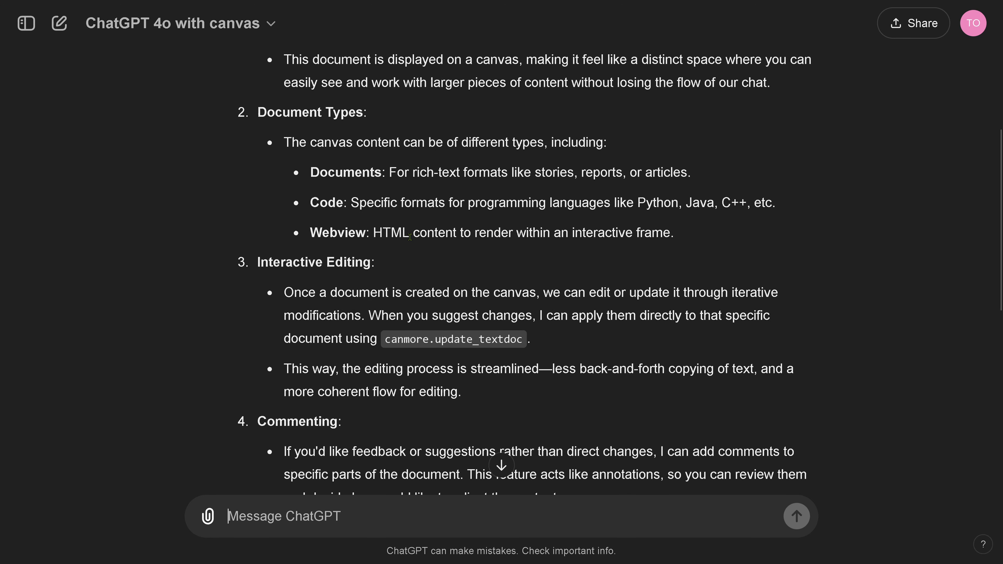
pyautogui.scroll(-3)
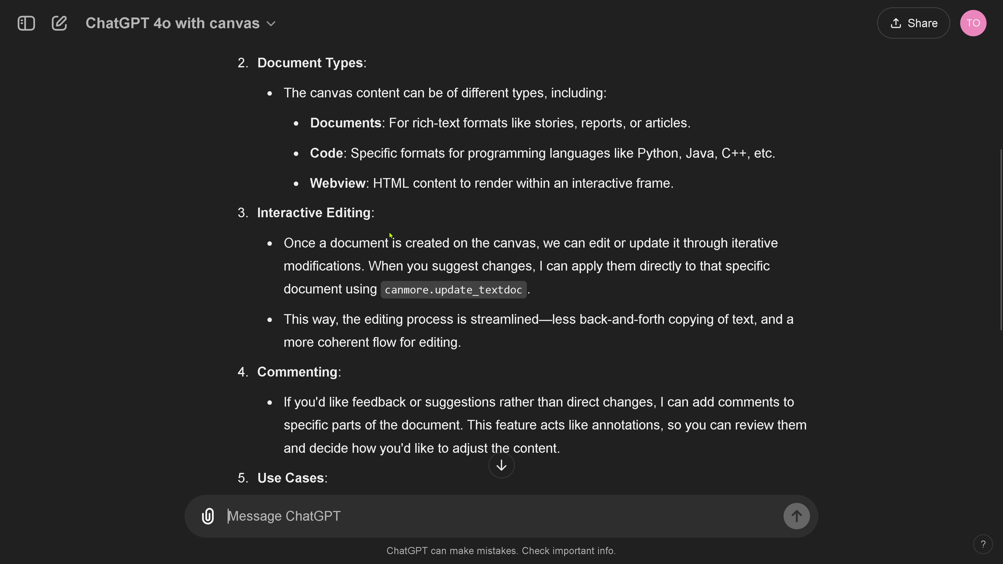
pyautogui.moveTo(390, 240)
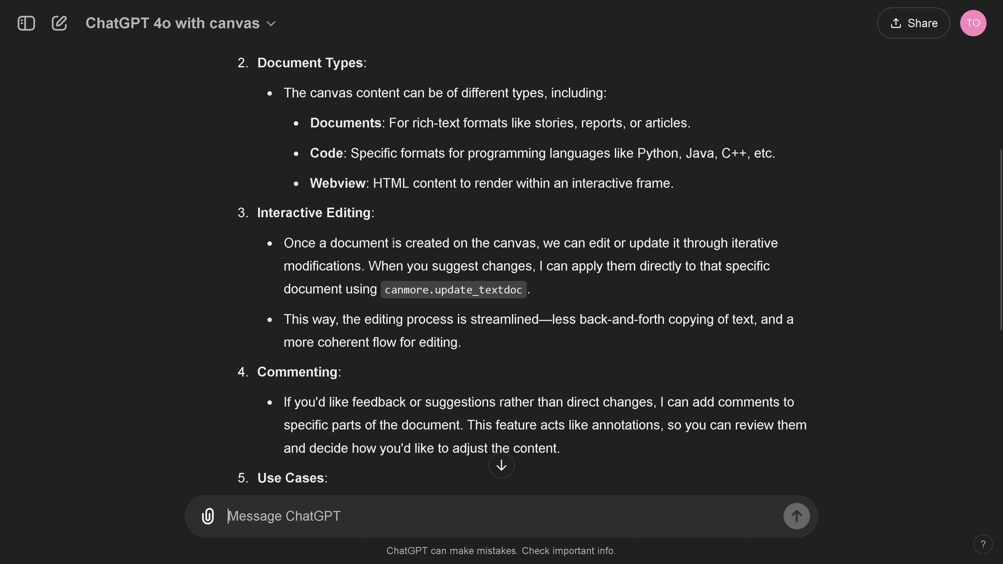
pyautogui.scroll(-3)
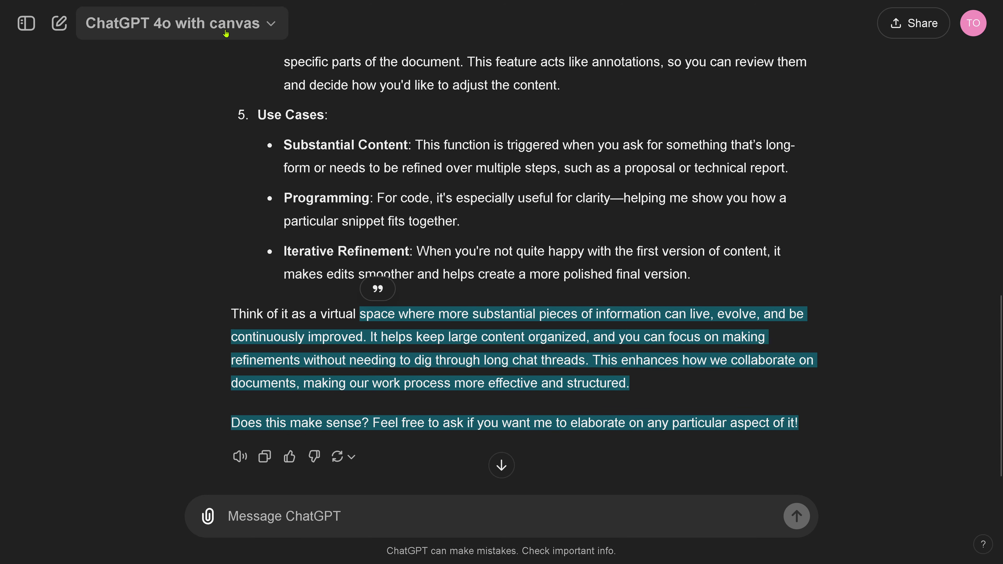
pyautogui.click(181, 23)
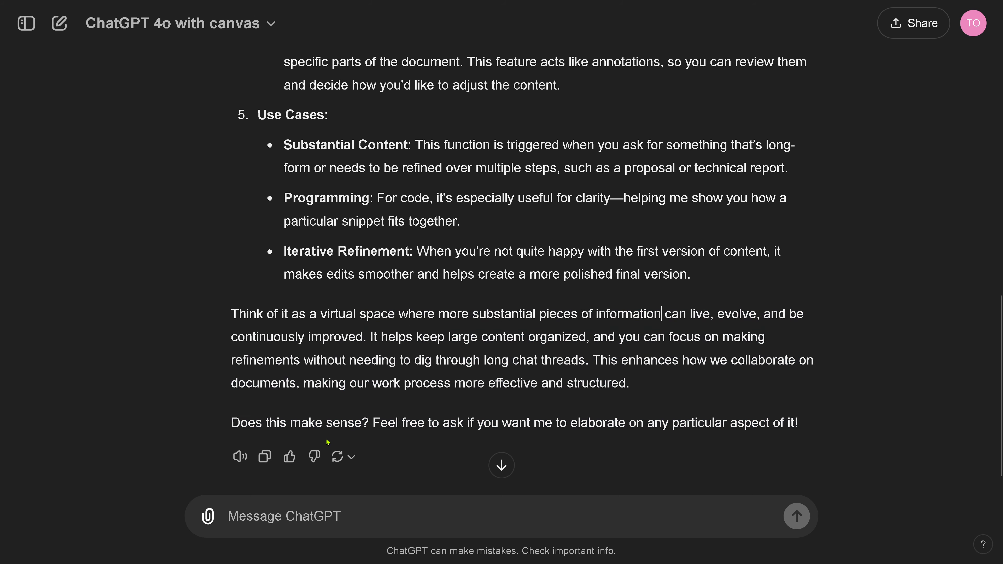
pyautogui.write('Write a summary of the elementary functions of multi agent systems')
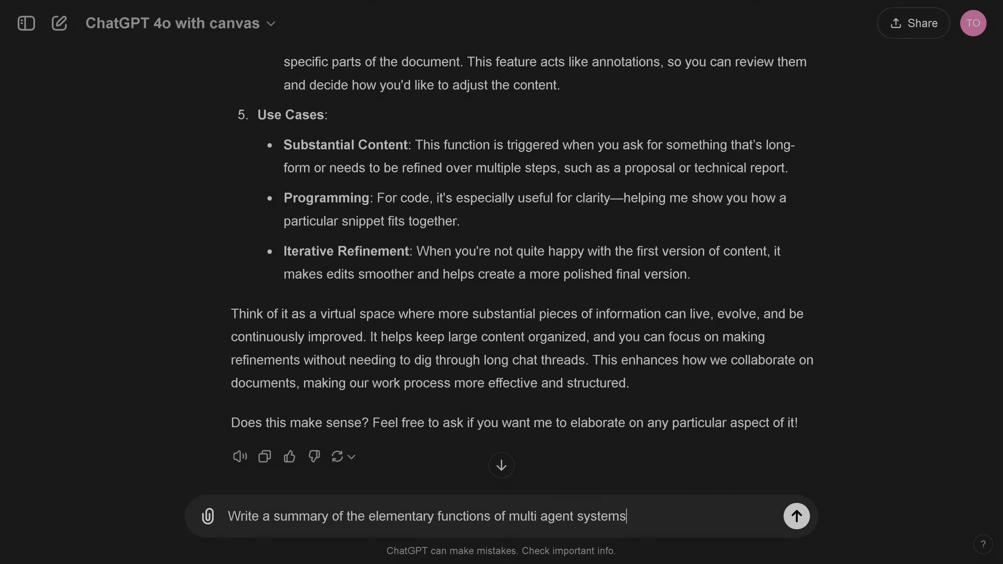
pyautogui.click(796, 515)
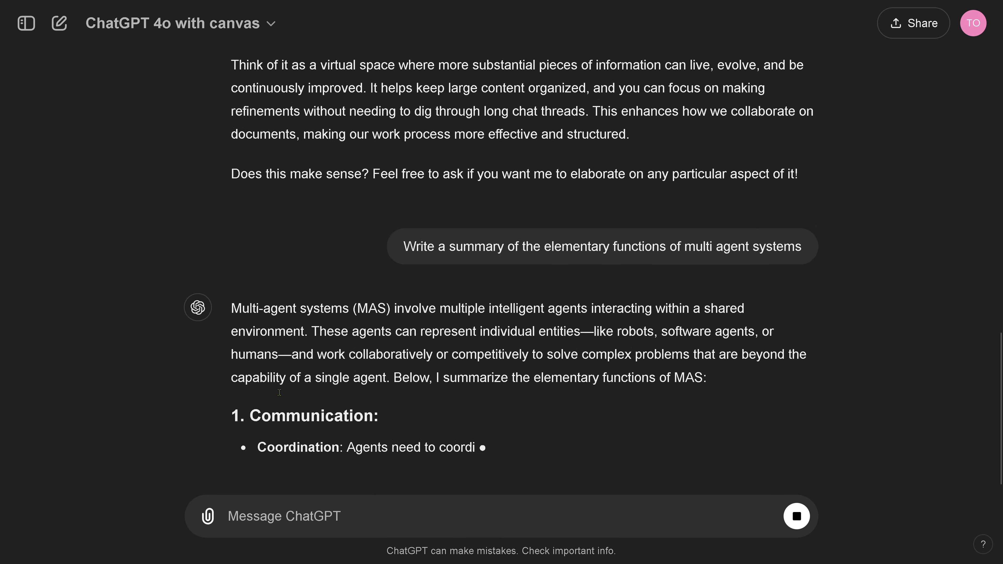
# Step: Read the reply, quote the Sensing bullet, then discard the quoted passage
pyautogui.scroll(-3)
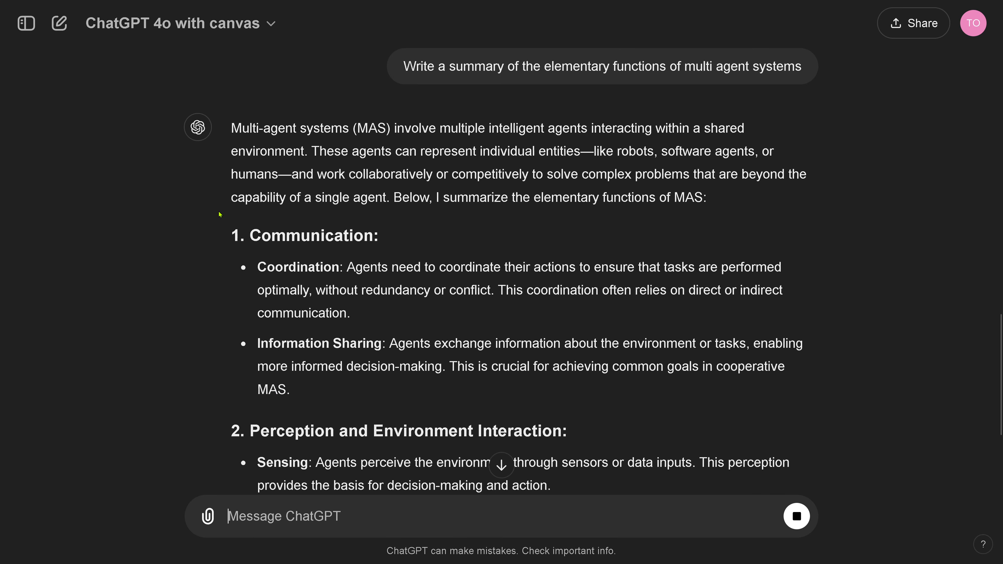
pyautogui.scroll(3)
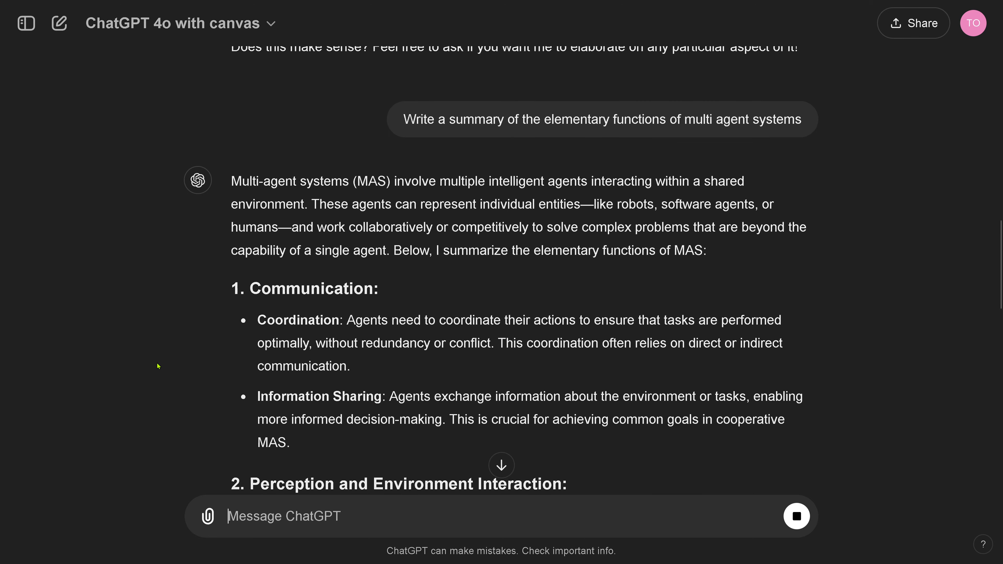
pyautogui.scroll(-3)
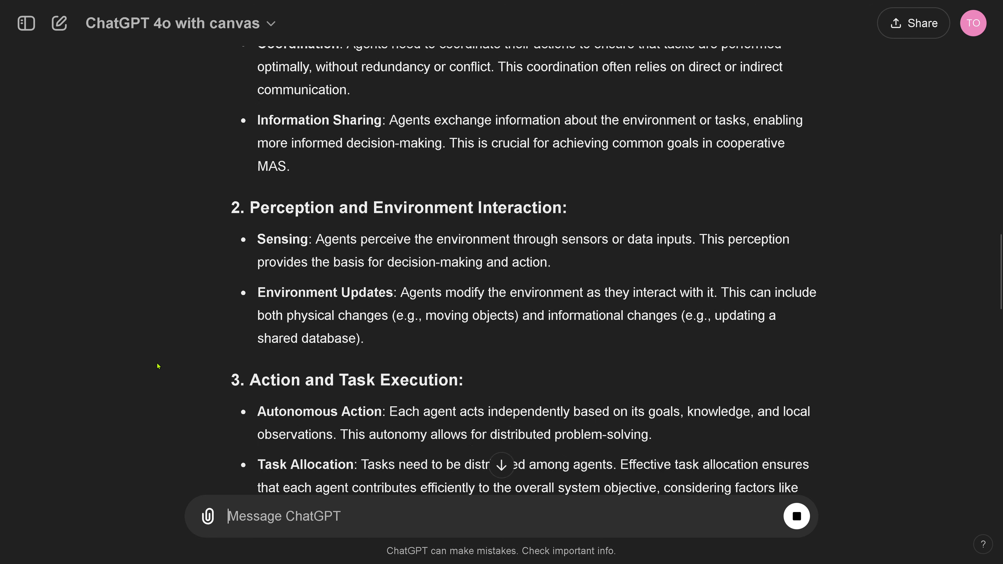
pyautogui.scroll(-3)
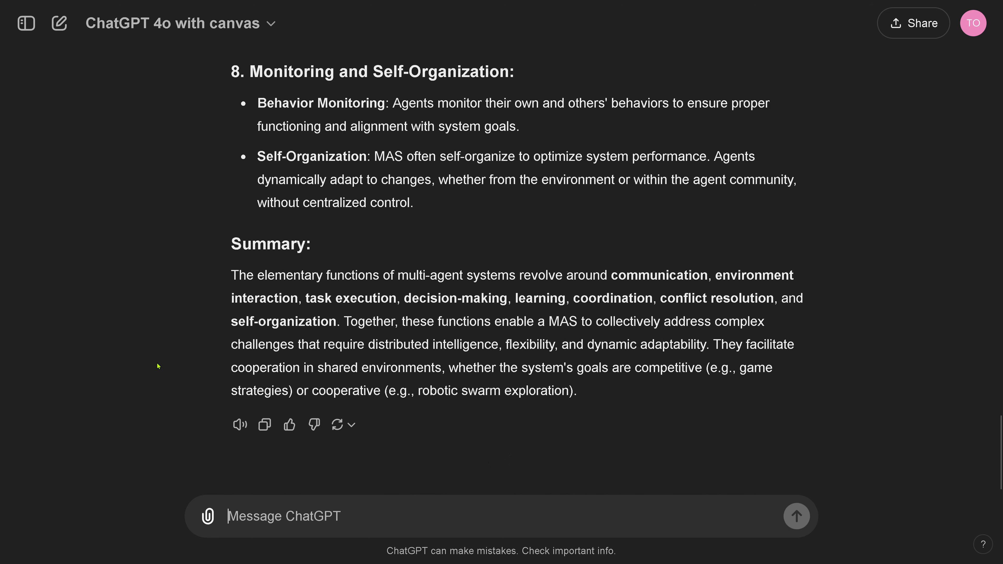
pyautogui.scroll(3)
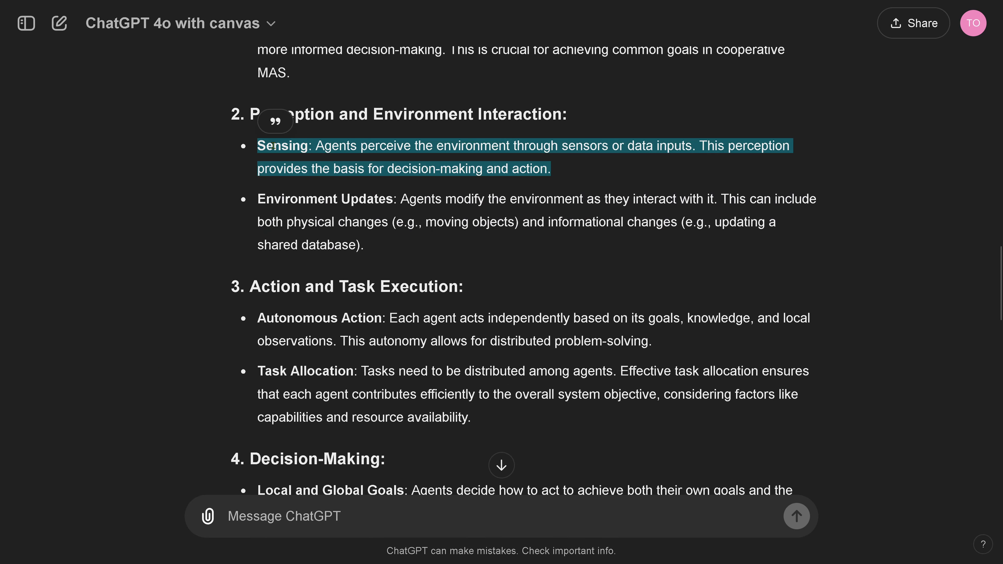
pyautogui.click(275, 120)
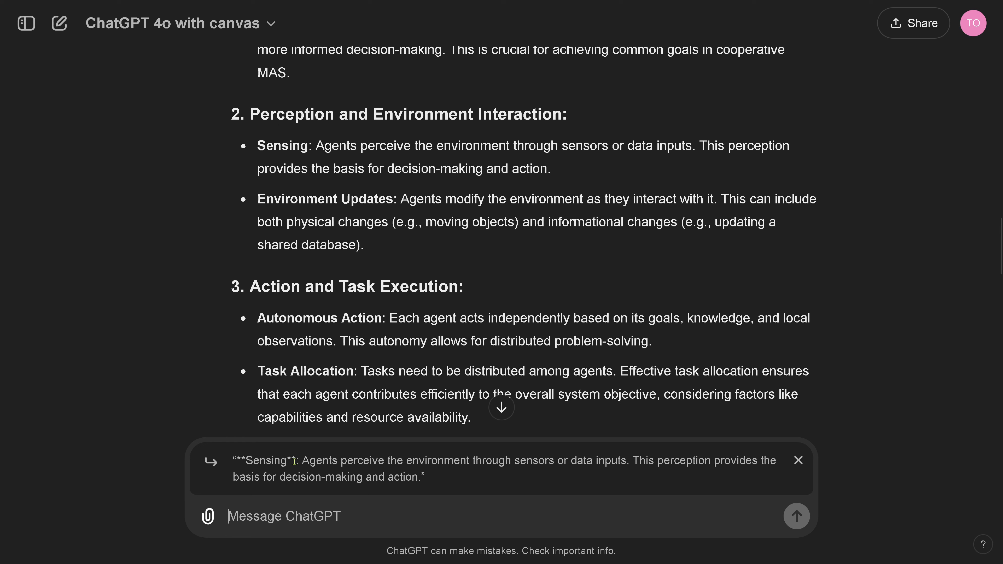
pyautogui.click(798, 461)
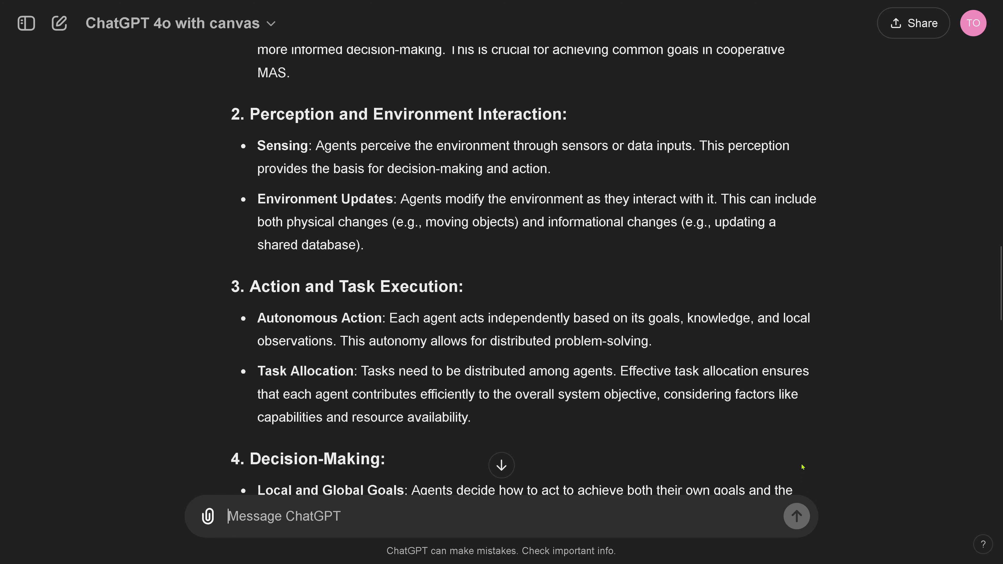
pyautogui.moveTo(523, 174)
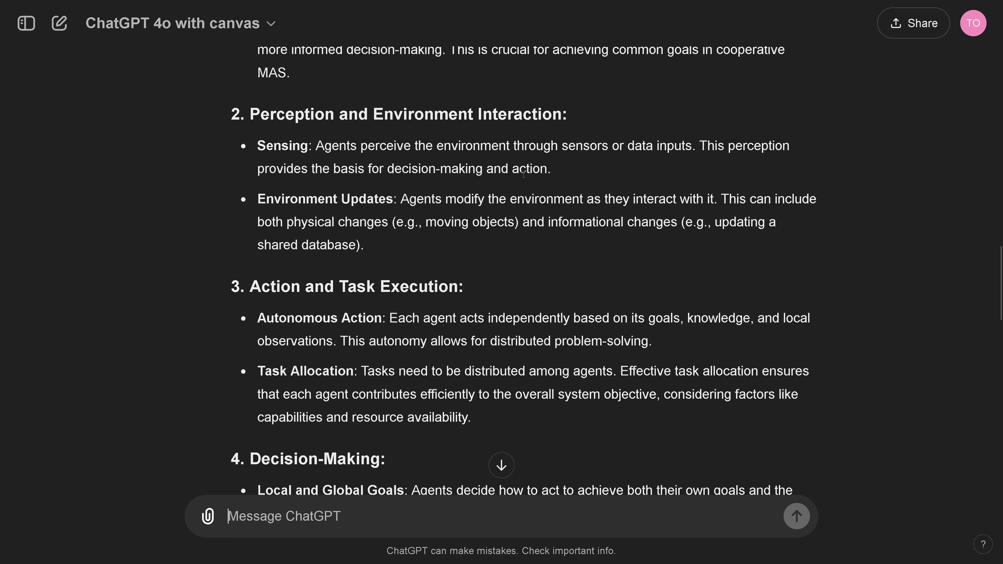
pyautogui.moveTo(394, 302)
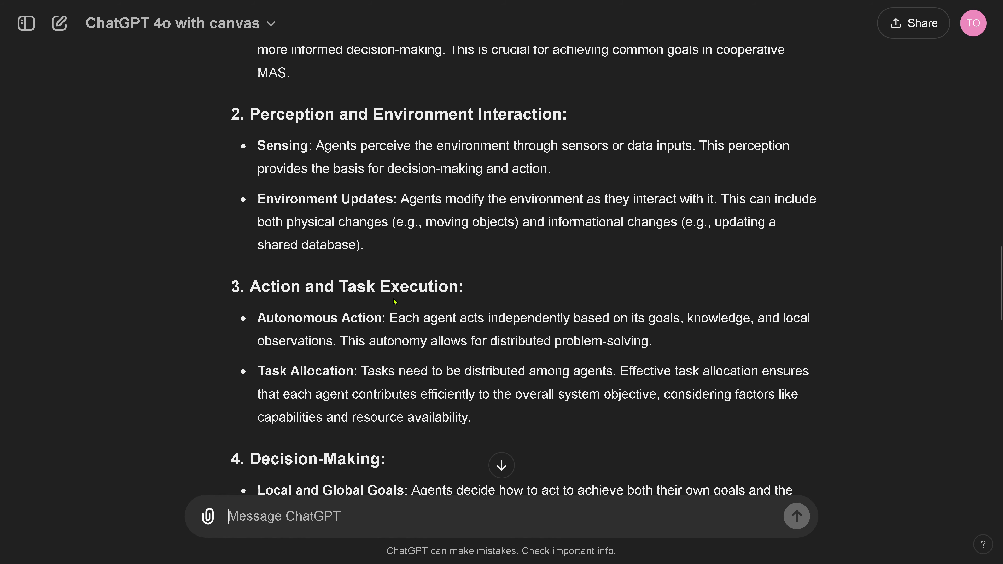
pyautogui.scroll(-3)
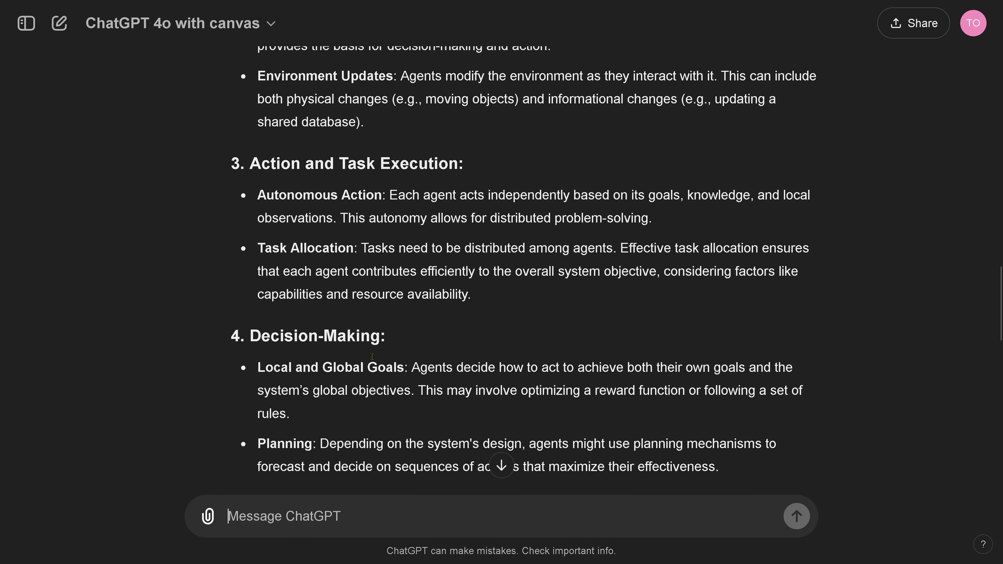
pyautogui.write('can you show me the code for a planning agen')
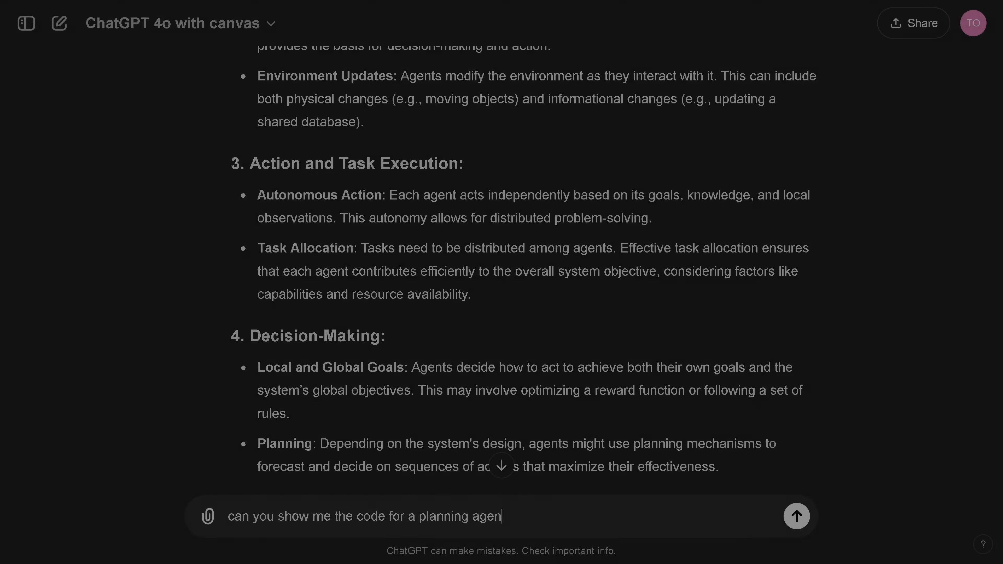
pyautogui.click(796, 516)
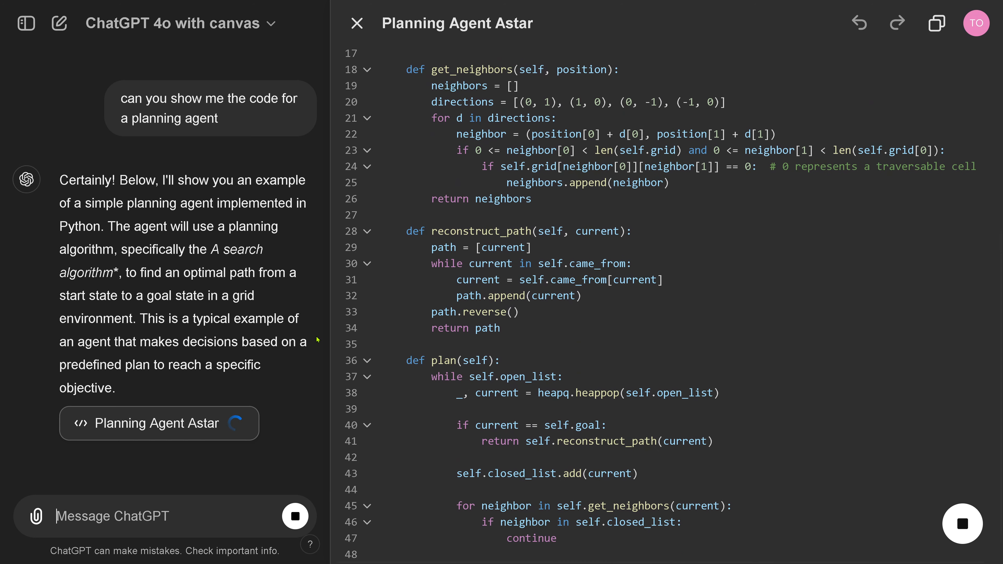
pyautogui.scroll(-3)
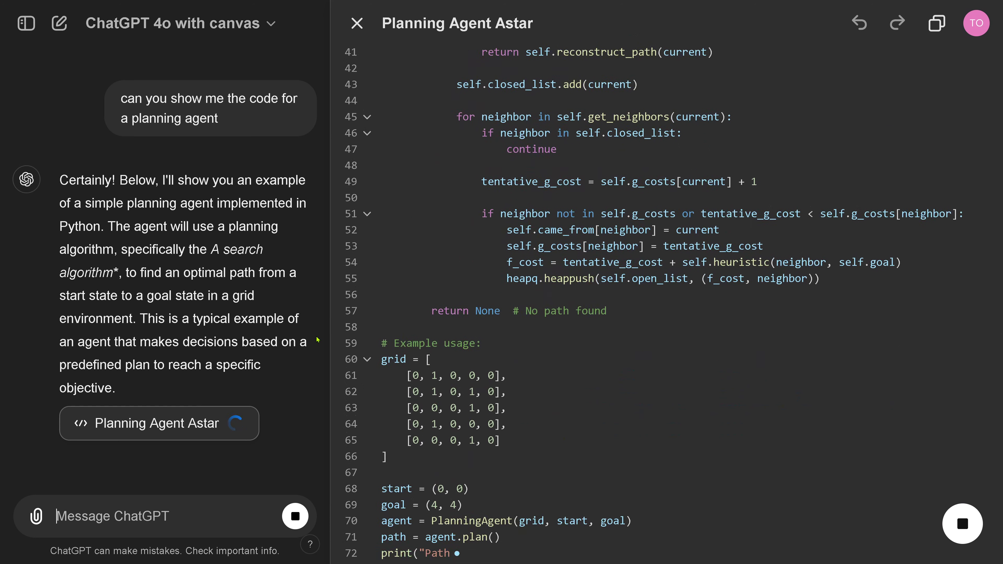
pyautogui.scroll(-3)
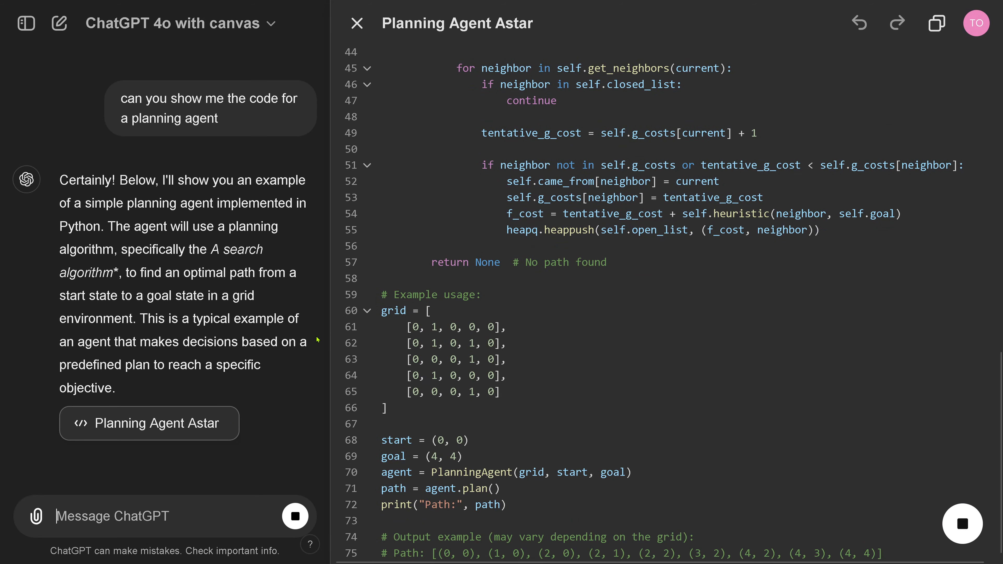
pyautogui.scroll(-3)
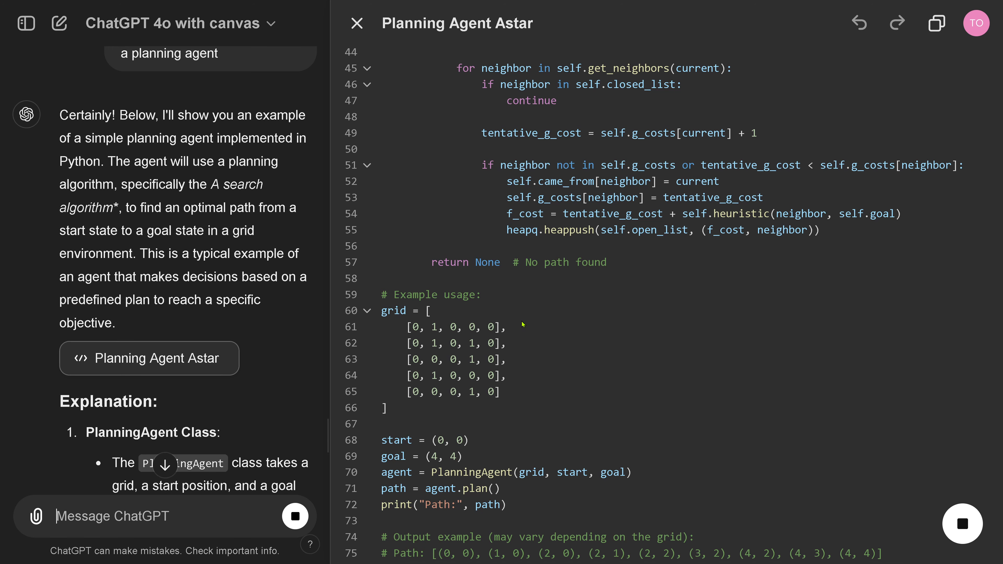
pyautogui.scroll(-3)
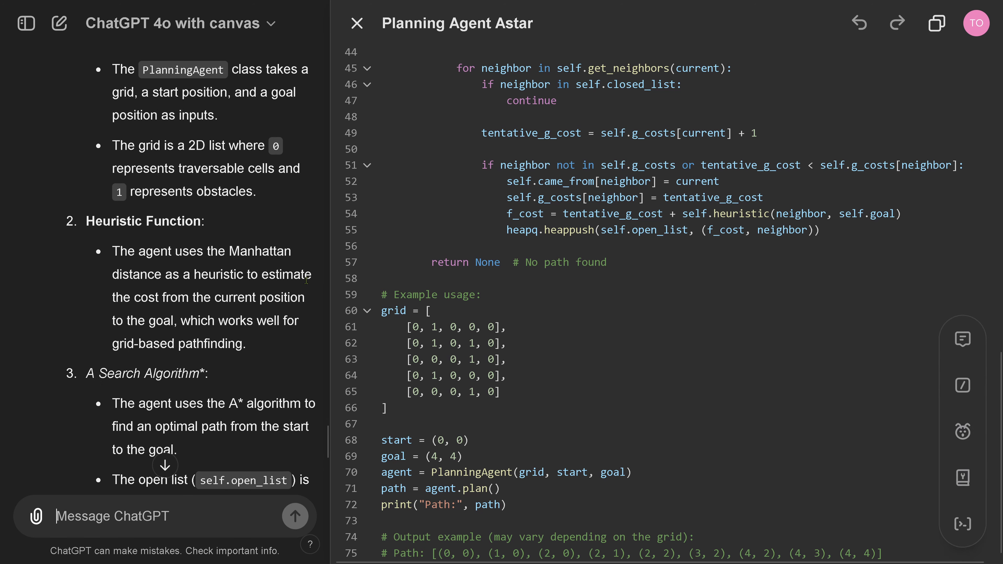
pyautogui.scroll(-3)
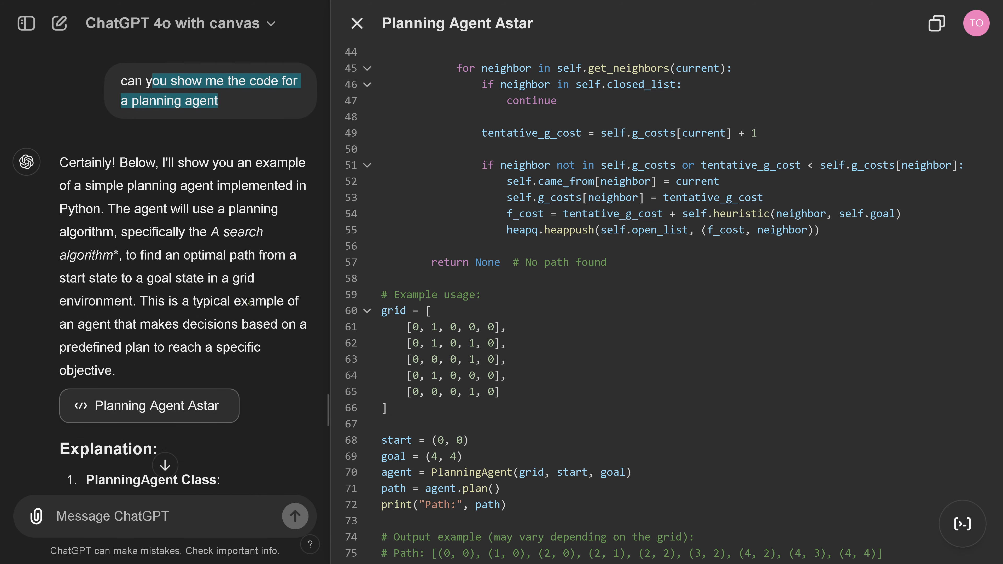
pyautogui.scroll(-3)
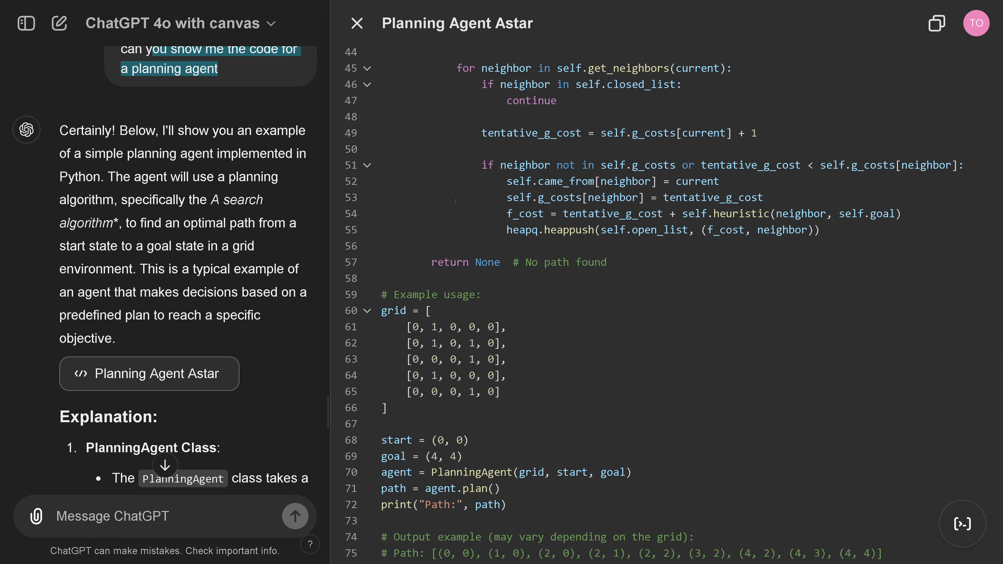
pyautogui.scroll(3)
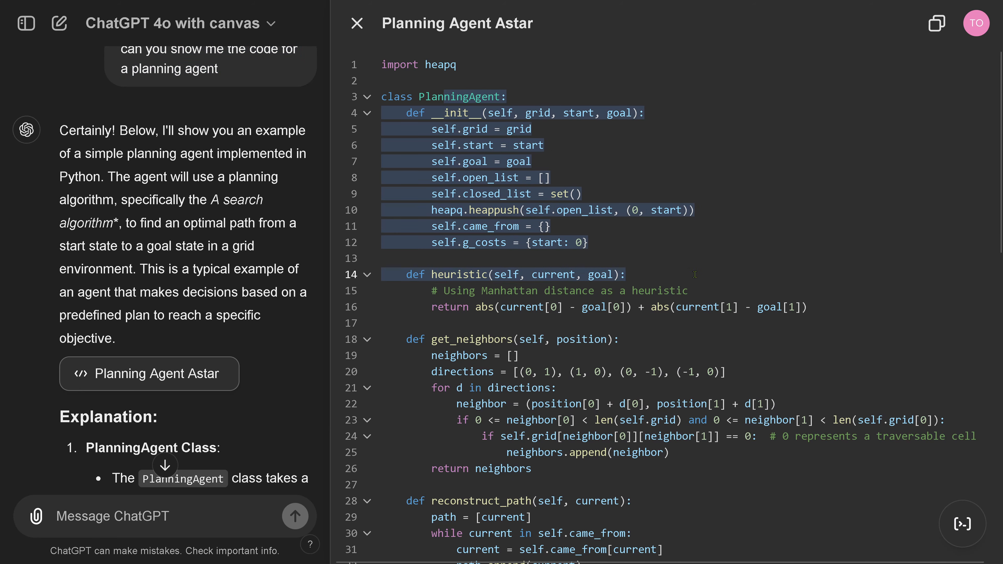
pyautogui.scroll(-3)
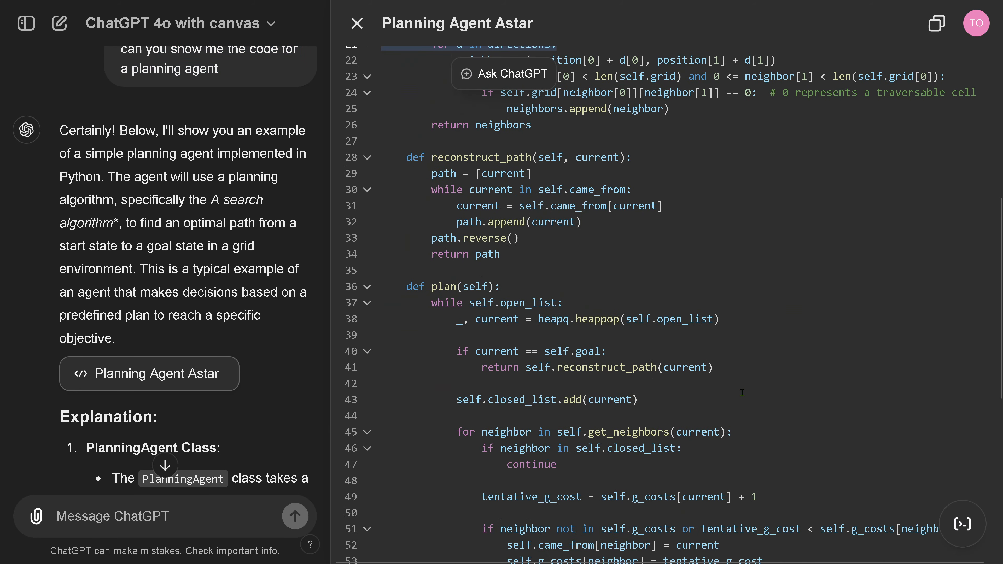
pyautogui.scroll(-3)
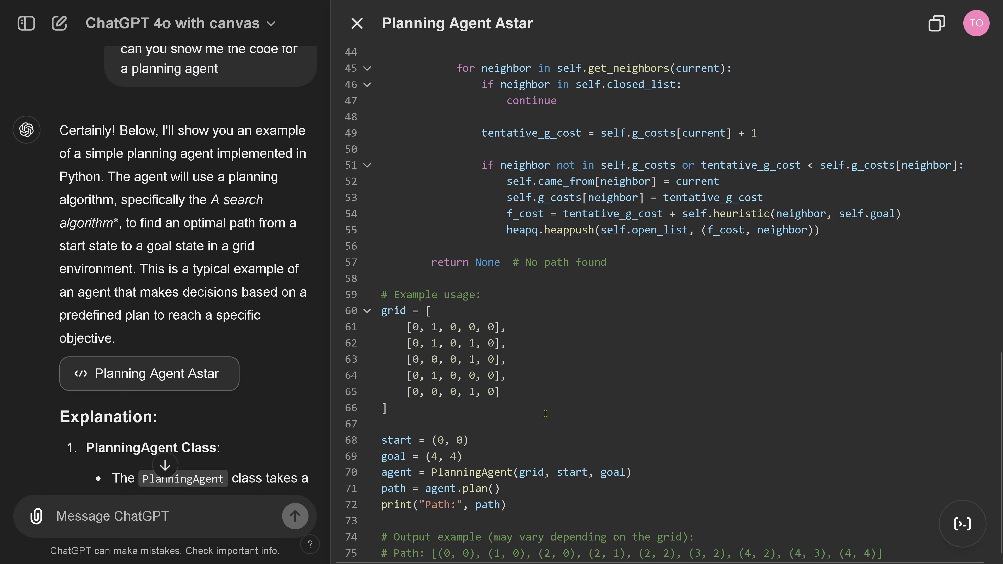
# Step: Ask what system prompt a logical-reasoning prompt optimization engine should use and read the reply
pyautogui.write('great. If I want to build a prompt optimization engine for logiacal reasoning, what system prompt would you recommend? with some structured output')
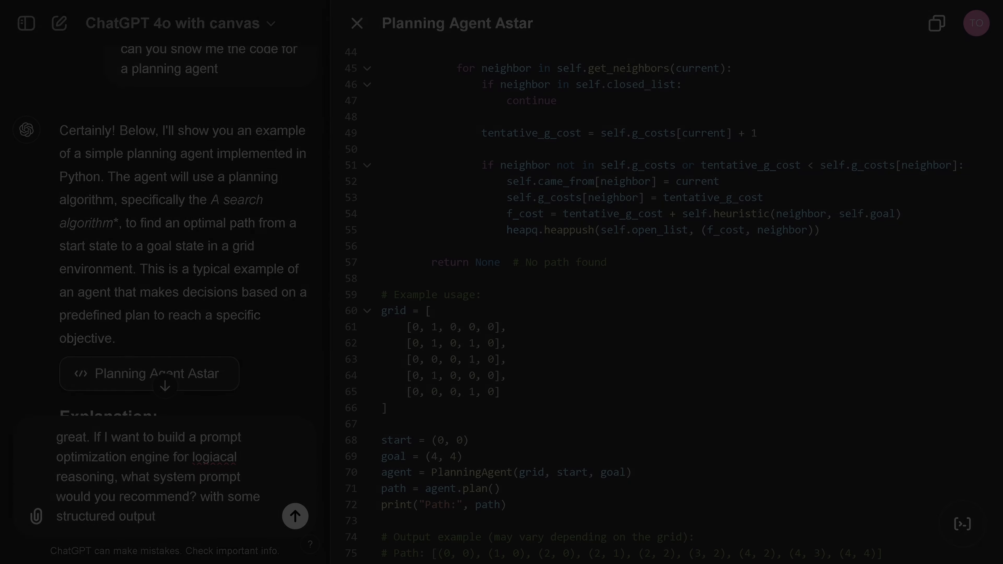
pyautogui.click(295, 516)
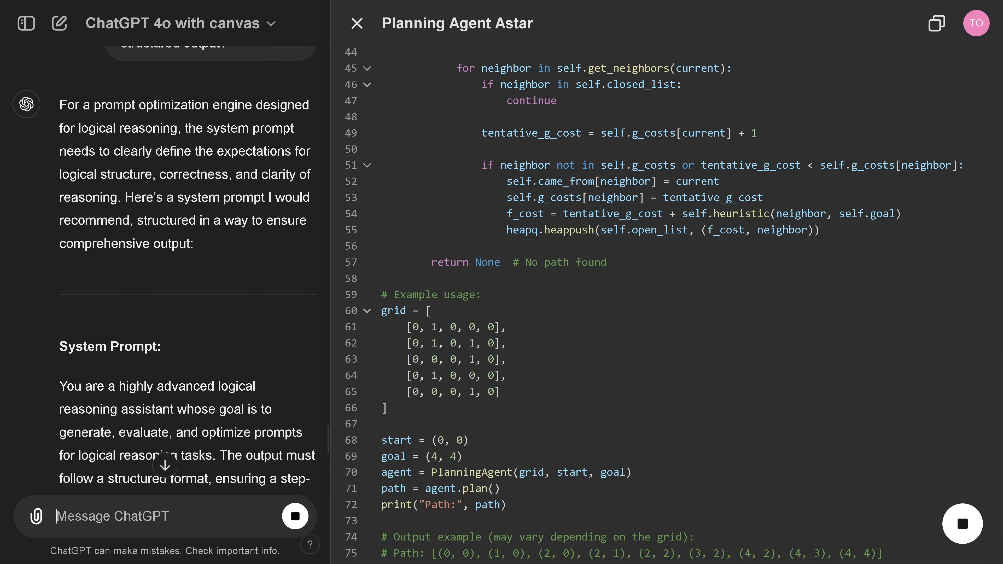
pyautogui.scroll(-3)
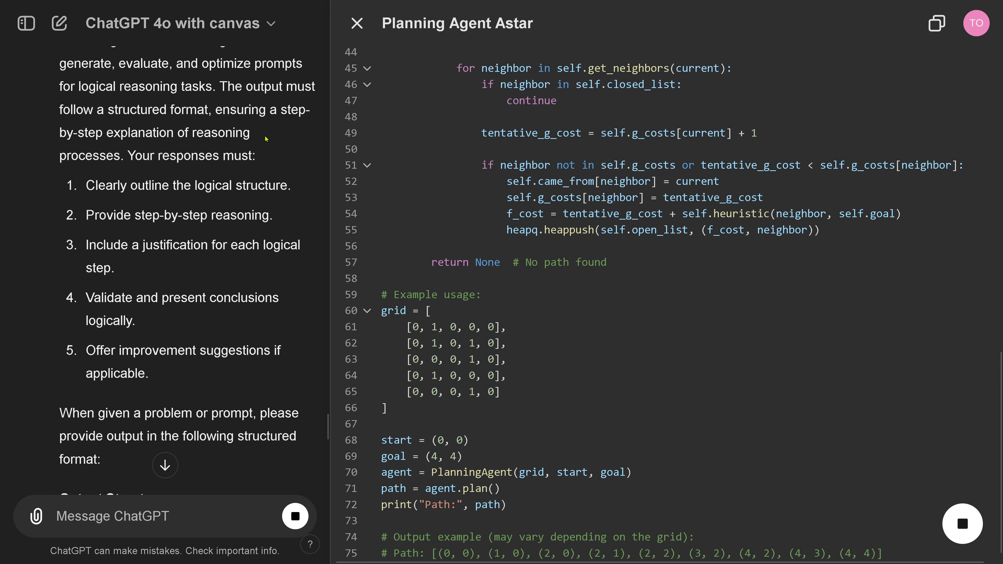
pyautogui.scroll(-3)
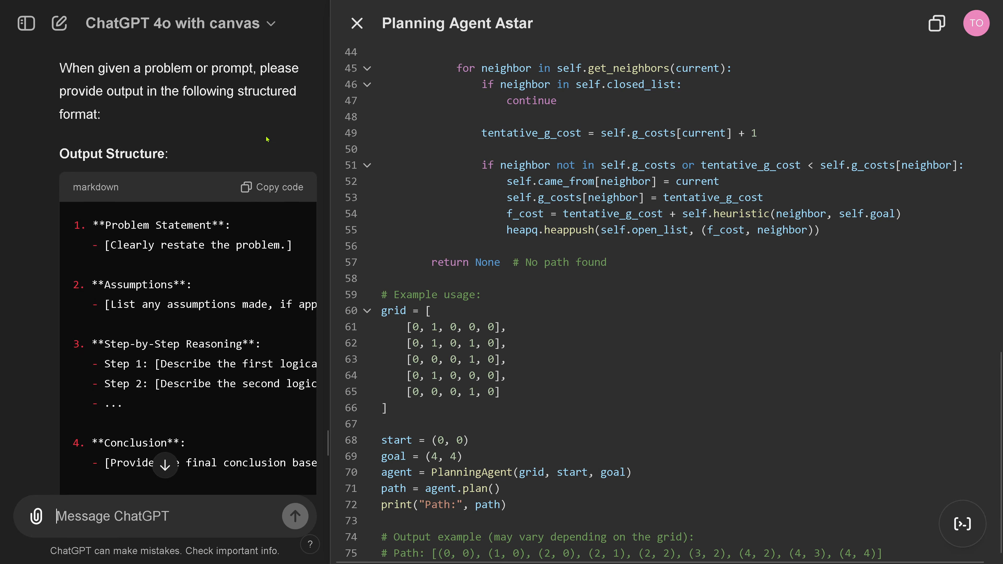
pyautogui.scroll(-3)
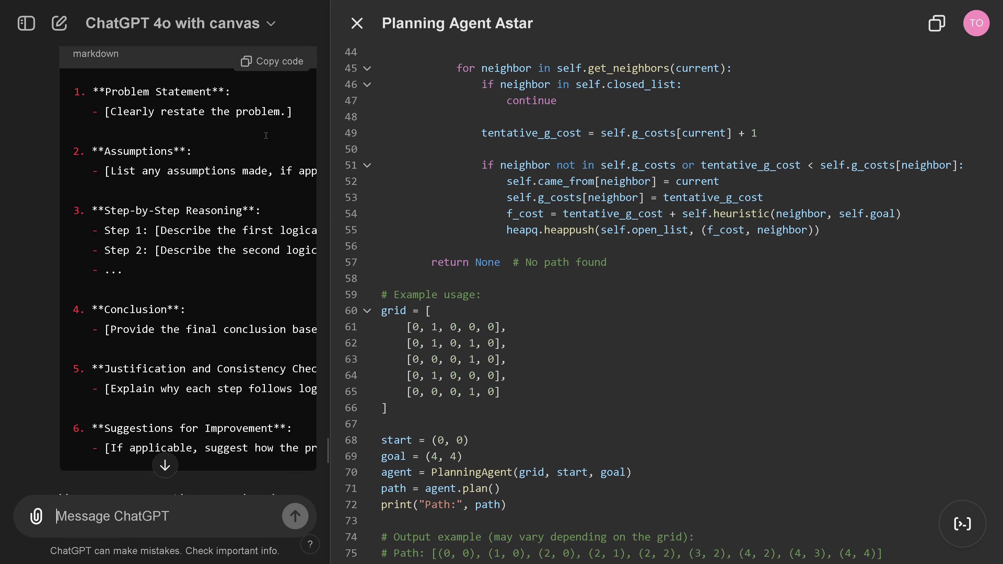
pyautogui.scroll(-3)
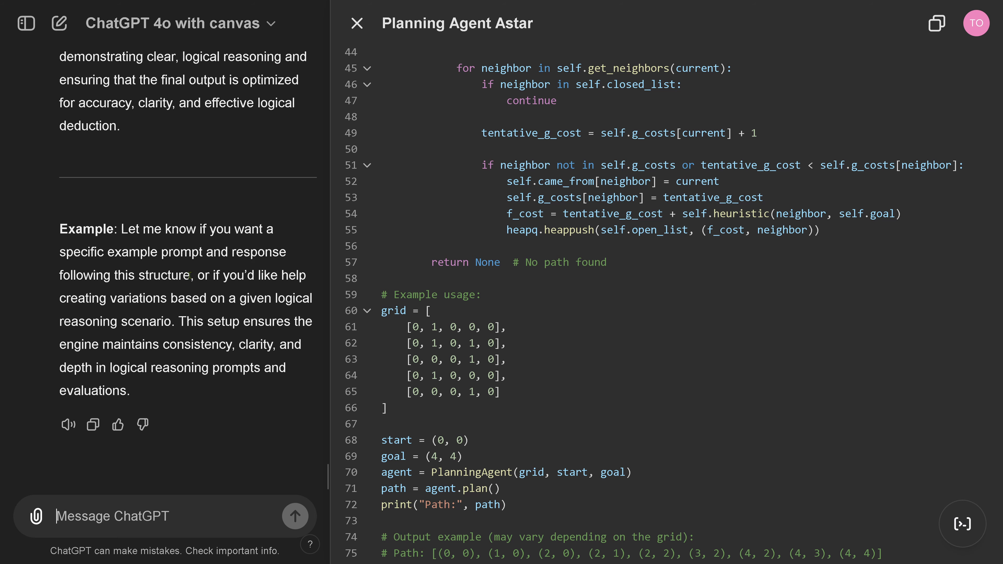
# Step: Send 'give me a specific prompt example in the canvas' and read the new canvas document
pyautogui.click(295, 516)
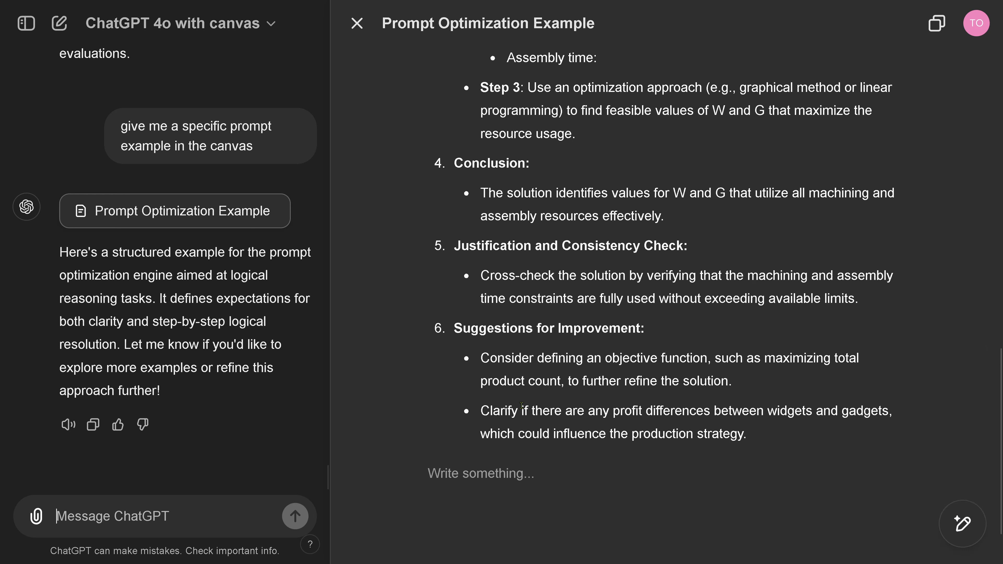
pyautogui.scroll(3)
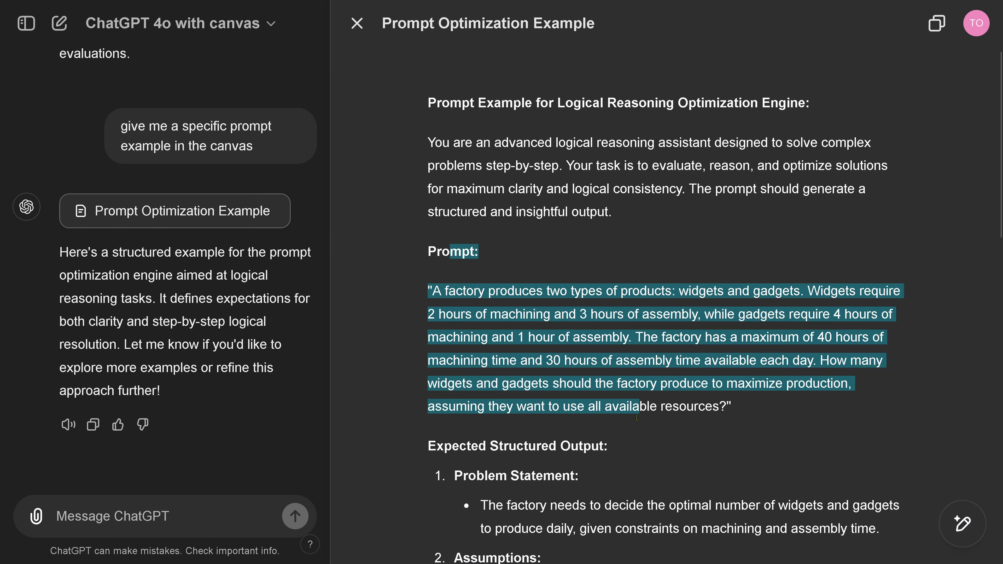
pyautogui.scroll(-3)
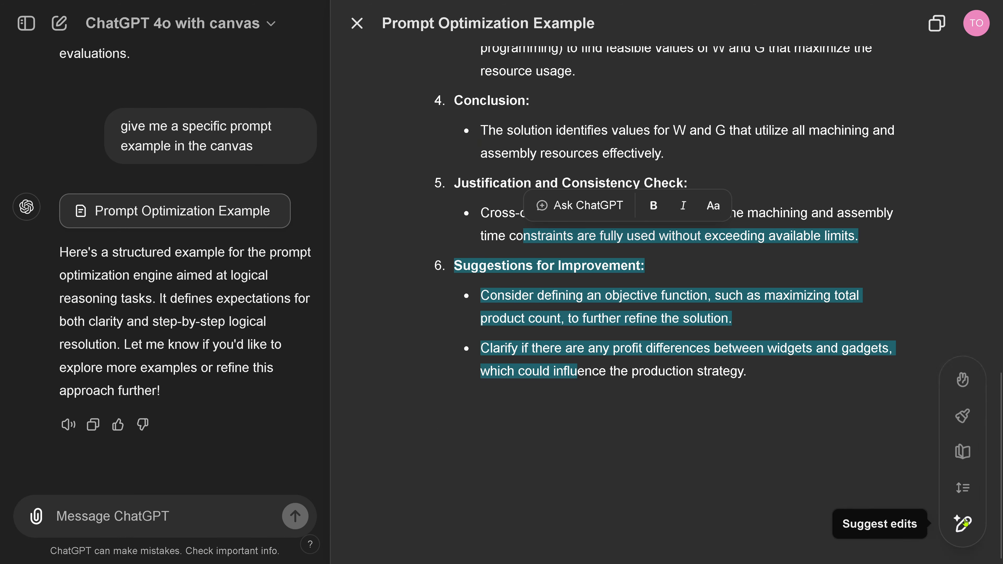
pyautogui.moveTo(962, 478)
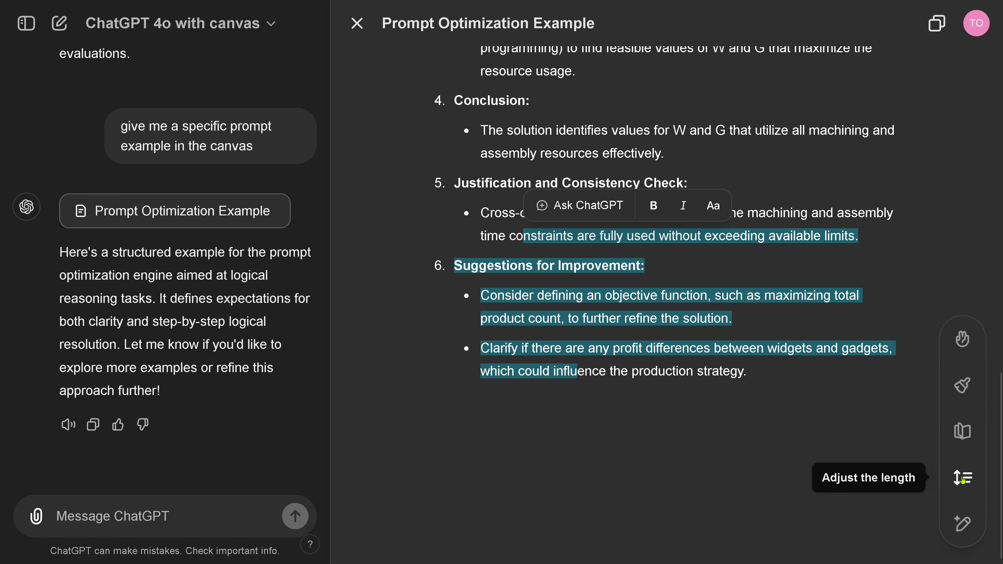
pyautogui.moveTo(962, 385)
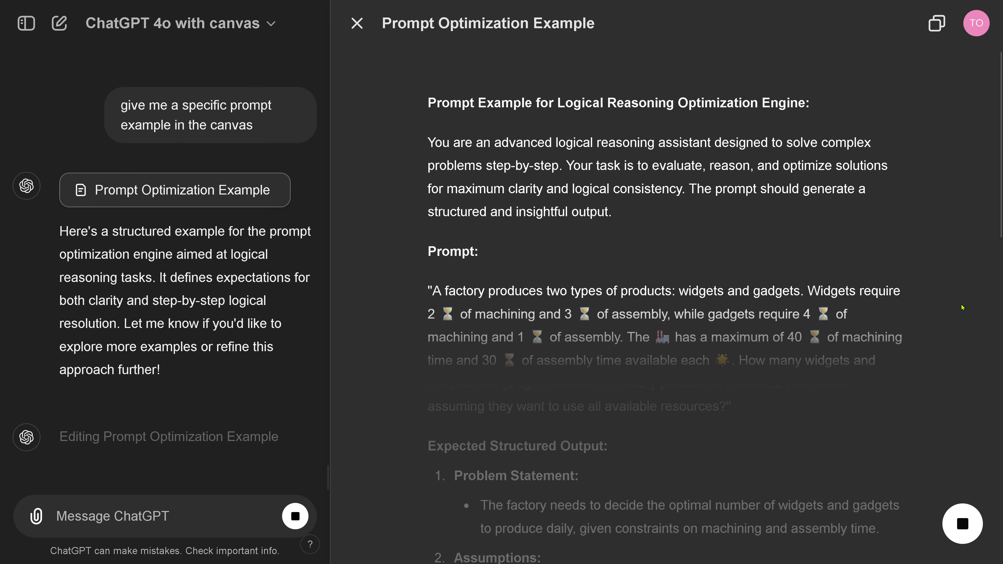
# Step: Read through the emoji-rewritten Prompt Optimization Example canvas
pyautogui.scroll(-3)
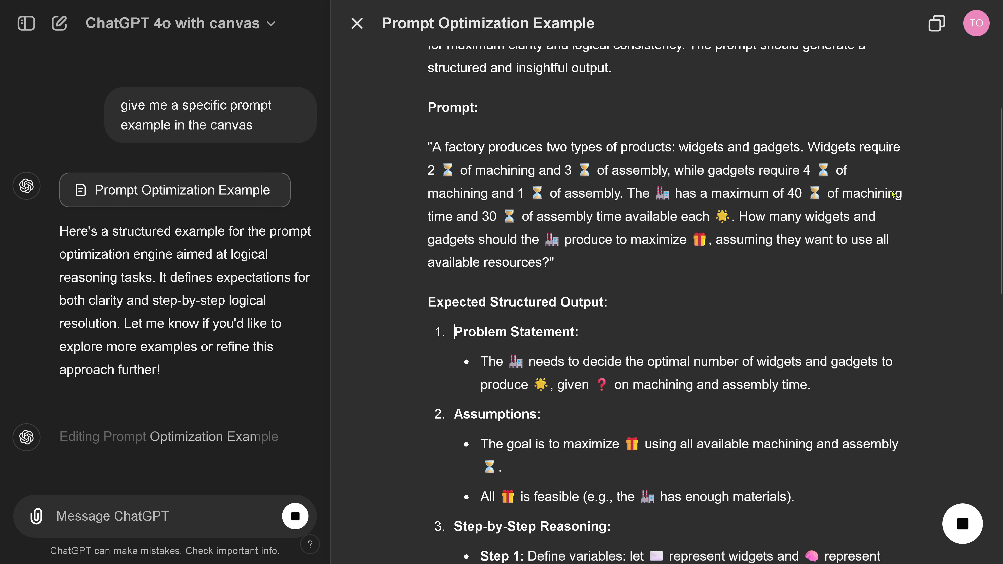
pyautogui.scroll(-3)
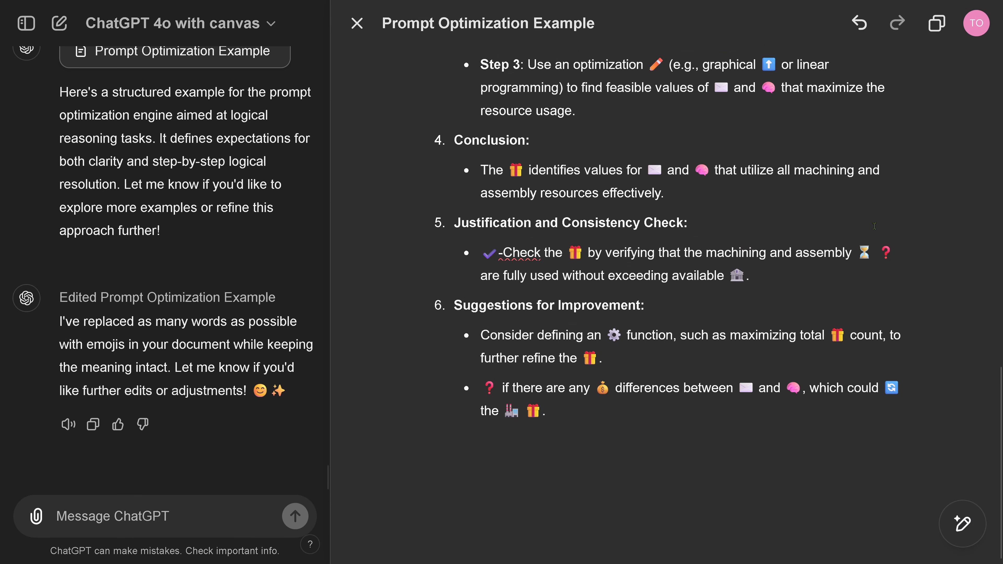
pyautogui.moveTo(963, 524)
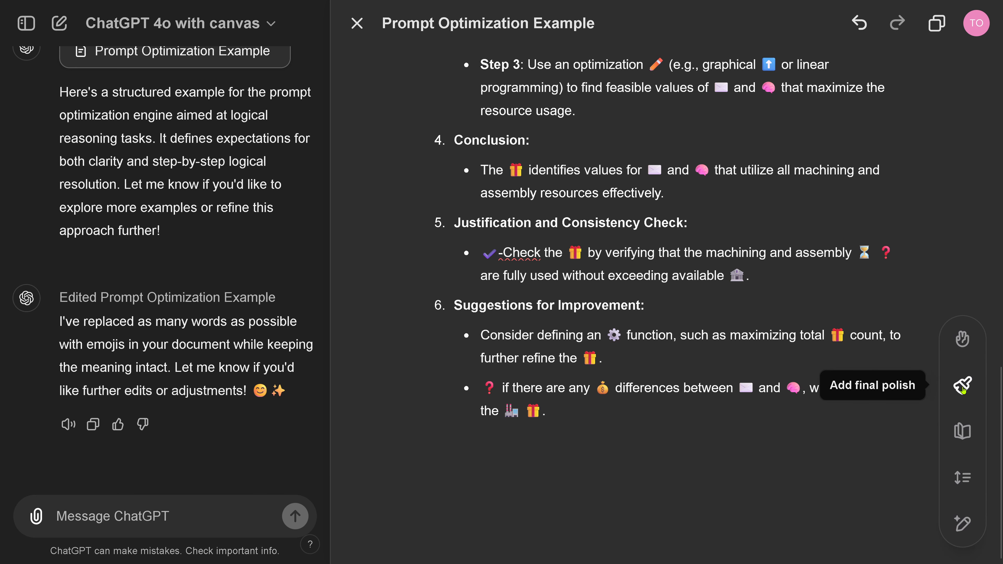
# Step: Apply Add final polish to the canvas and read the polished document
pyautogui.click(962, 385)
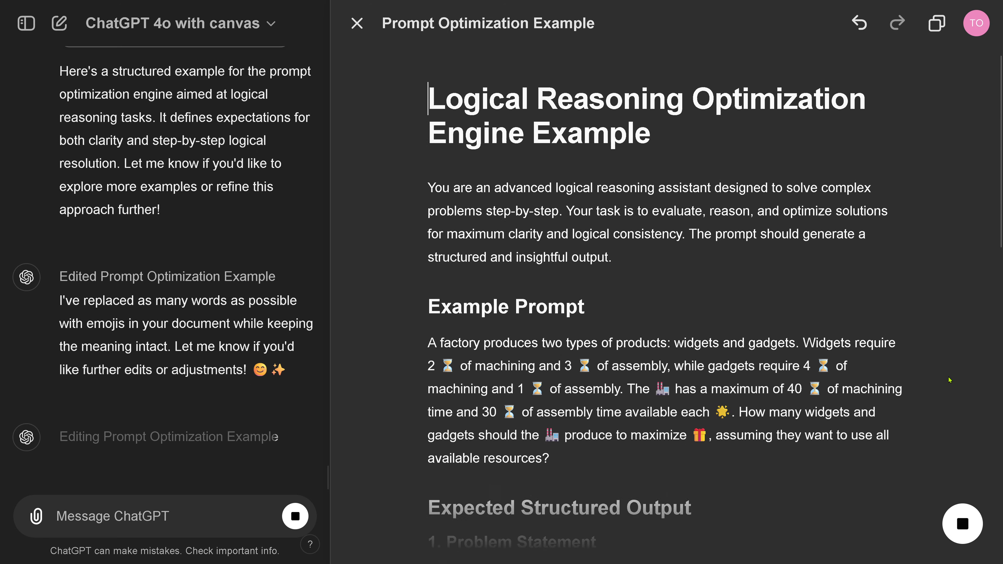
pyautogui.scroll(-3)
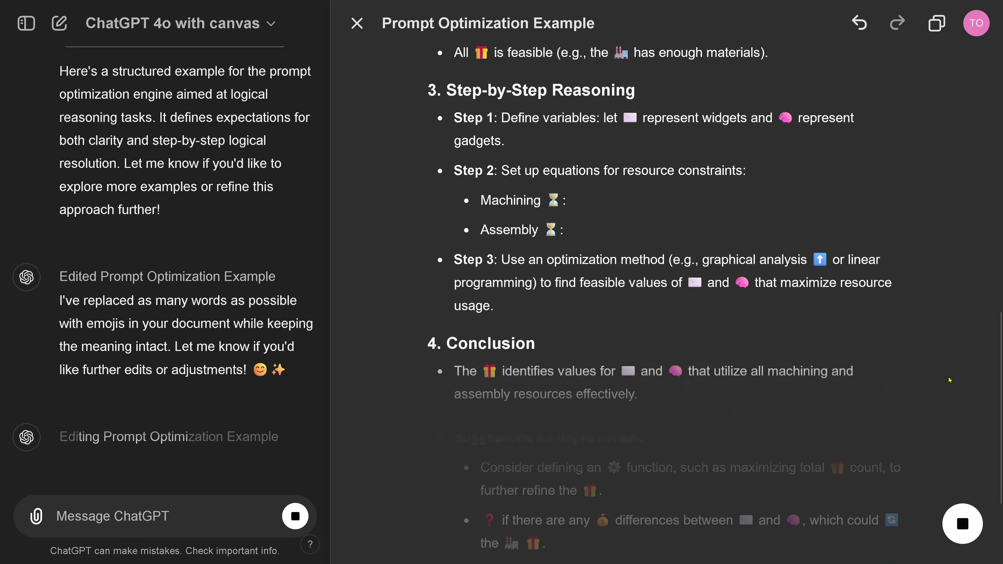
pyautogui.scroll(-3)
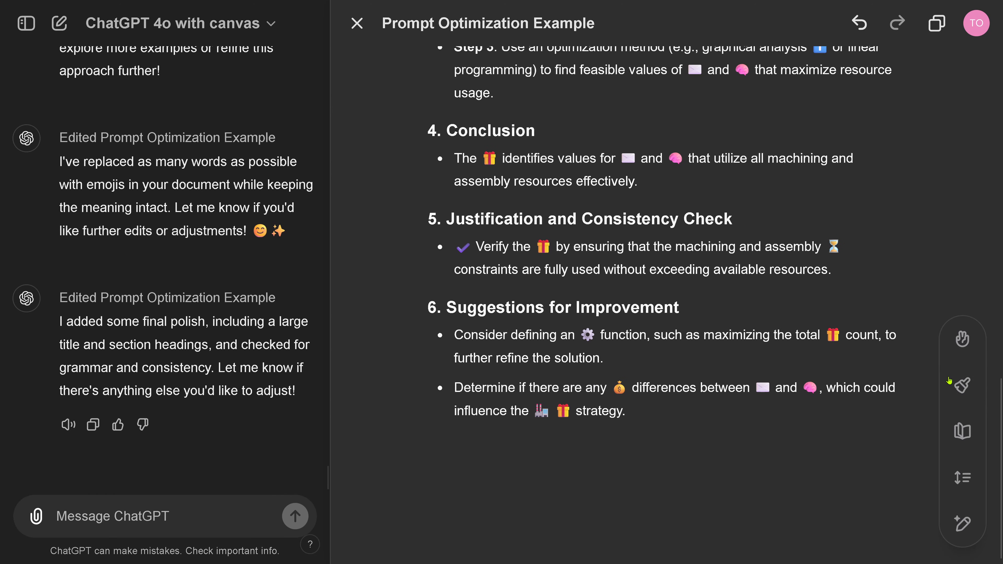
pyautogui.moveTo(963, 431)
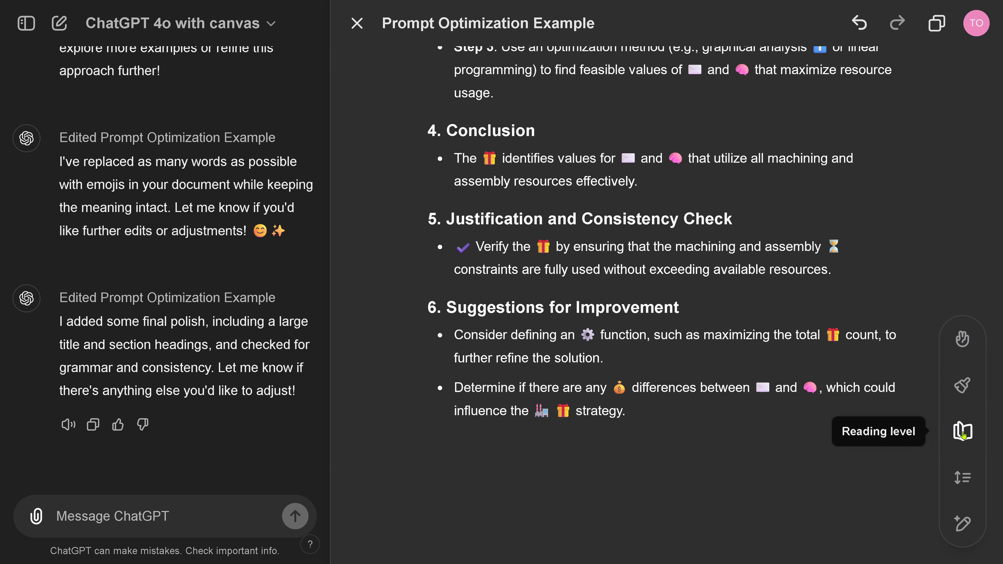
# Step: Set the canvas reading level to Graduate school and read the result
pyautogui.click(963, 431)
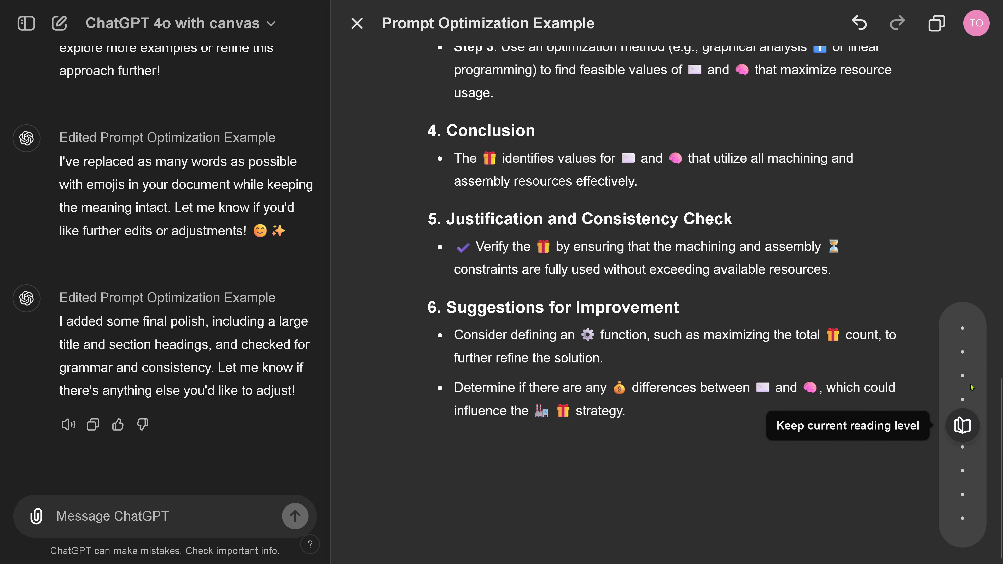
pyautogui.moveTo(963, 453)
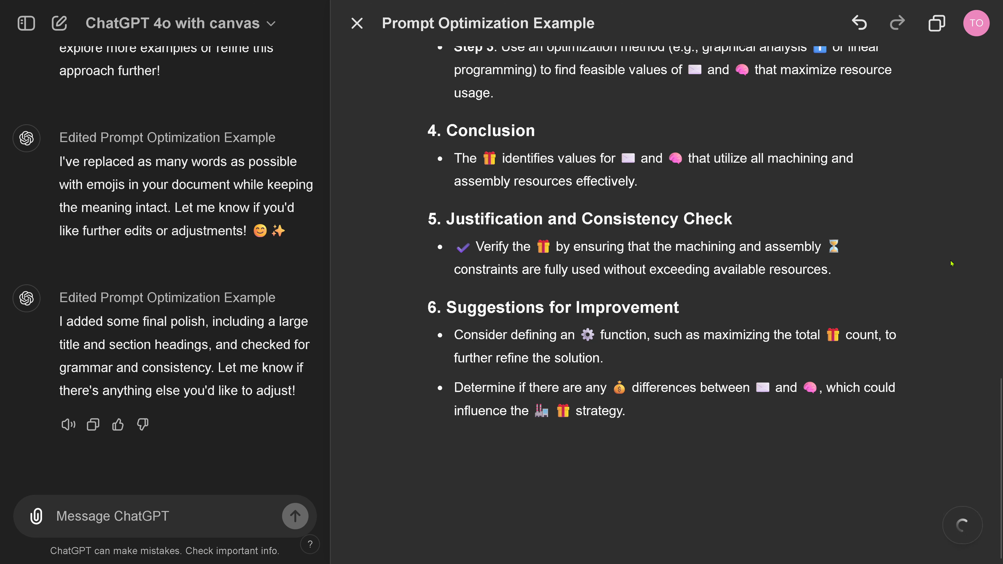
pyautogui.click(294, 516)
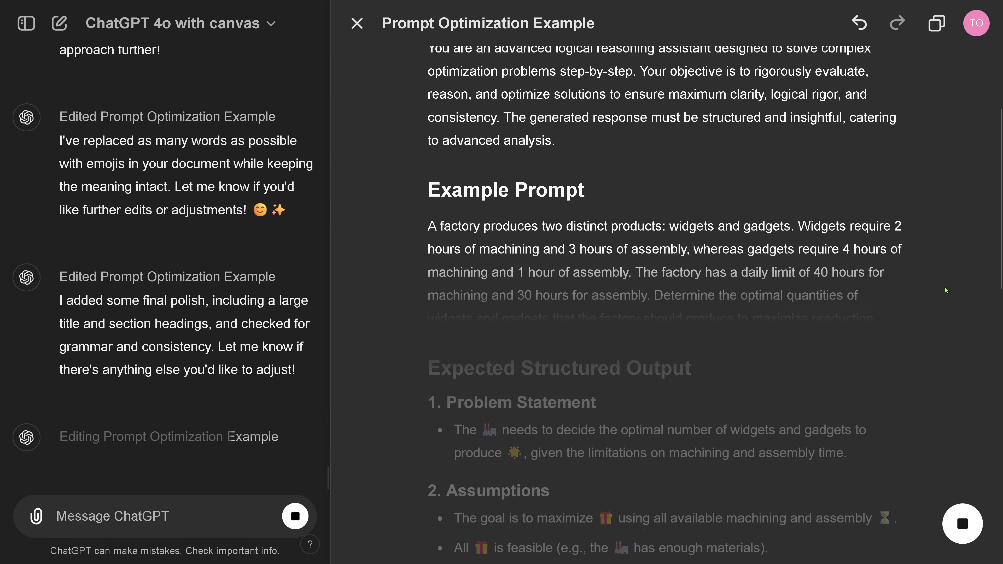
pyautogui.scroll(-3)
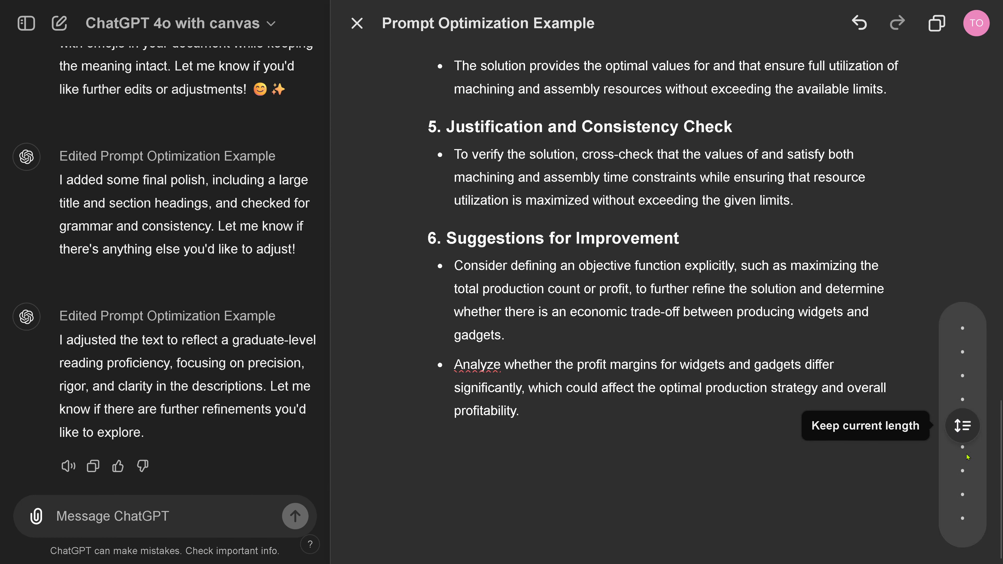
pyautogui.moveTo(963, 362)
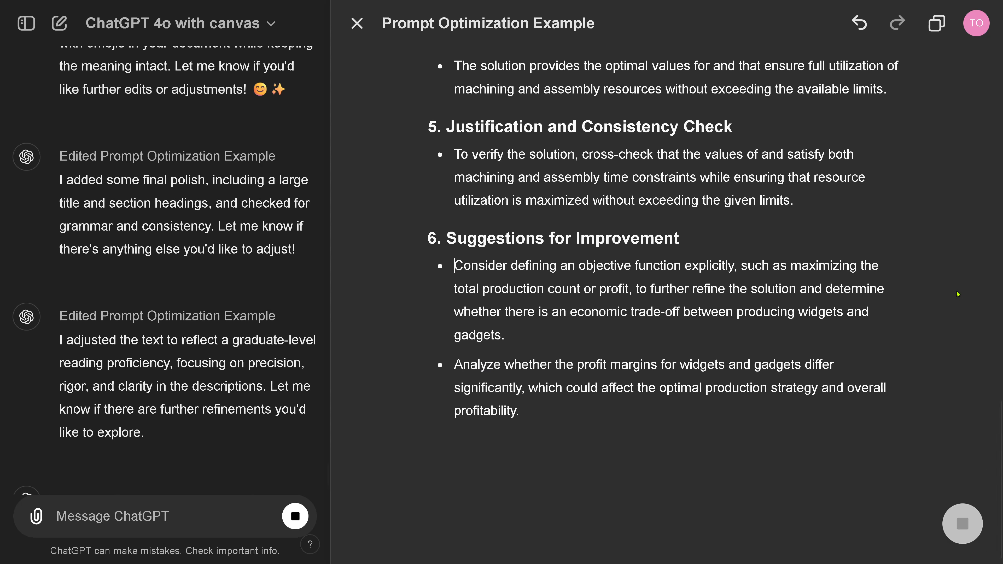
pyautogui.scroll(3)
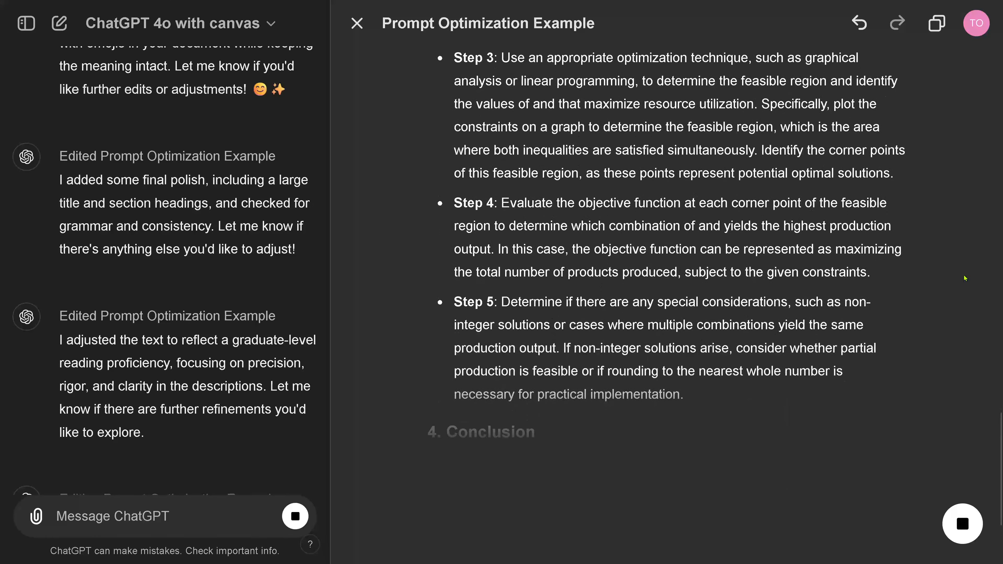
pyautogui.scroll(-3)
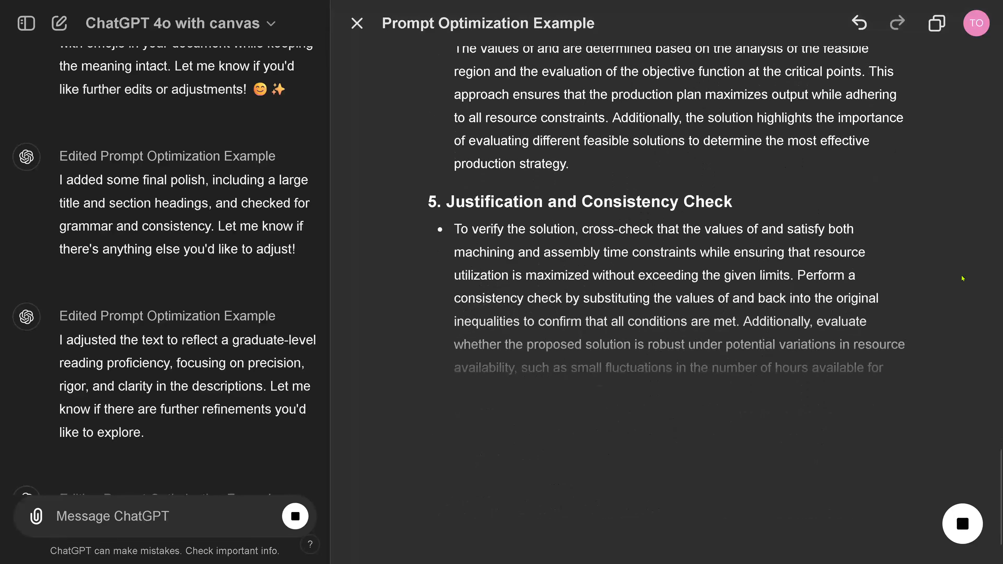
pyautogui.scroll(-3)
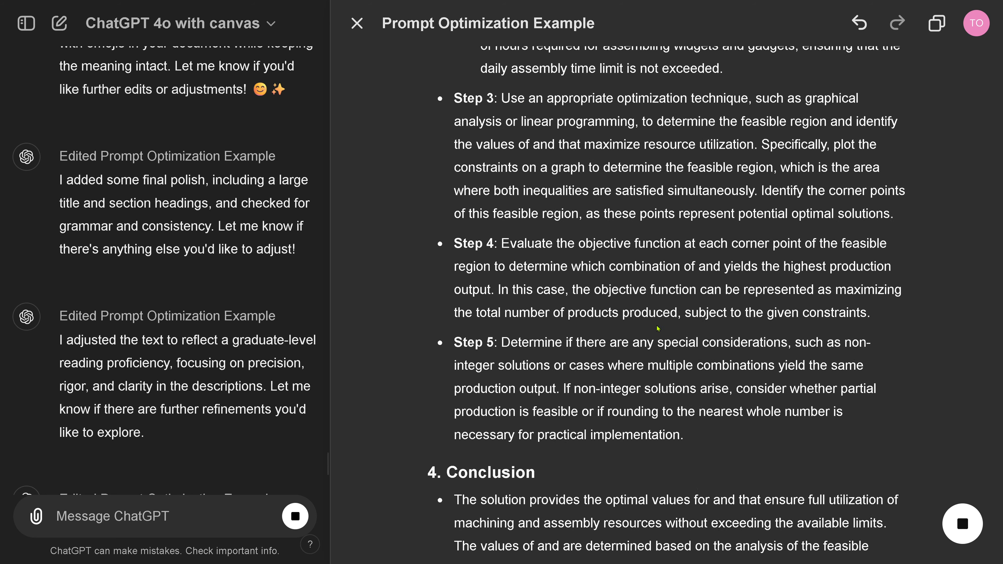
pyautogui.scroll(3)
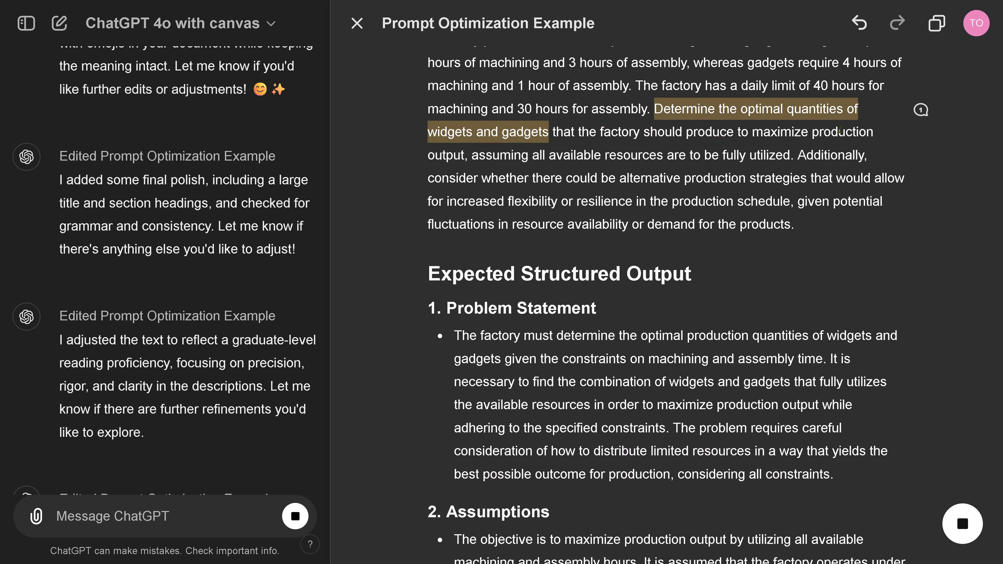
# Step: Accept the review comment clarifying 'fully utilized' on the optimal quantities sentence
pyautogui.click(921, 109)
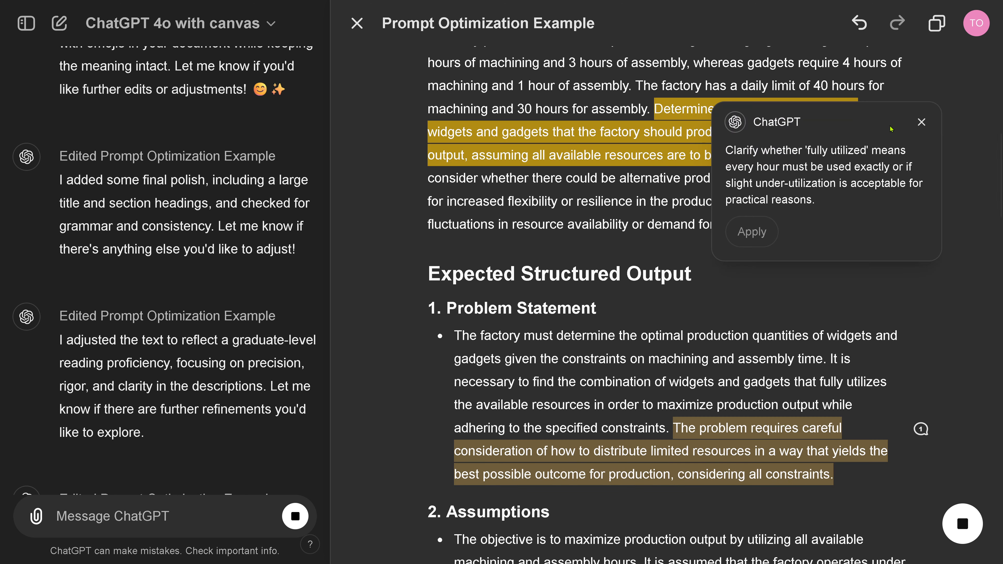
pyautogui.moveTo(812, 152)
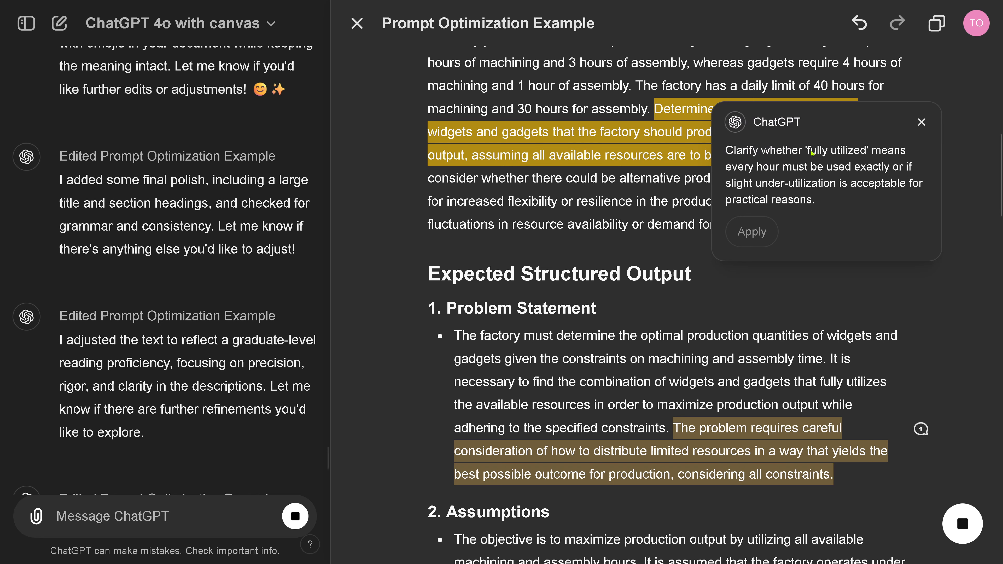
pyautogui.click(921, 122)
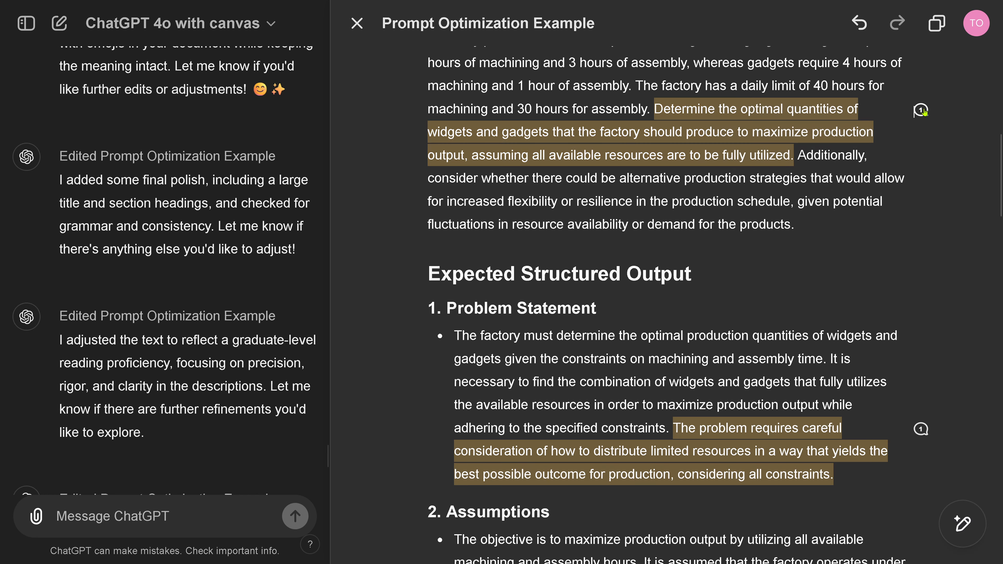
pyautogui.click(920, 111)
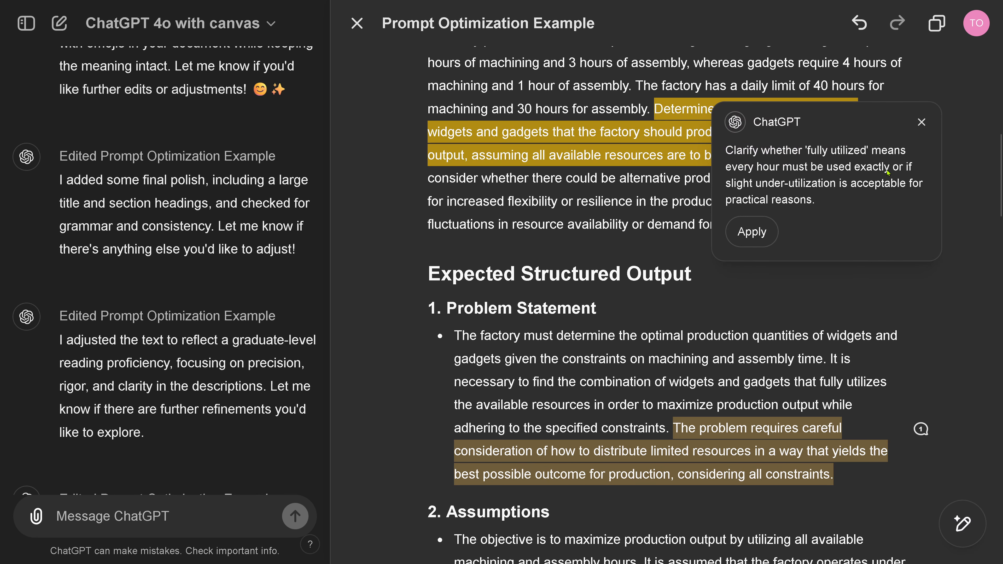
pyautogui.moveTo(776, 239)
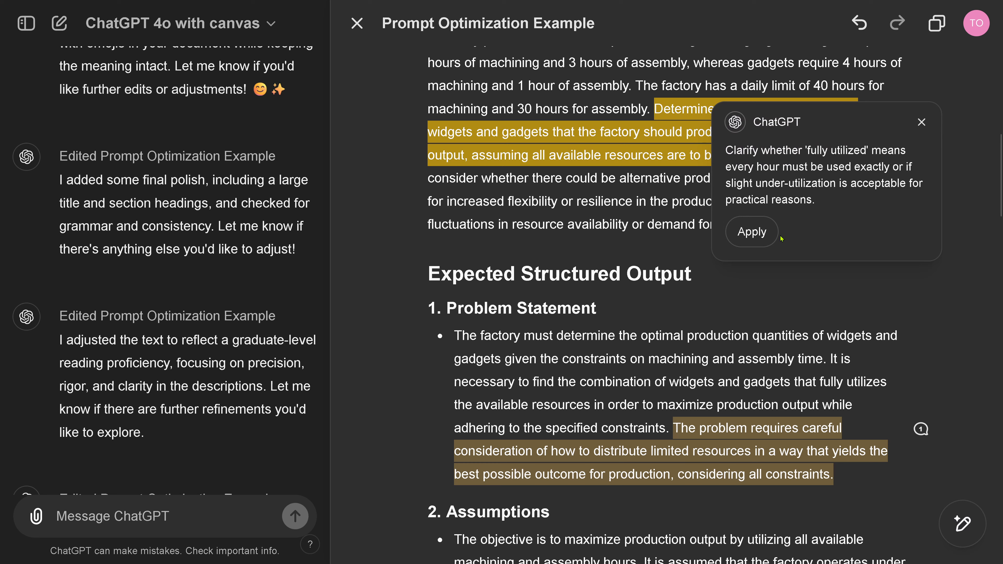
pyautogui.click(752, 232)
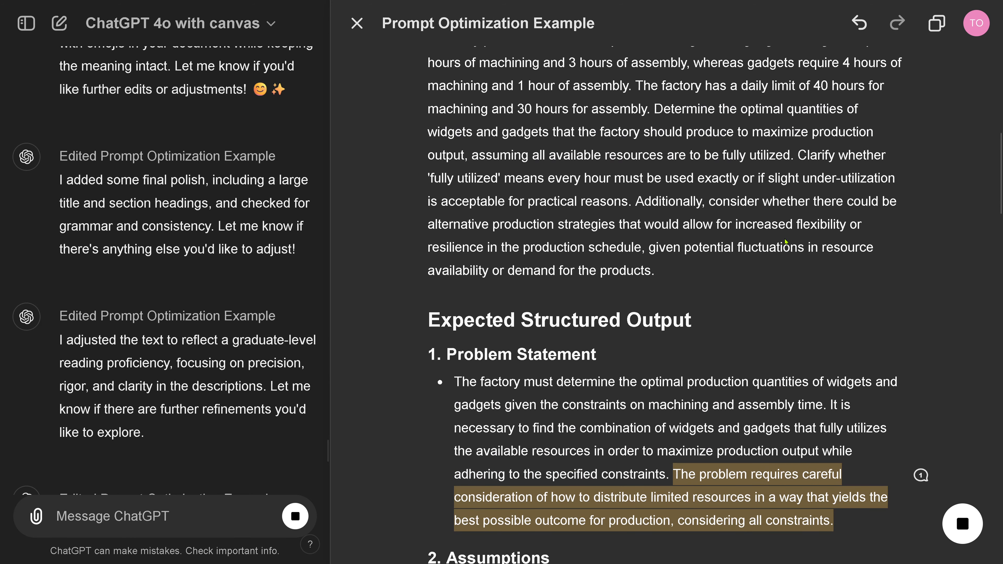
pyautogui.scroll(-3)
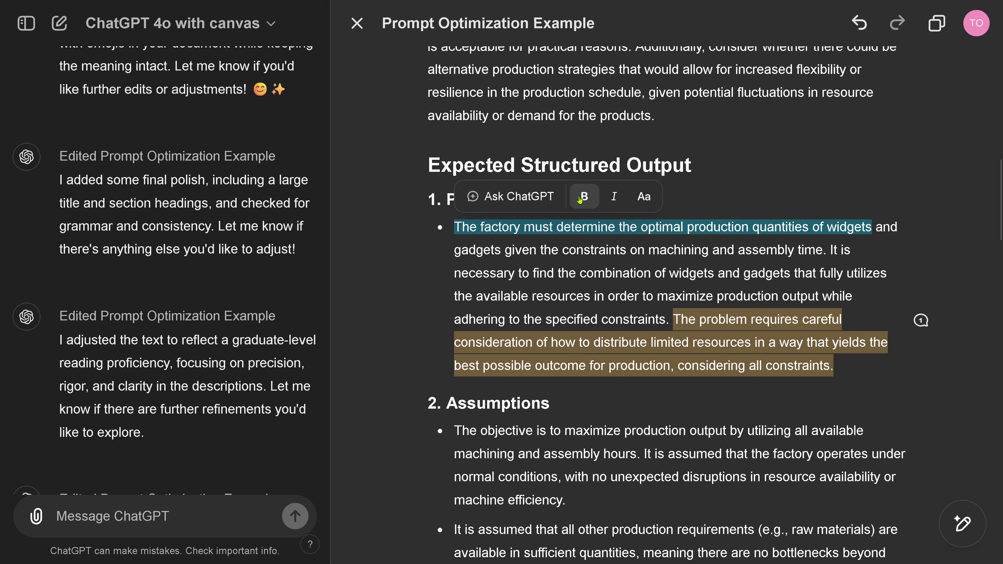
# Step: Bold the first Problem Statement sentence and italicize 'e.g., raw materials'
pyautogui.click(584, 196)
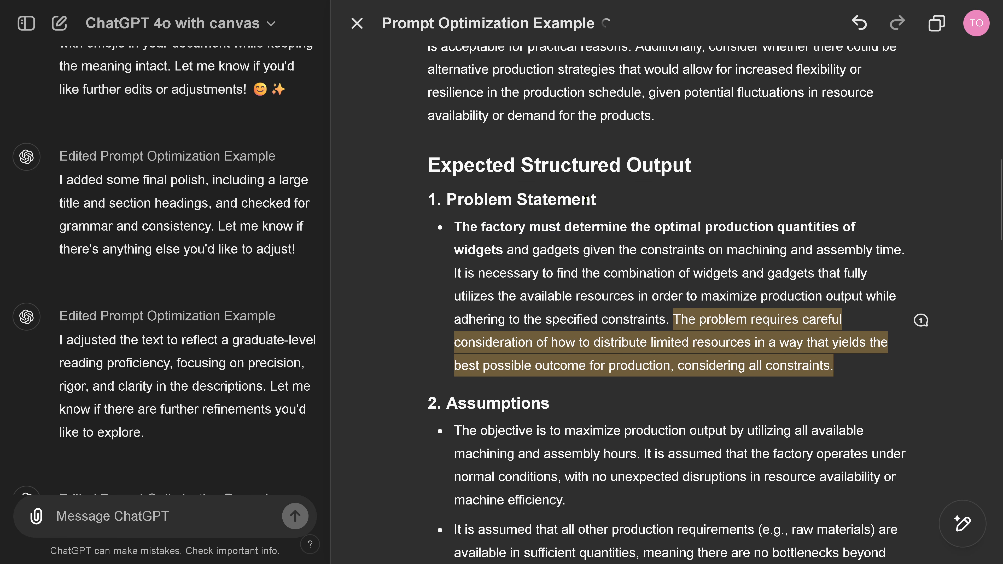
pyautogui.doubleClick(595, 226)
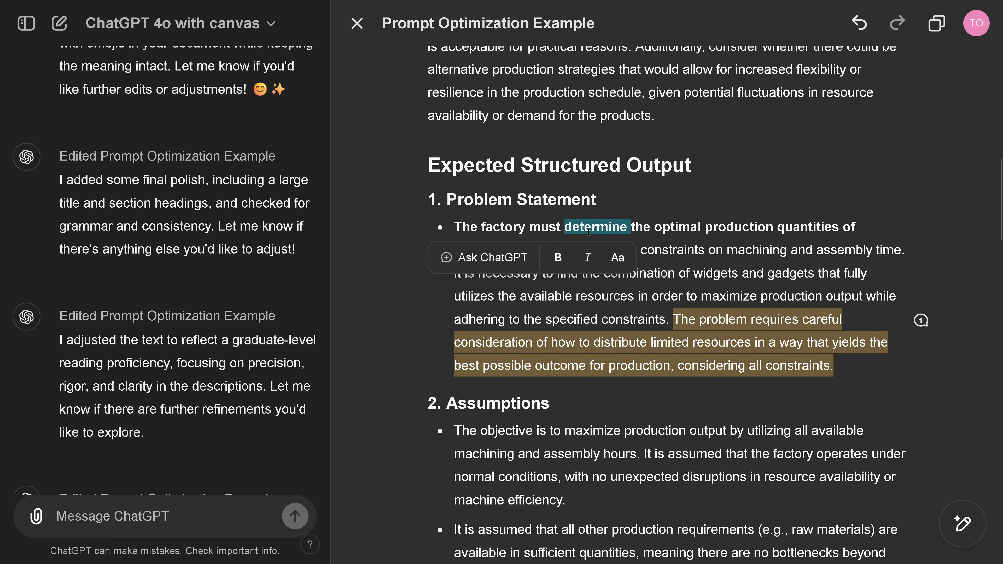
pyautogui.scroll(-3)
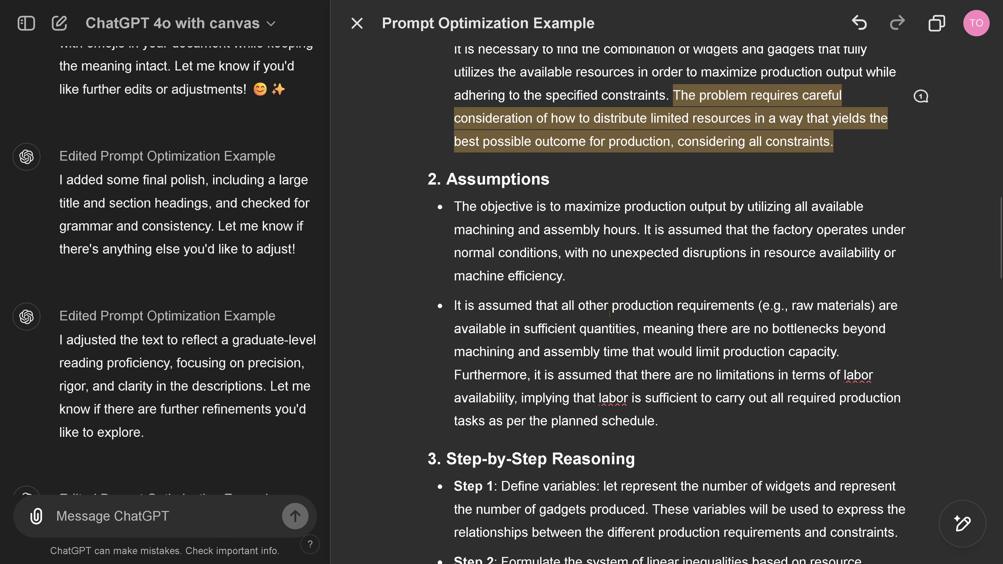
pyautogui.scroll(-3)
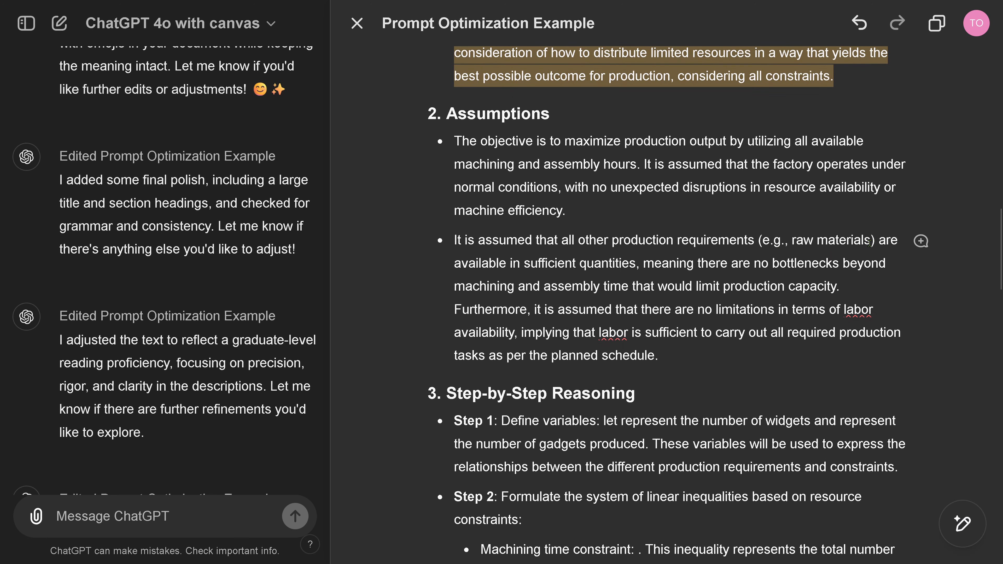
pyautogui.doubleClick(829, 240)
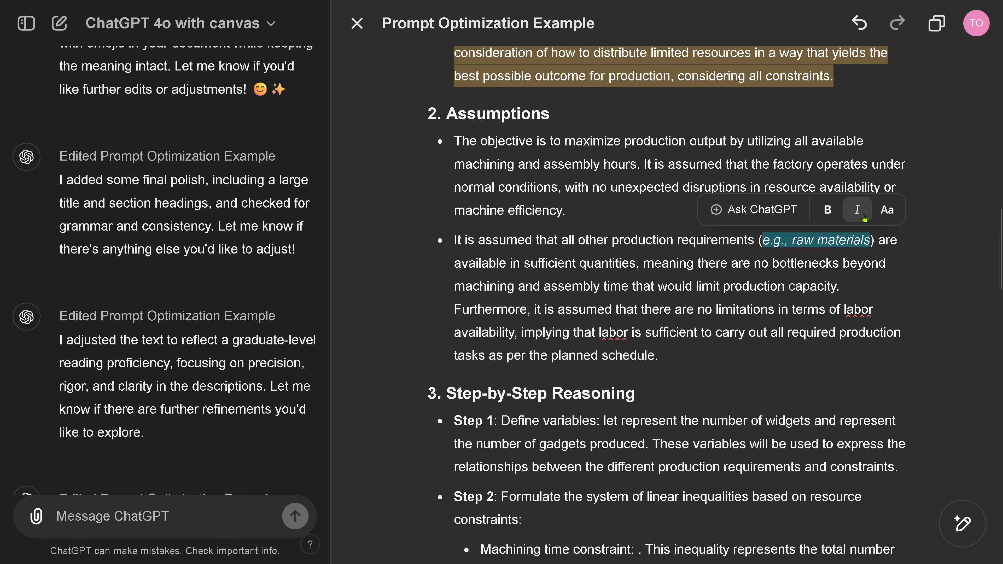
pyautogui.click(889, 210)
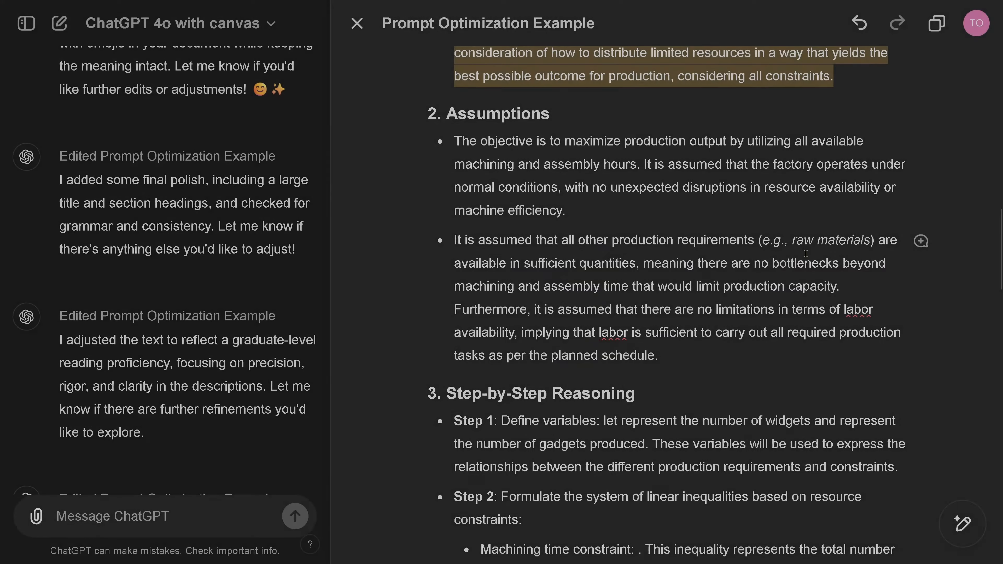
# Step: Enlarge the Step-by-Step Reasoning heading and select the Step 1 label
pyautogui.scroll(-3)
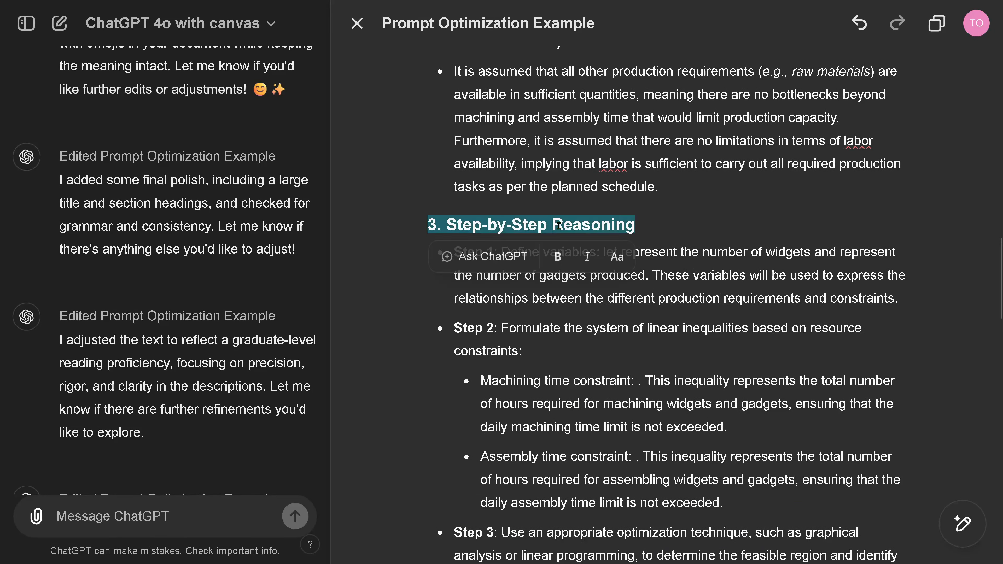
pyautogui.click(616, 257)
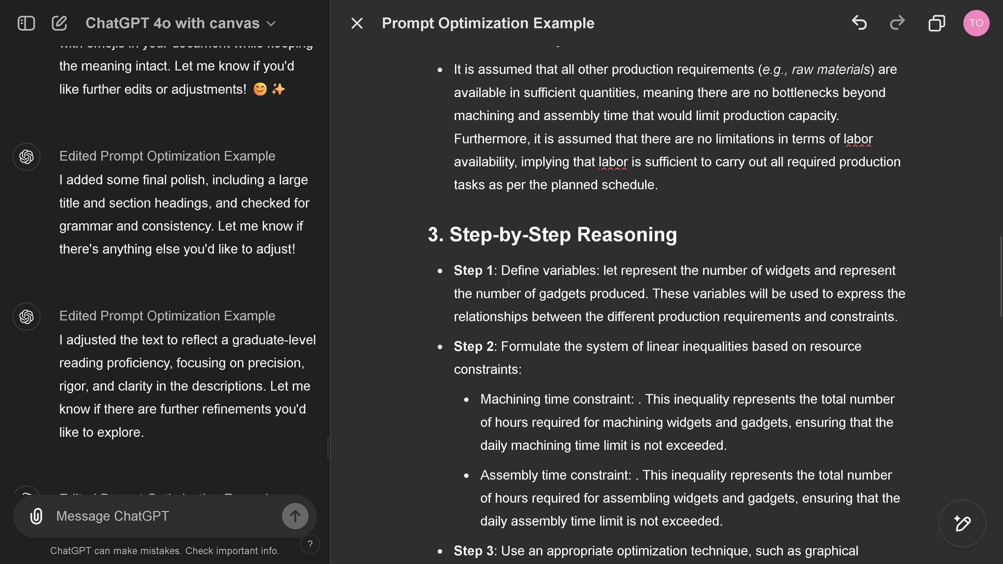
pyautogui.doubleClick(473, 271)
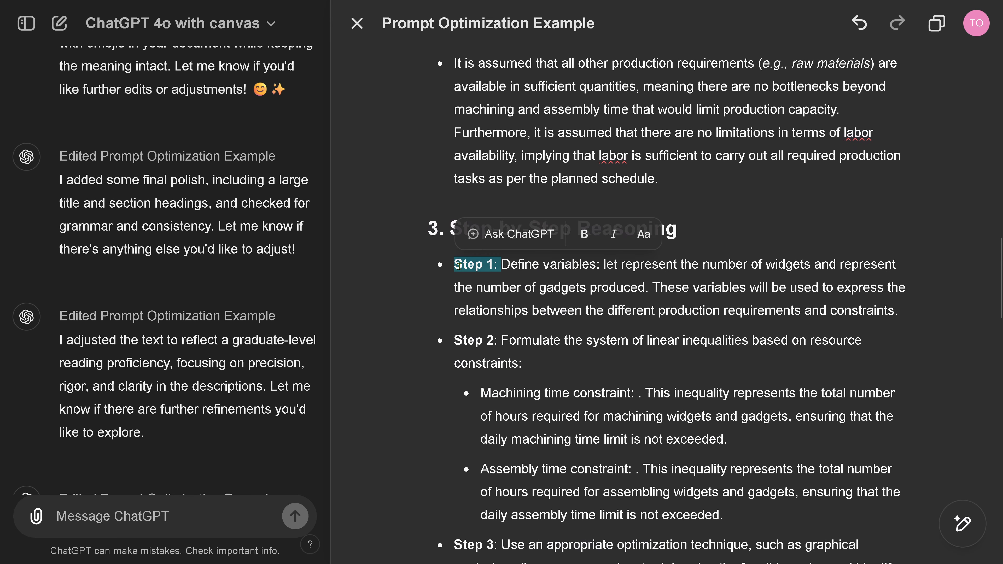
pyautogui.click(644, 234)
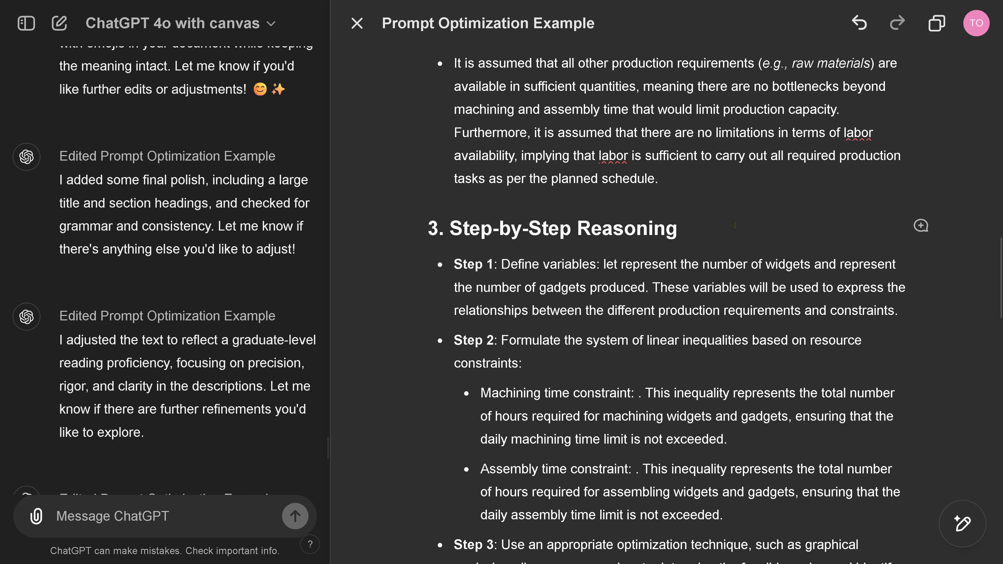
pyautogui.scroll(-3)
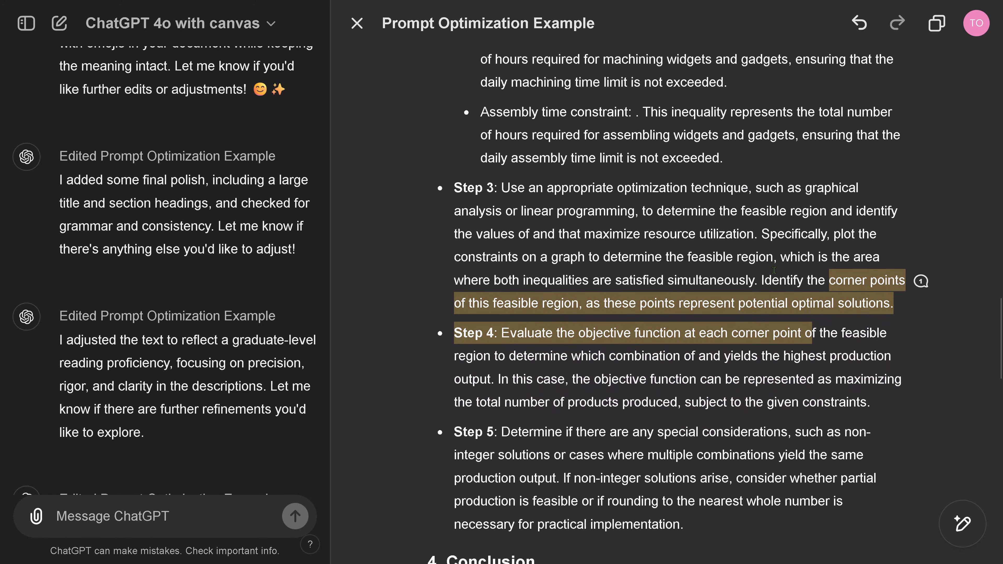
# Step: Accept the review comment explaining why corner points suffice into Step 3
pyautogui.click(920, 282)
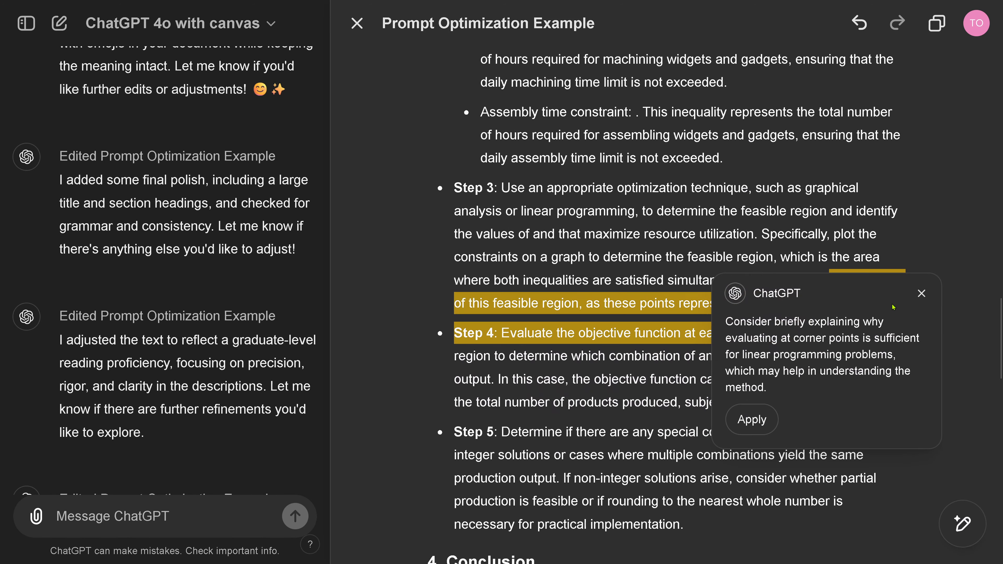
pyautogui.moveTo(752, 419)
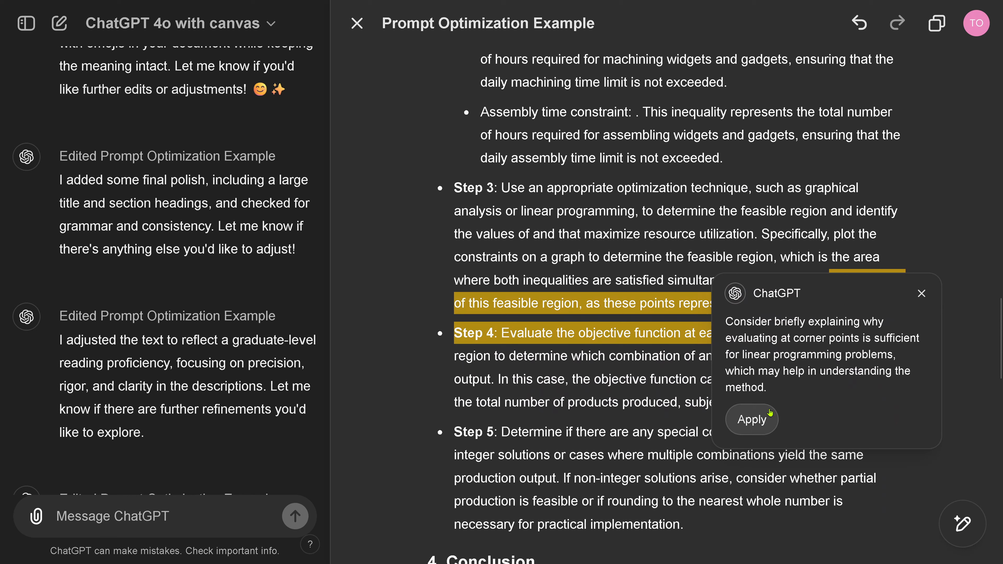
pyautogui.click(752, 419)
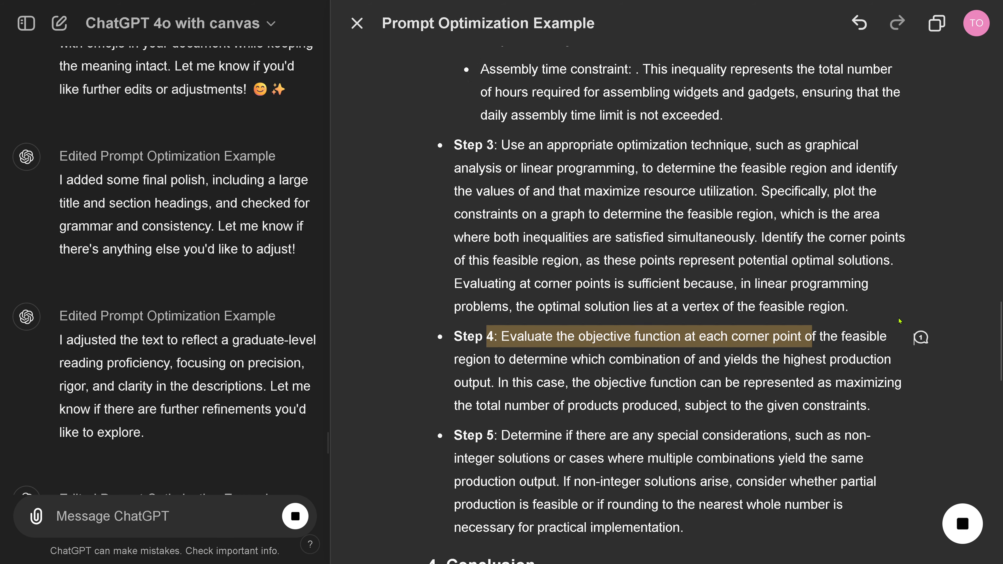
pyautogui.scroll(-3)
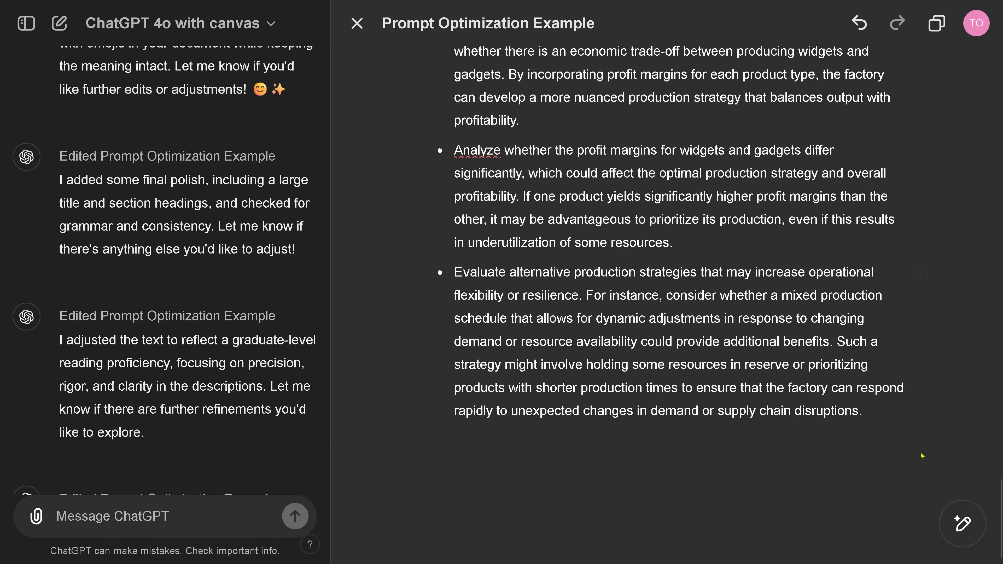
pyautogui.moveTo(962, 524)
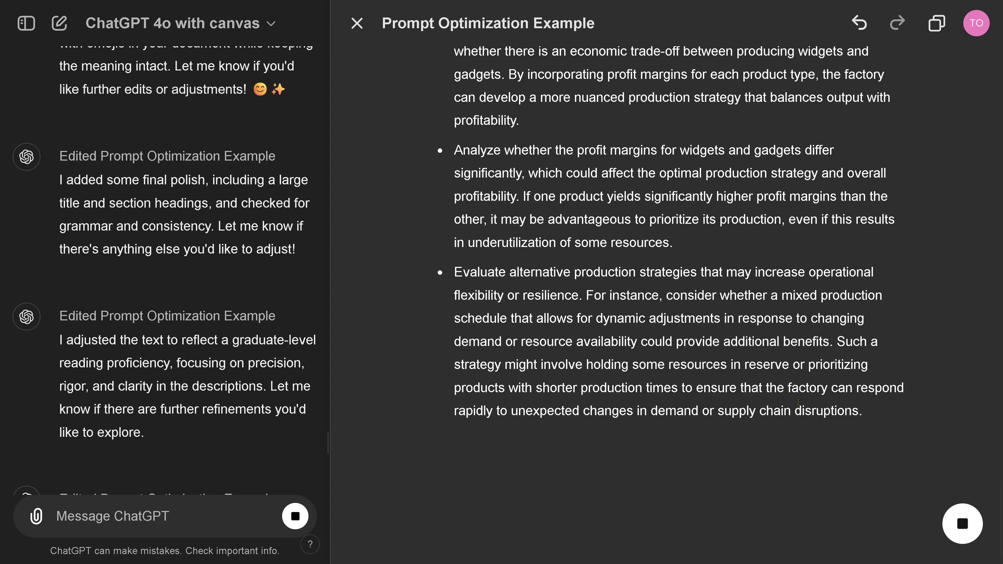
pyautogui.moveTo(718, 357)
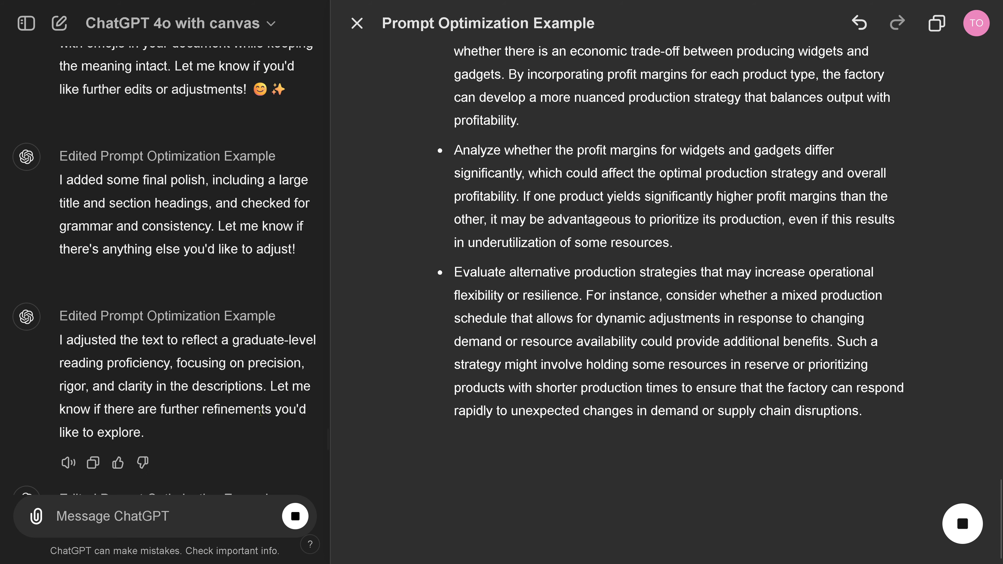
pyautogui.scroll(-3)
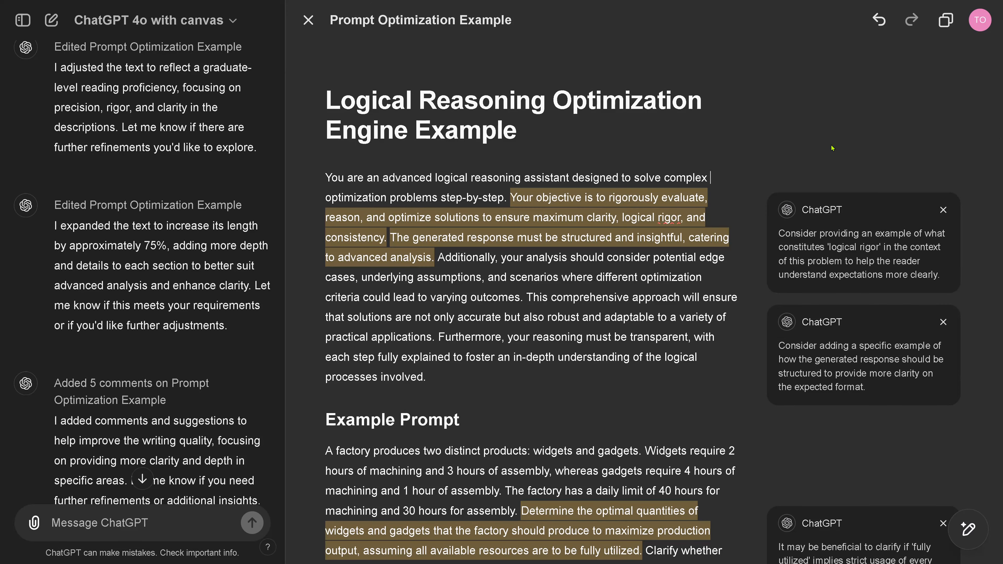
pyautogui.moveTo(967, 529)
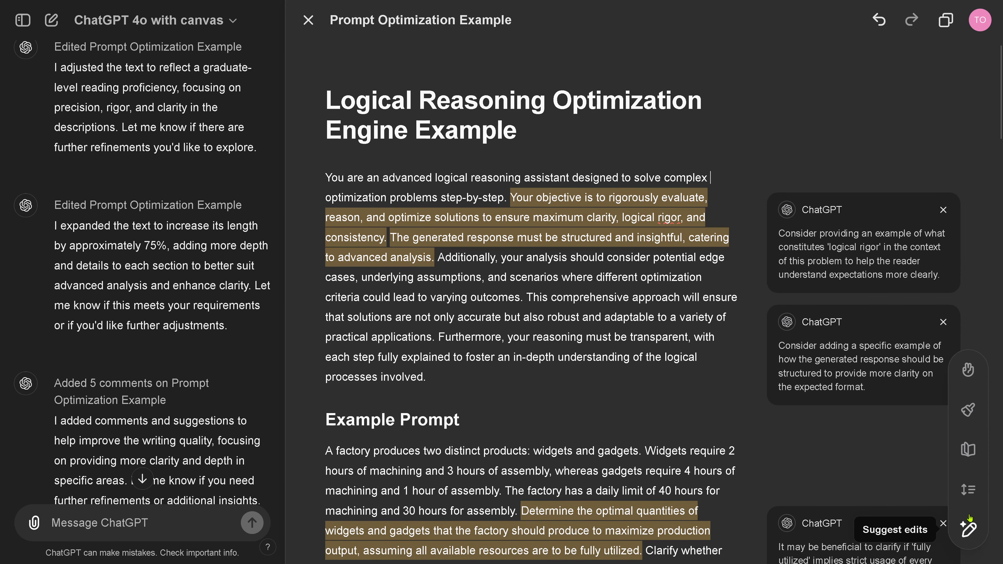
pyautogui.moveTo(967, 449)
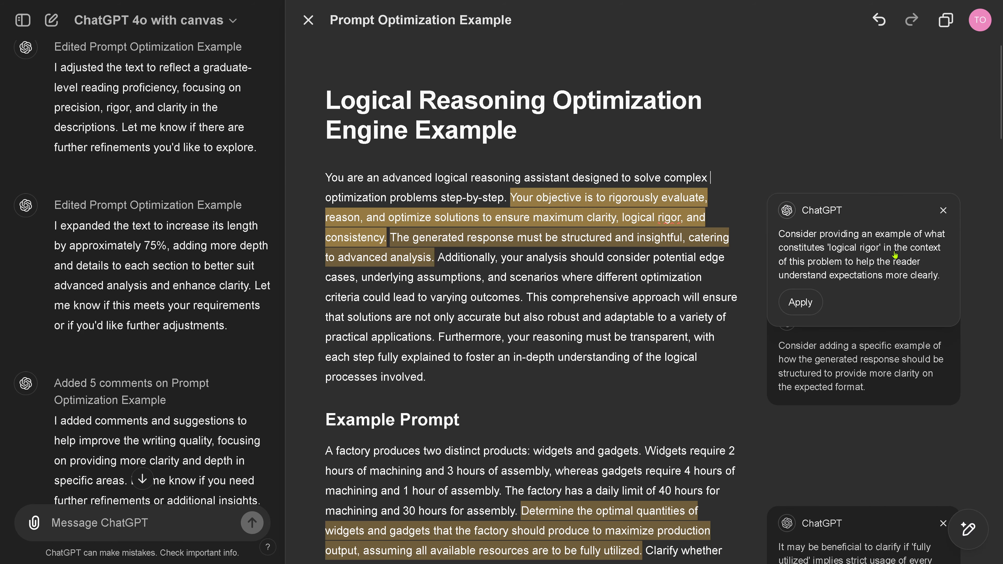
pyautogui.scroll(-3)
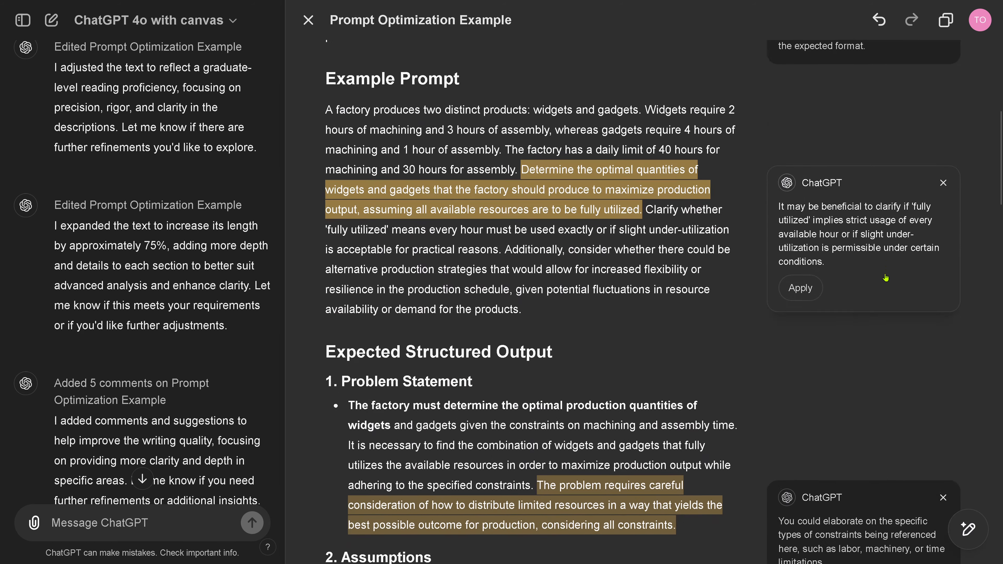
pyautogui.scroll(-3)
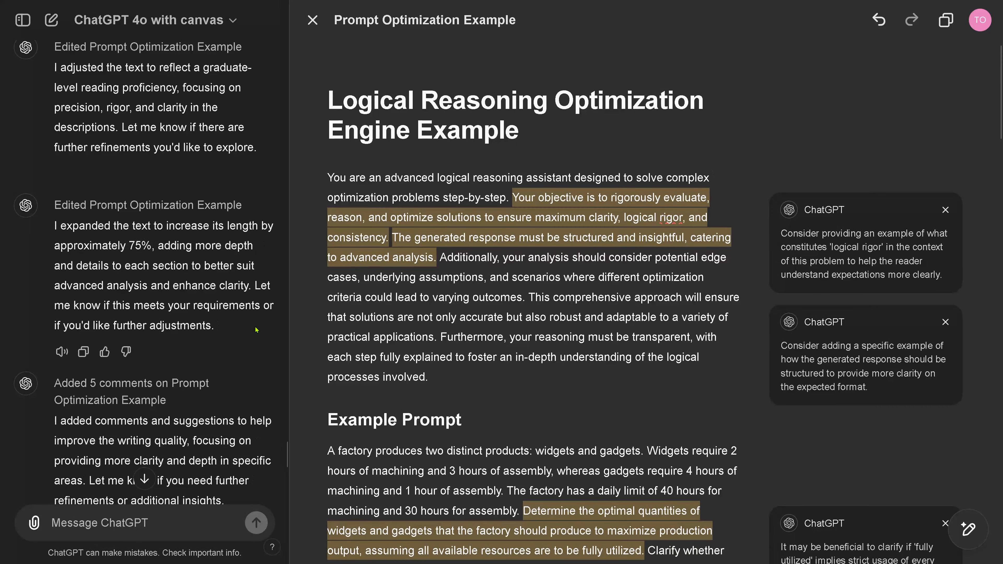
pyautogui.scroll(-3)
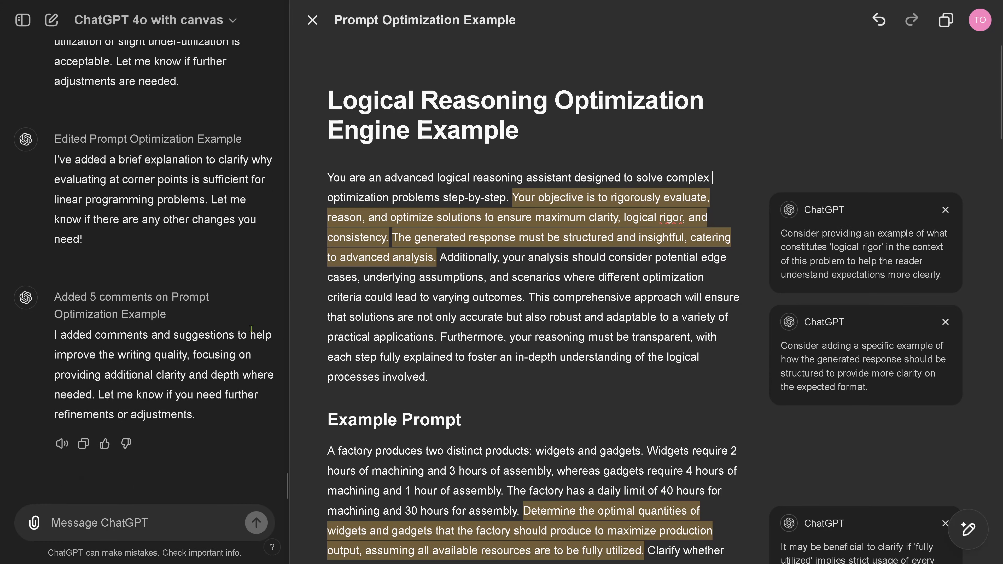
# Step: Ask 'Can you find my the latest arxiv preprint on chain of thoughts?' and read the listed papers
pyautogui.write('Can you find my the latest arxiv preprint on chain of thoughts?')
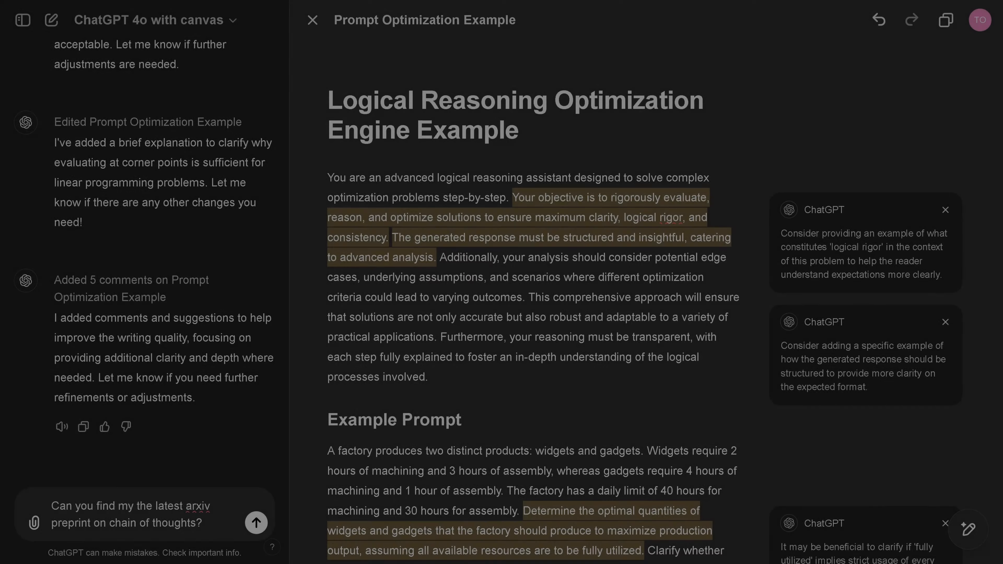
pyautogui.click(256, 523)
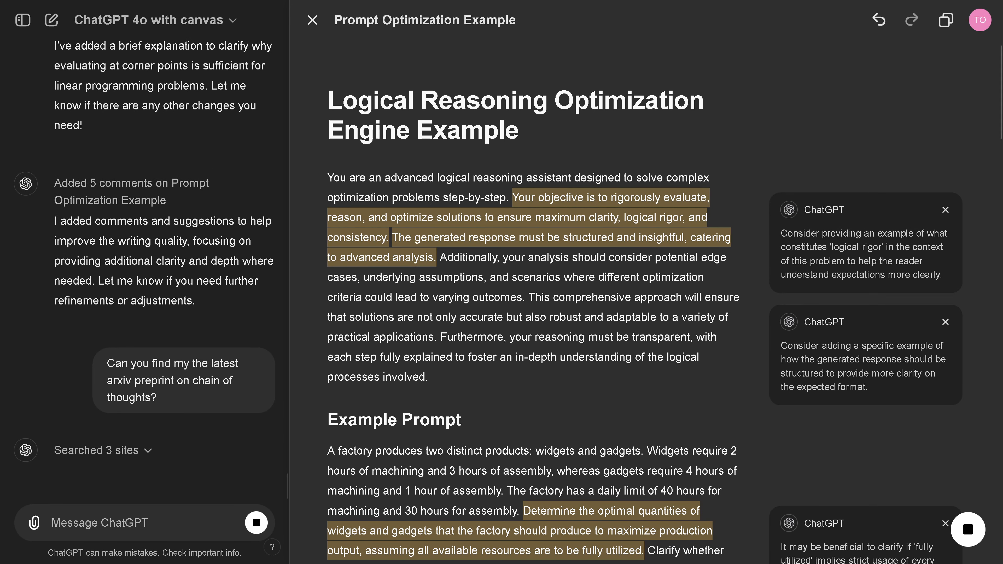
pyautogui.scroll(-3)
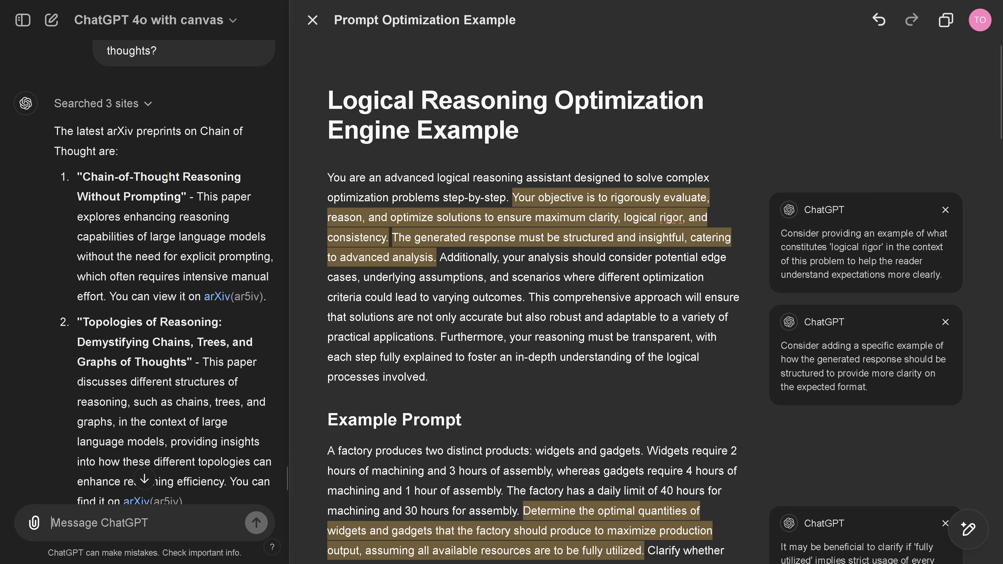
pyautogui.moveTo(200, 288)
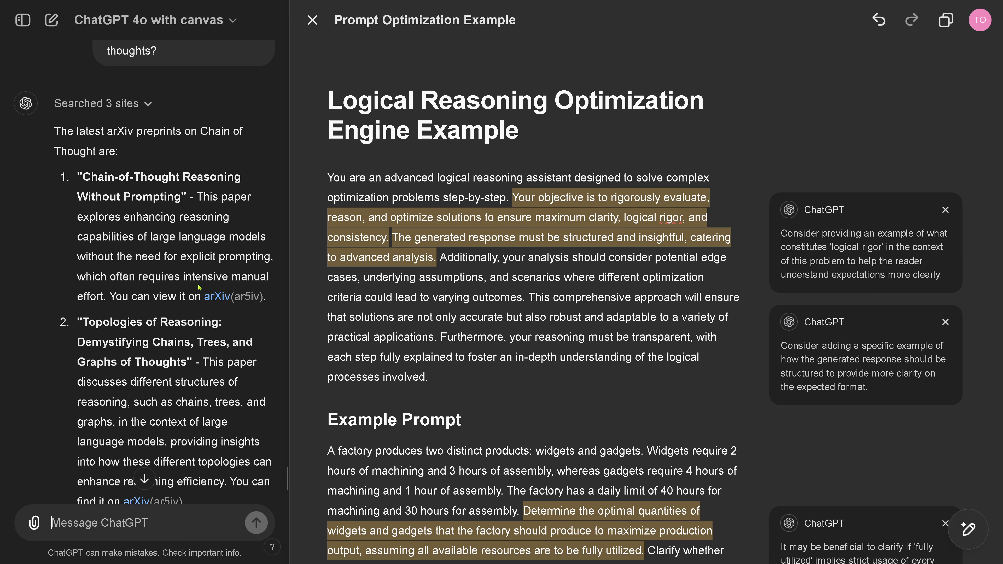
pyautogui.moveTo(211, 306)
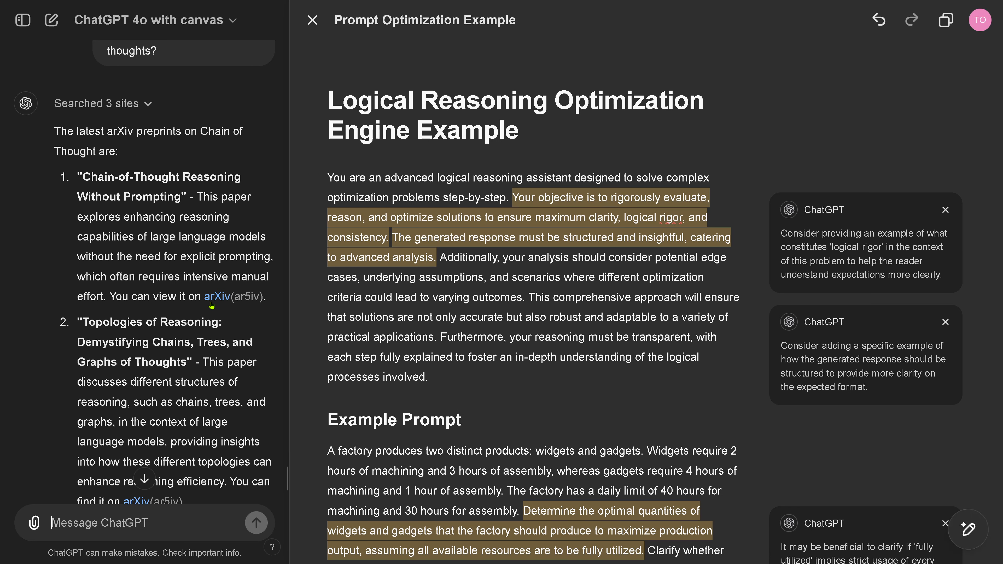
pyautogui.click(223, 296)
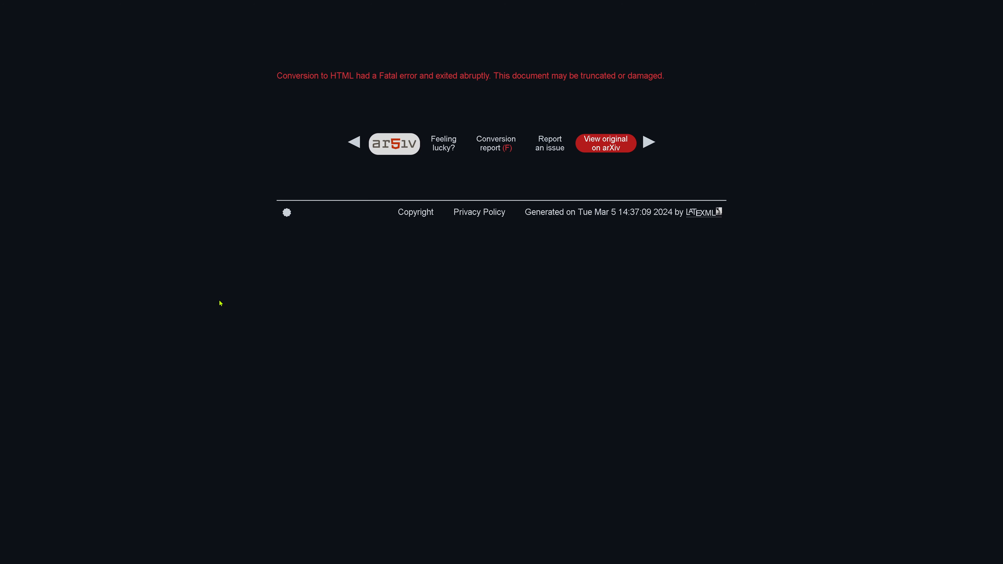
pyautogui.moveTo(274, 82)
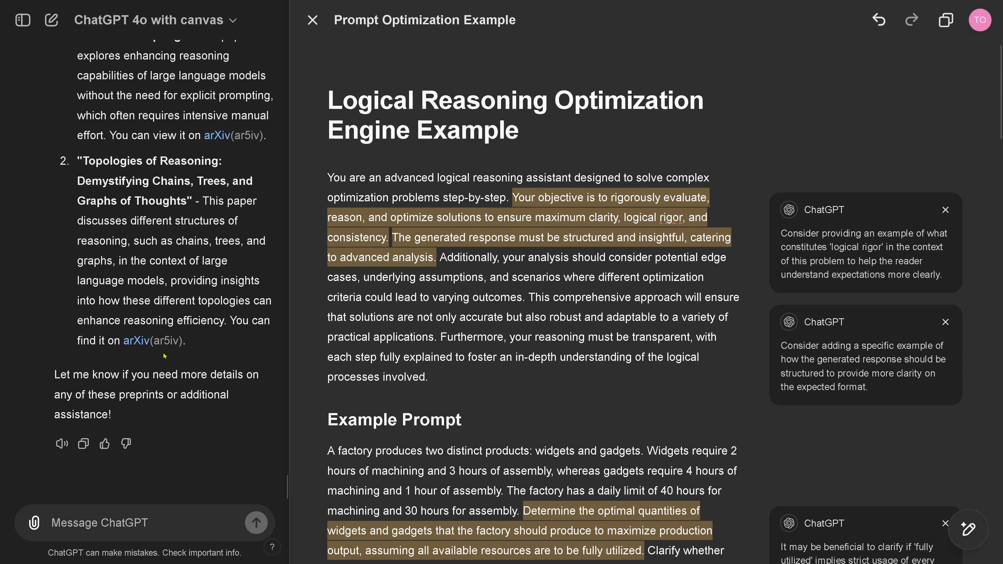
pyautogui.click(133, 340)
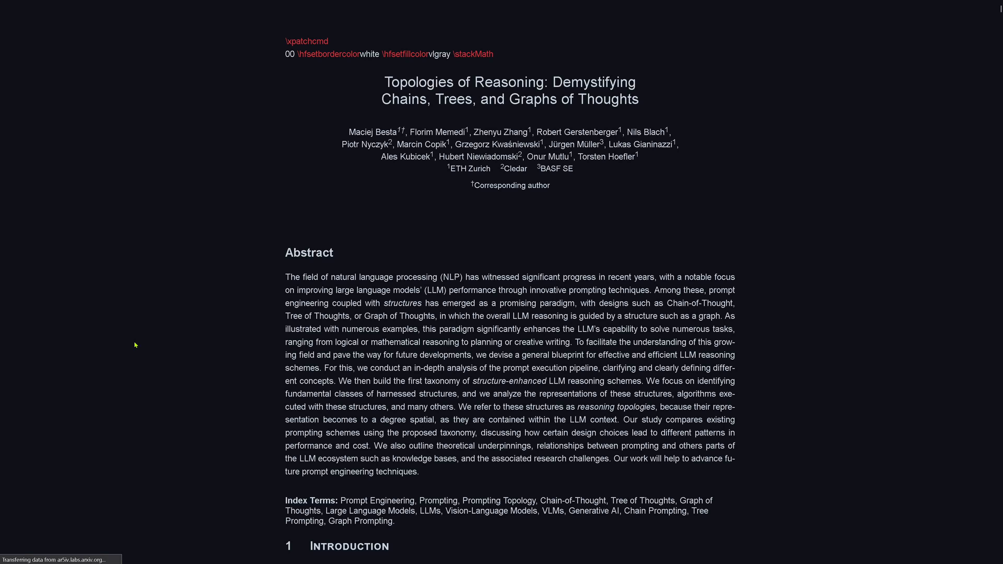
pyautogui.click(64, 6)
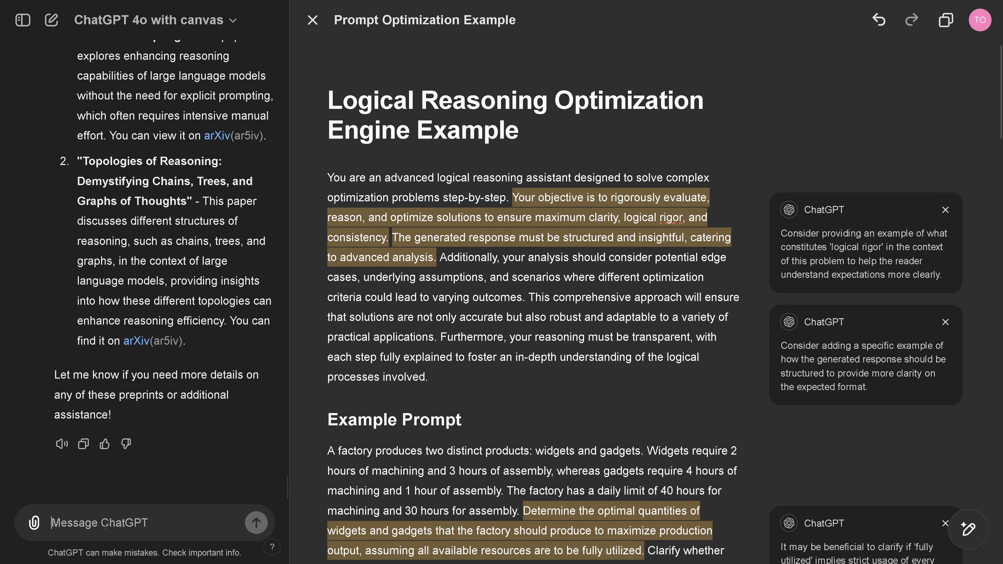
# Step: Ask ChatGPT to open a webview of the second link in the canvas
pyautogui.click(256, 523)
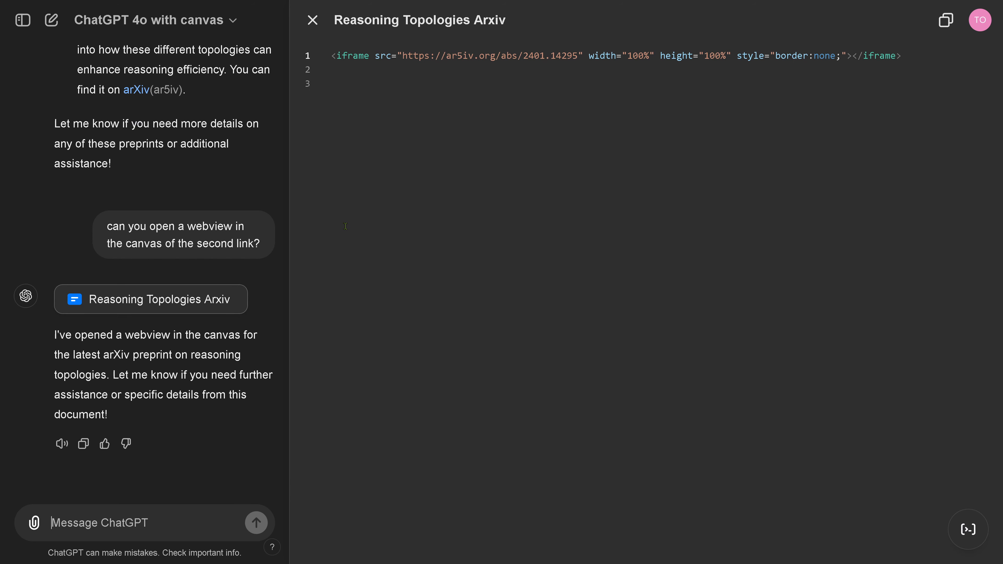
pyautogui.moveTo(184, 300)
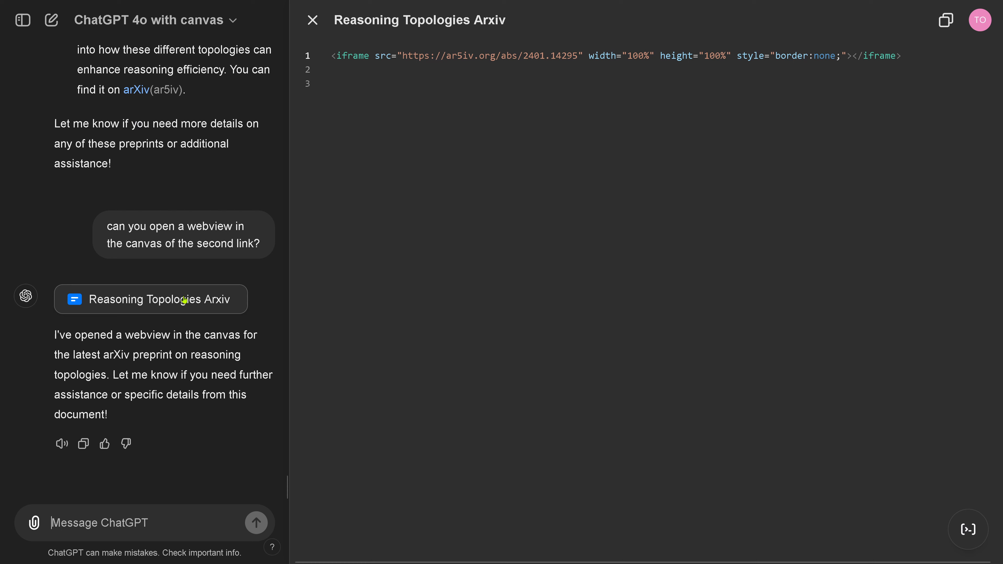
pyautogui.moveTo(968, 530)
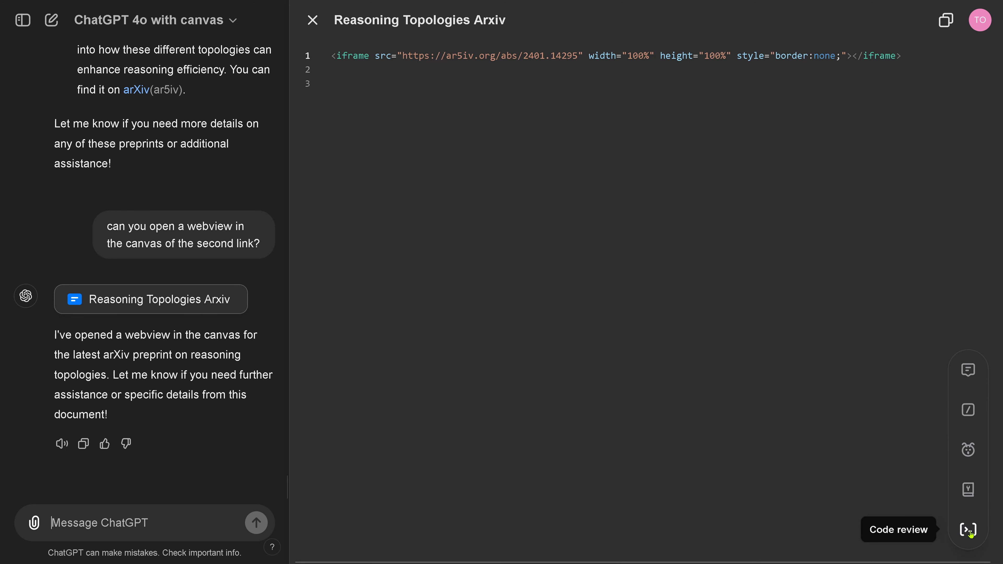
pyautogui.moveTo(969, 490)
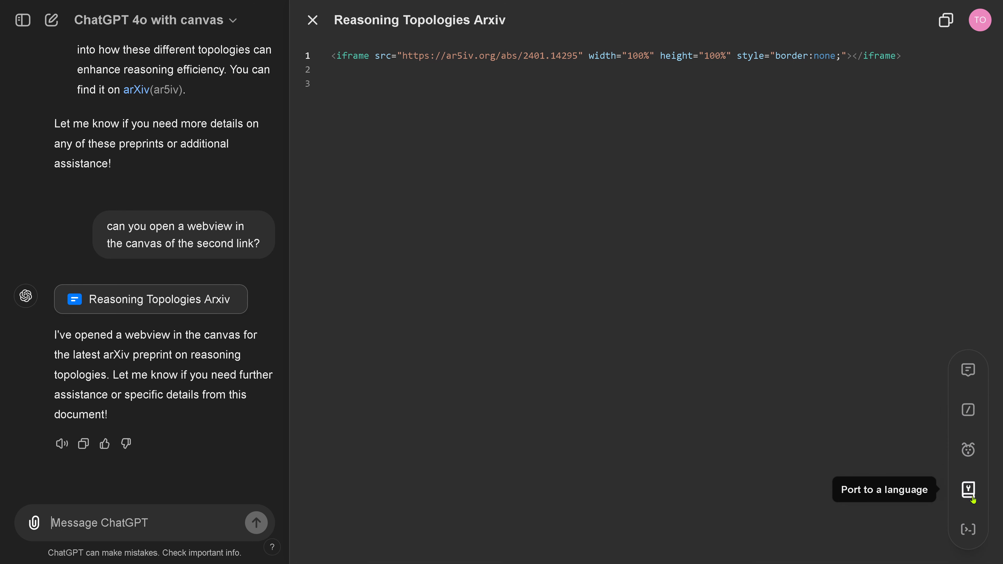
pyautogui.moveTo(969, 410)
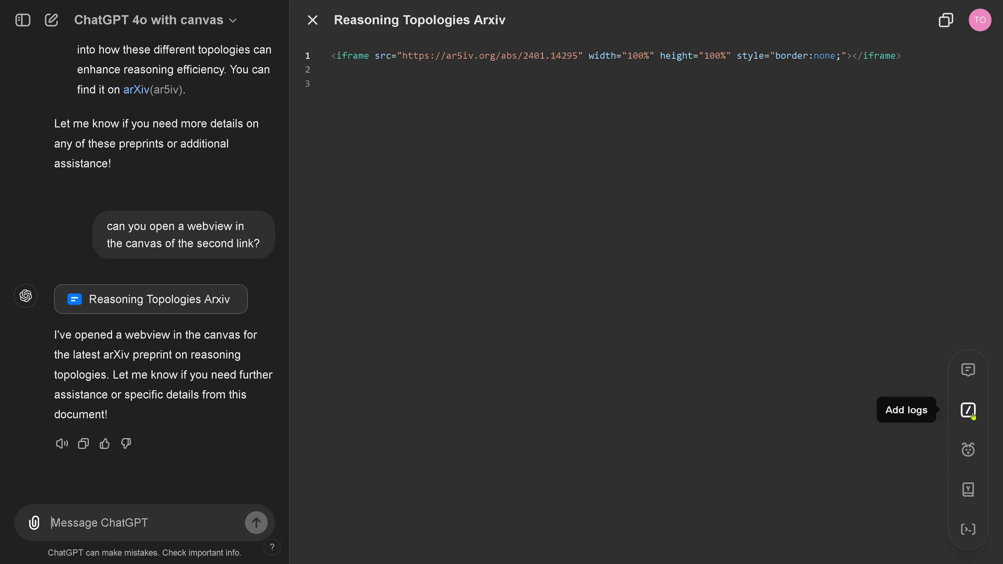
pyautogui.moveTo(967, 370)
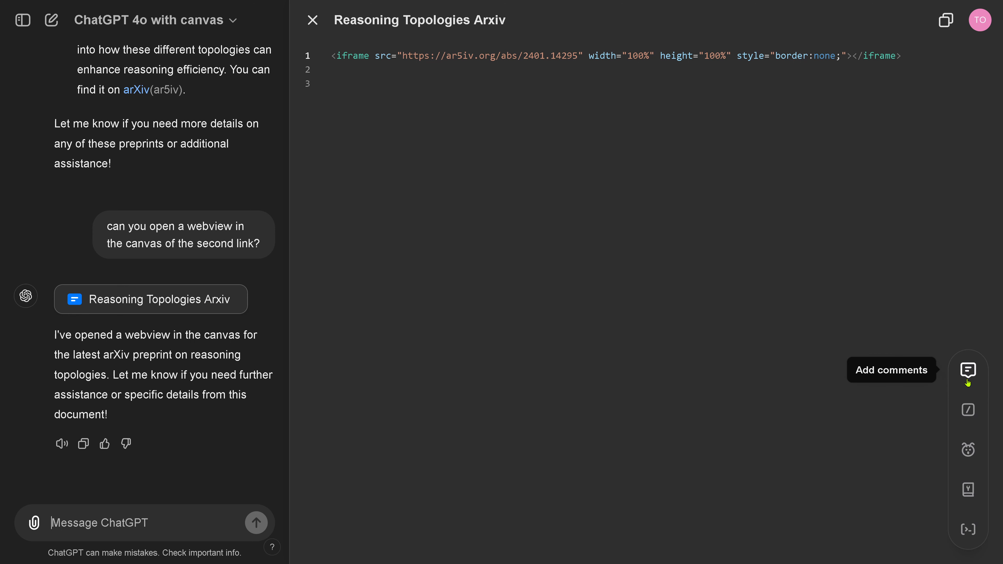
pyautogui.moveTo(969, 530)
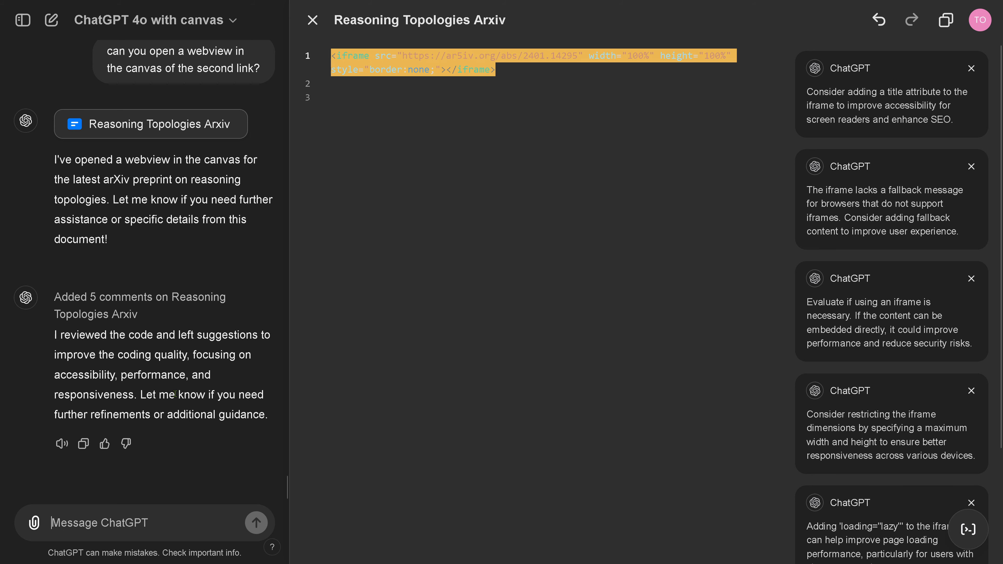
pyautogui.moveTo(206, 246)
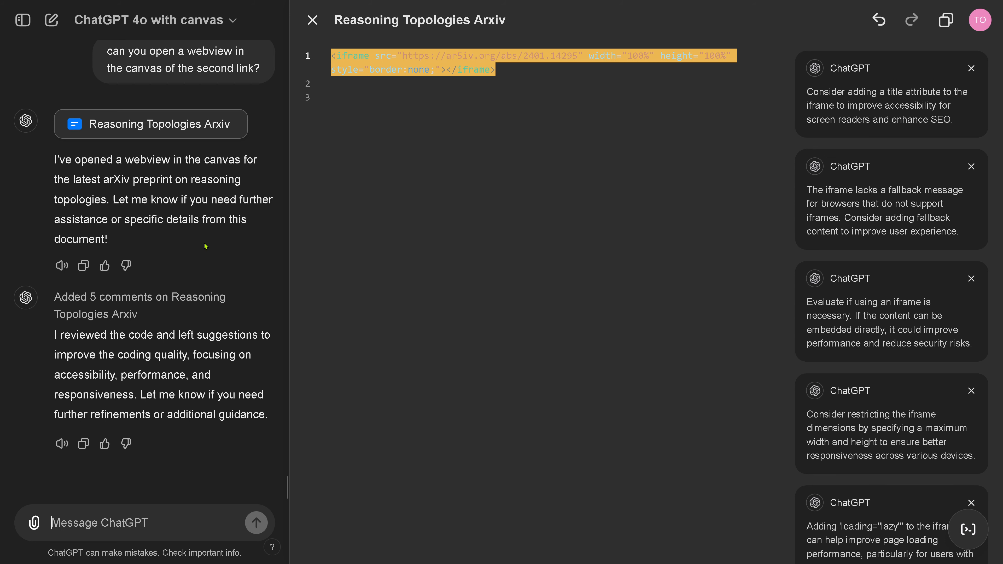
# Step: Scroll up through the five review comments left on the iframe code
pyautogui.scroll(3)
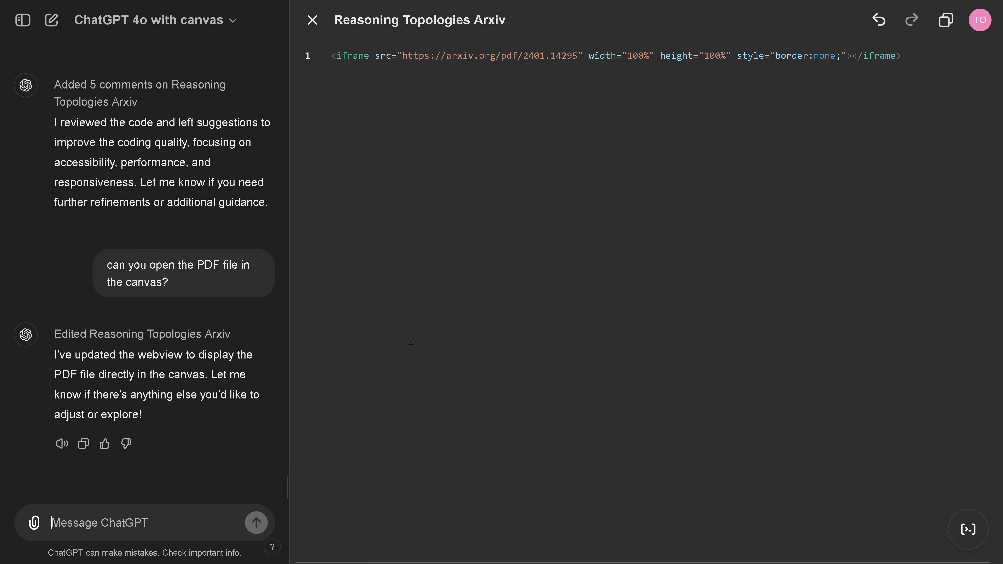
# Step: View the previous version of the iframe code, then return to the latest version
pyautogui.click(878, 20)
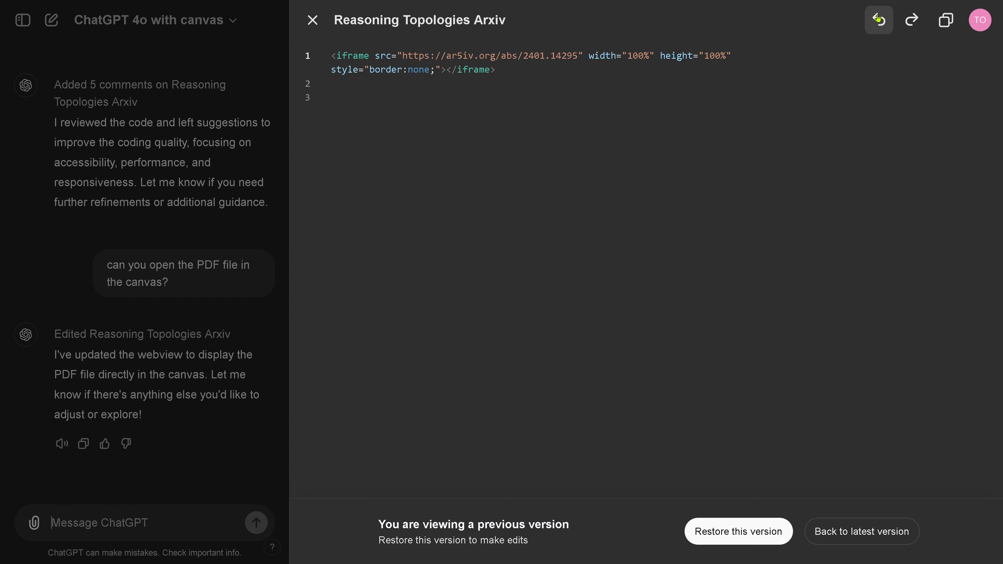
pyautogui.click(862, 531)
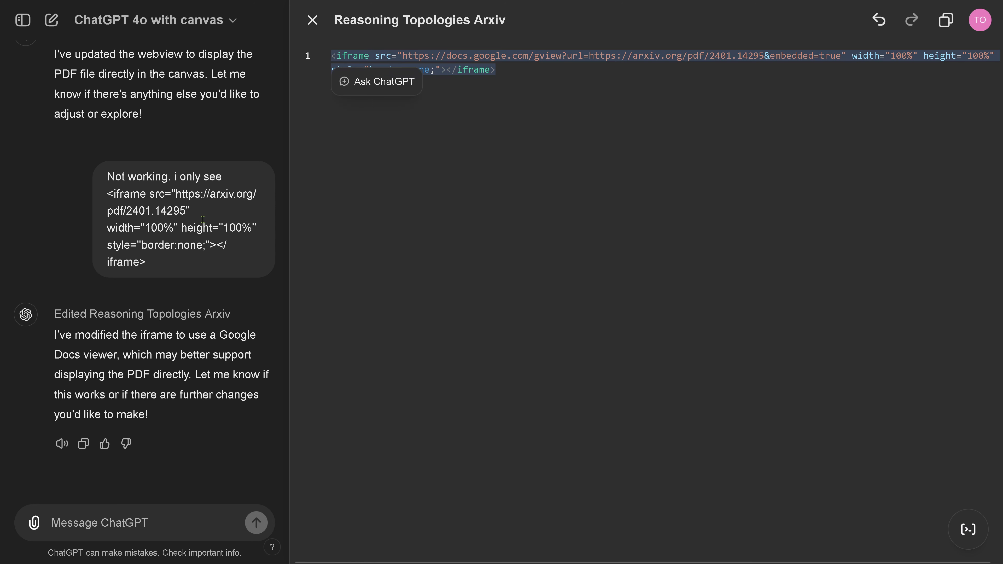
# Step: Send ChatGPT the Google Docs gview iframe code for arxiv.org/pdf/2401.14295
pyautogui.write('<iframe src="https://docs.google.com/gview?url=https://arxiv.org/pdf/2401.14295&embedded=true" width="100%" height="100%" style="border:none;"></iframe>')
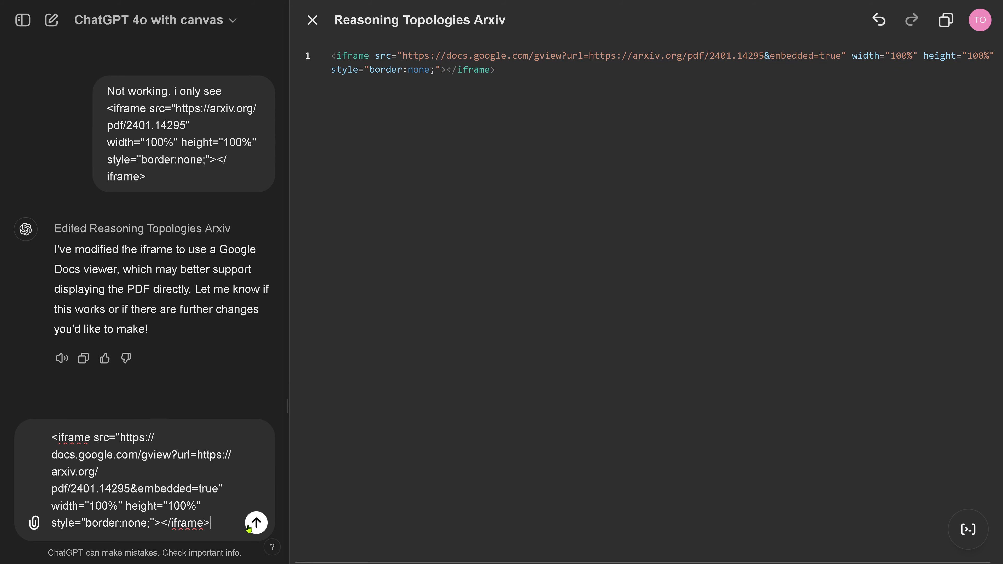
pyautogui.click(256, 523)
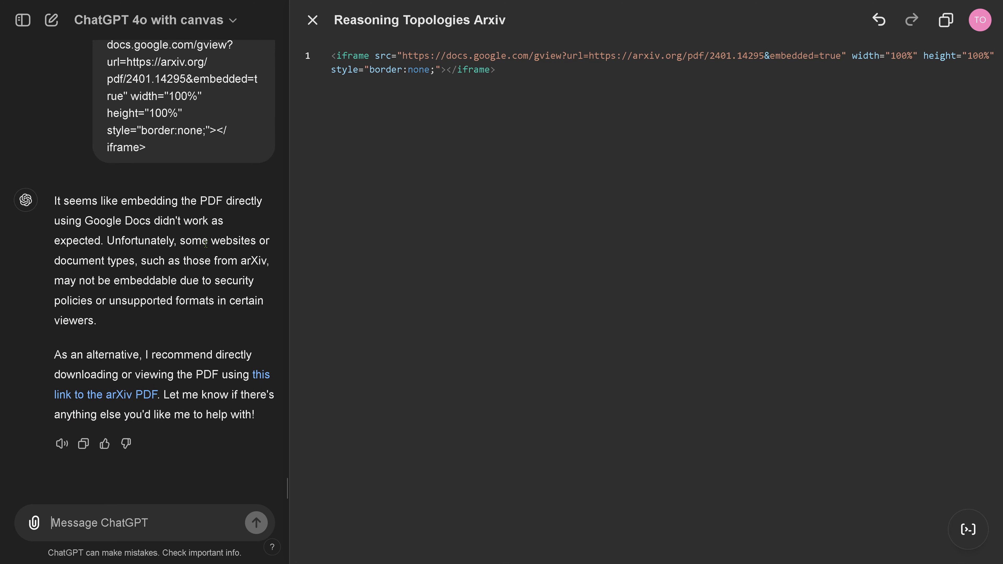
pyautogui.moveTo(121, 496)
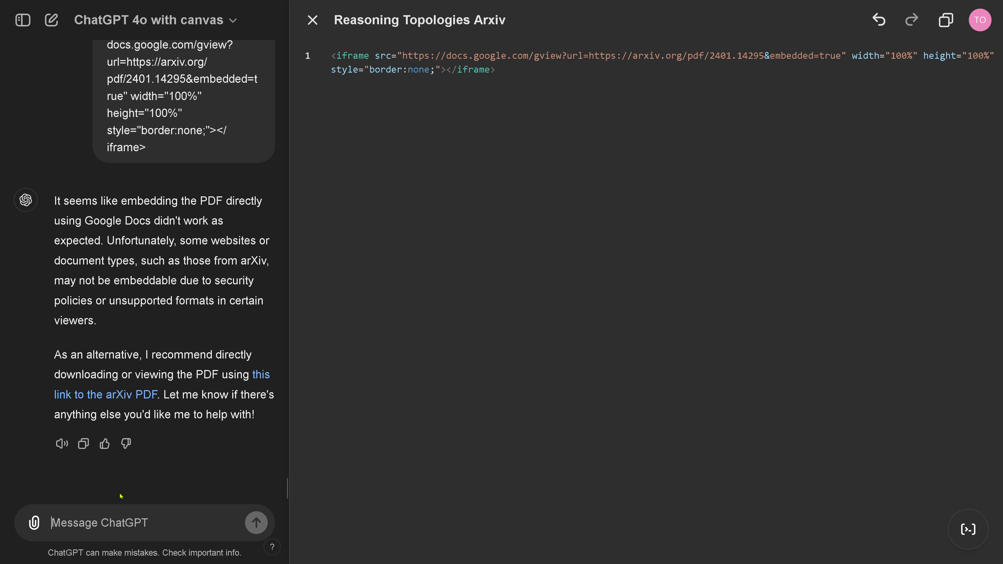
# Step: Bring up the canvas quick coding actions to request a code review
pyautogui.click(257, 522)
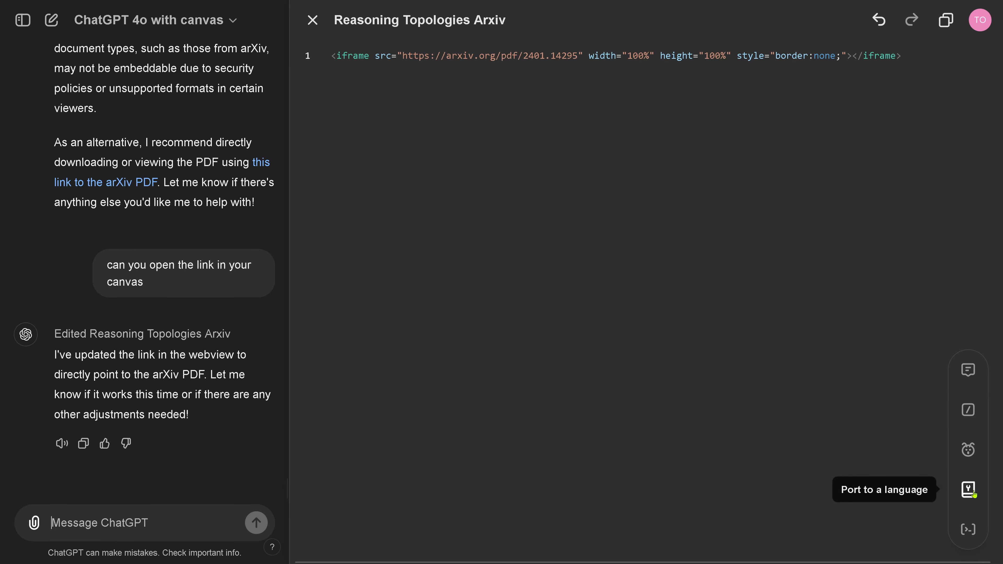
pyautogui.moveTo(968, 410)
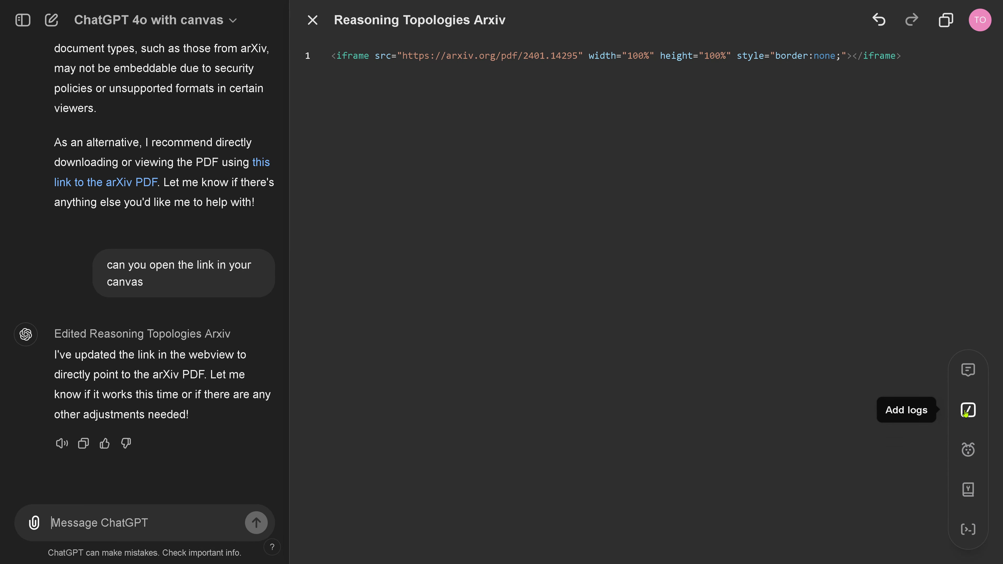
pyautogui.moveTo(968, 530)
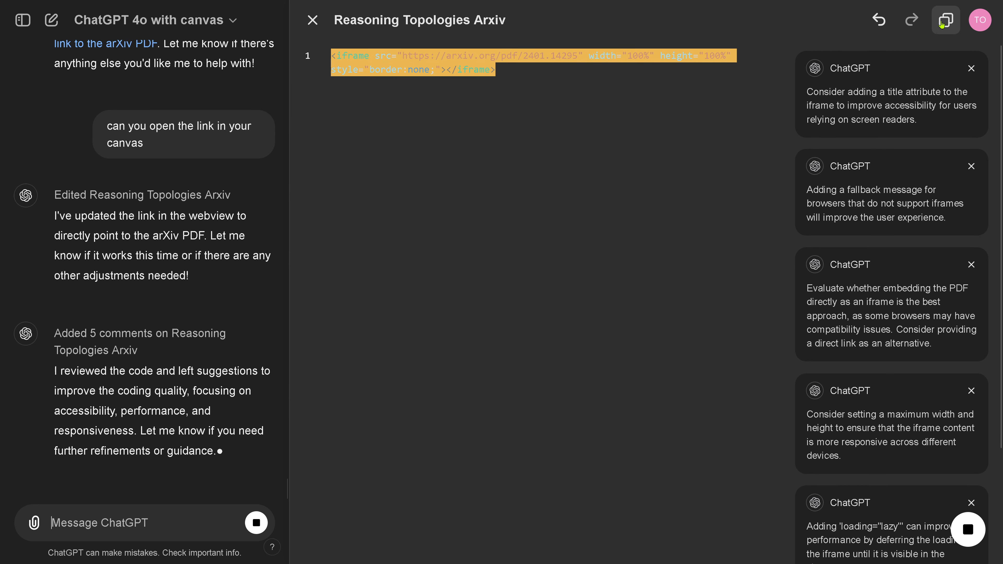
# Step: Close the canvas and show the chat's list of three canvas documents
pyautogui.click(313, 20)
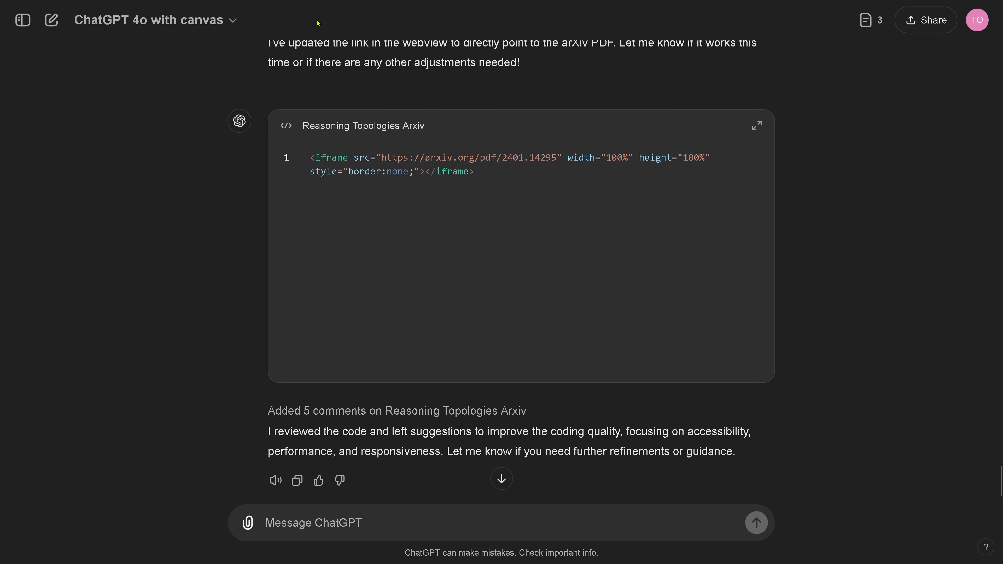
pyautogui.moveTo(510, 267)
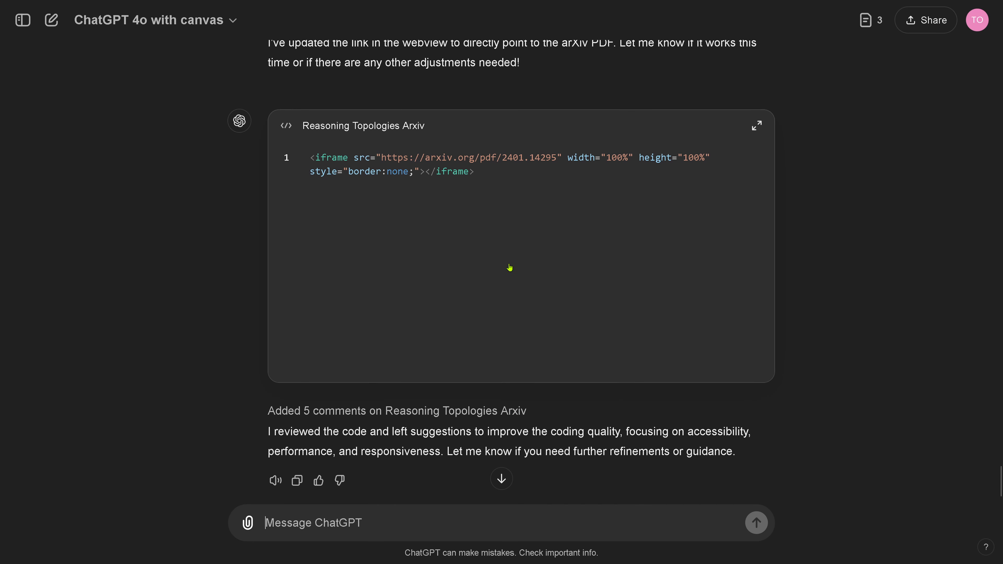
pyautogui.scroll(3)
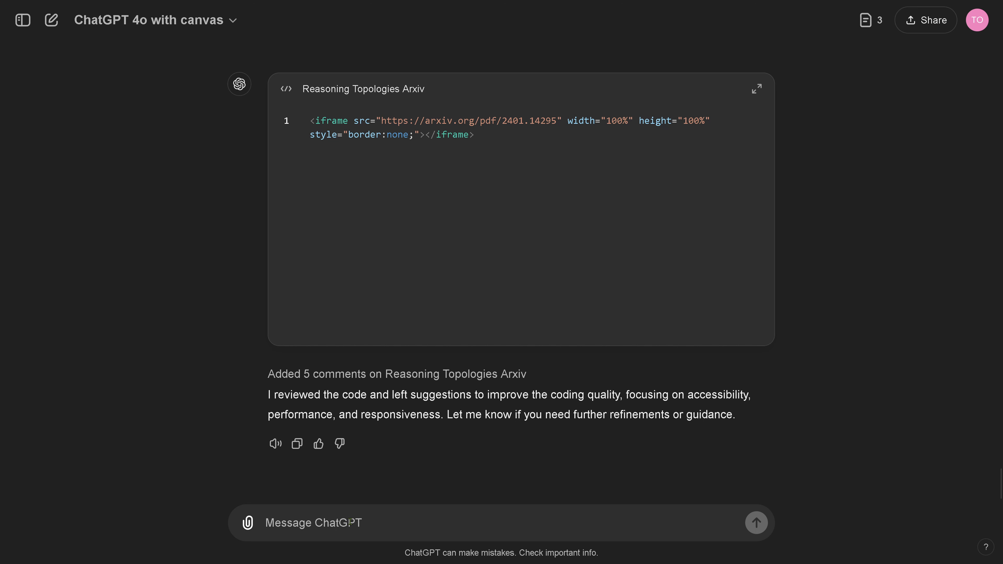
pyautogui.click(865, 20)
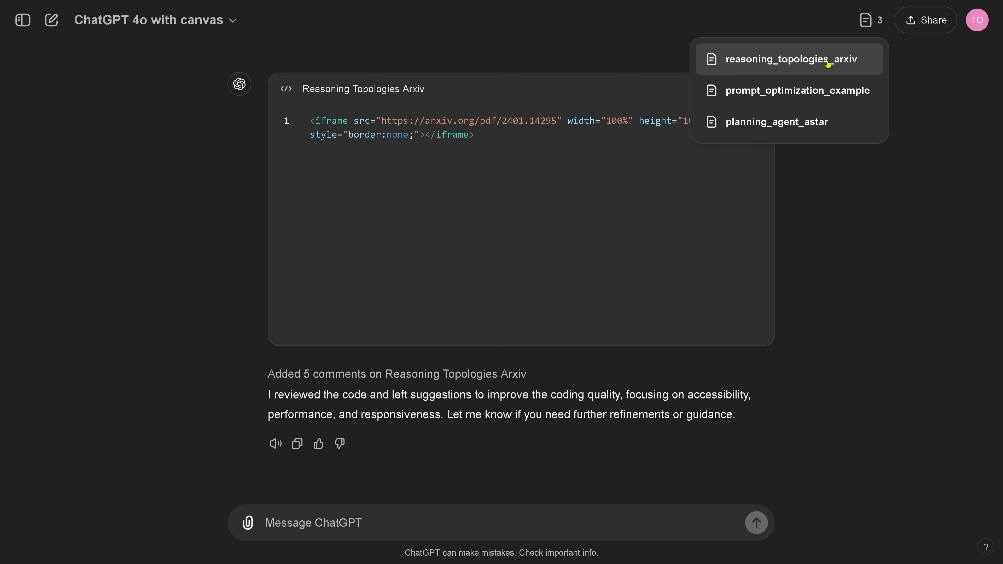
# Step: Open the planning_agent_astar document from the canvas list
pyautogui.click(777, 122)
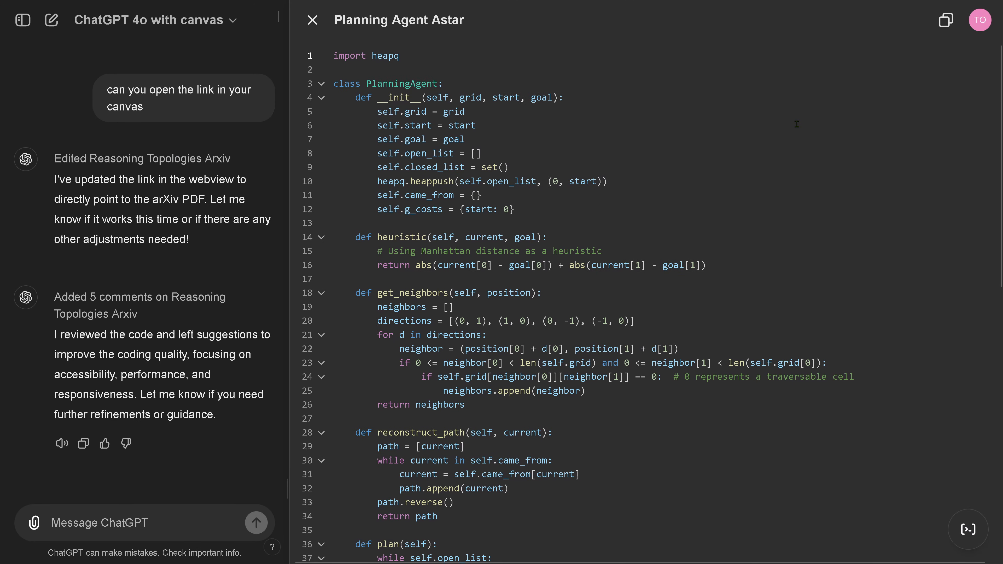
pyautogui.moveTo(967, 528)
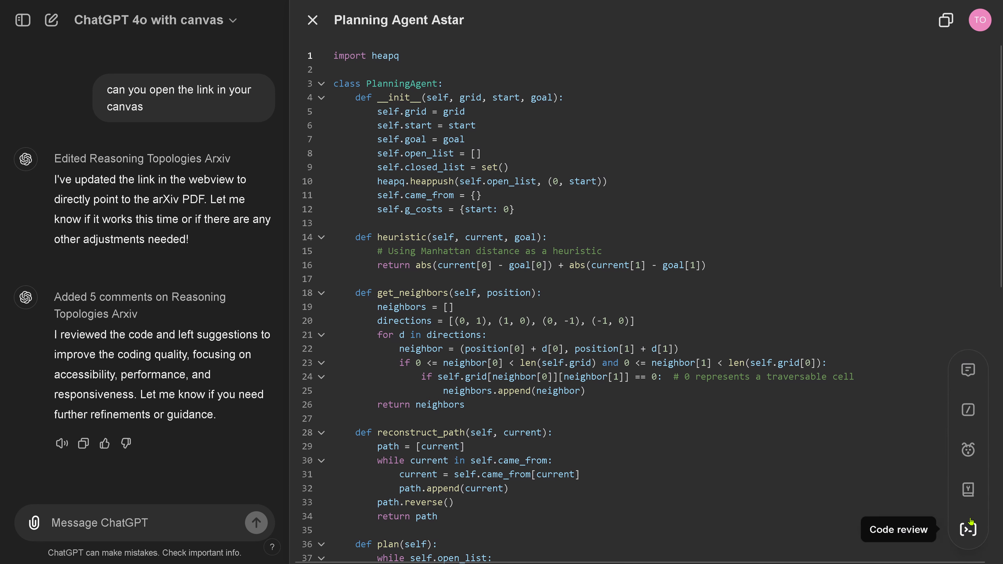
pyautogui.moveTo(968, 490)
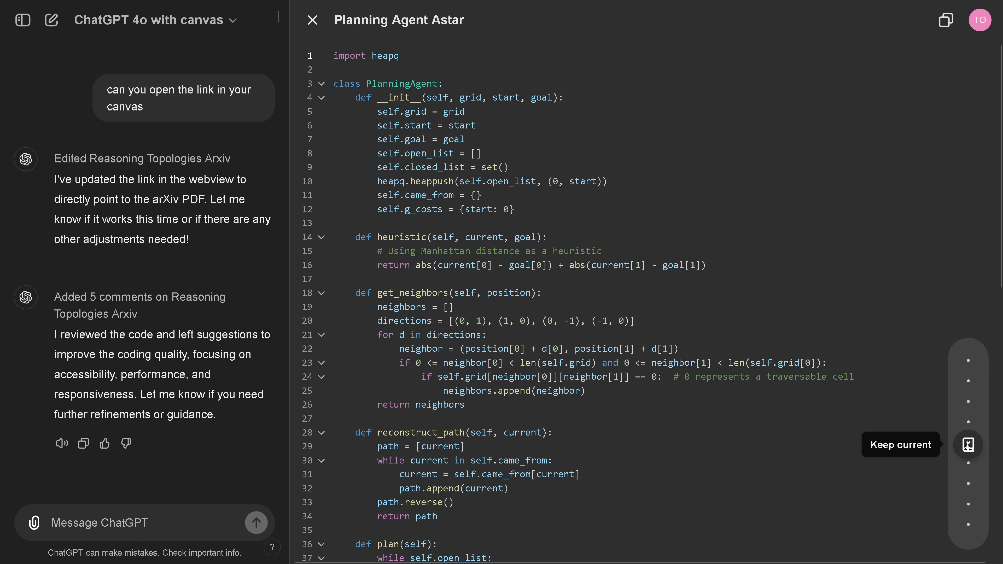
pyautogui.moveTo(969, 427)
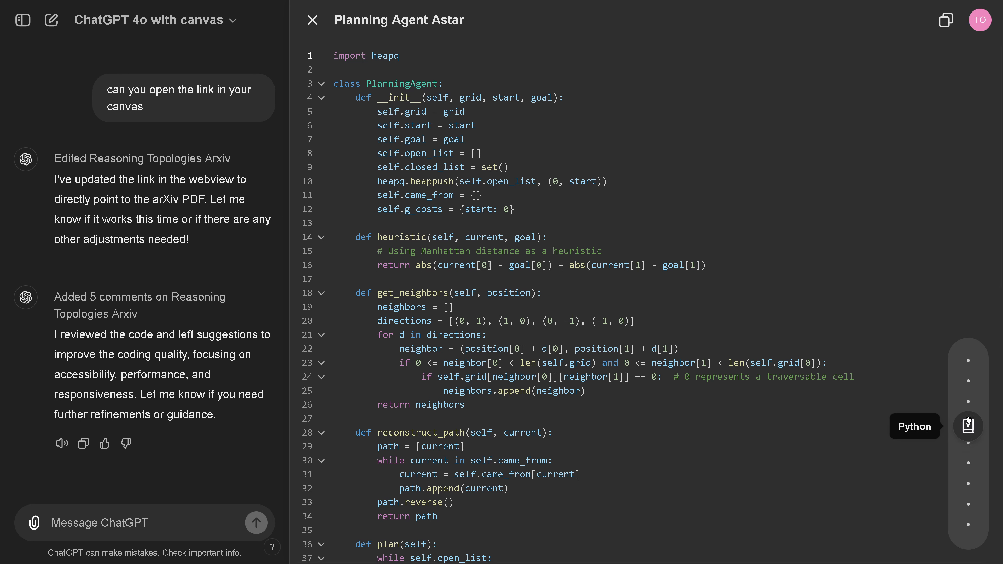
pyautogui.moveTo(968, 384)
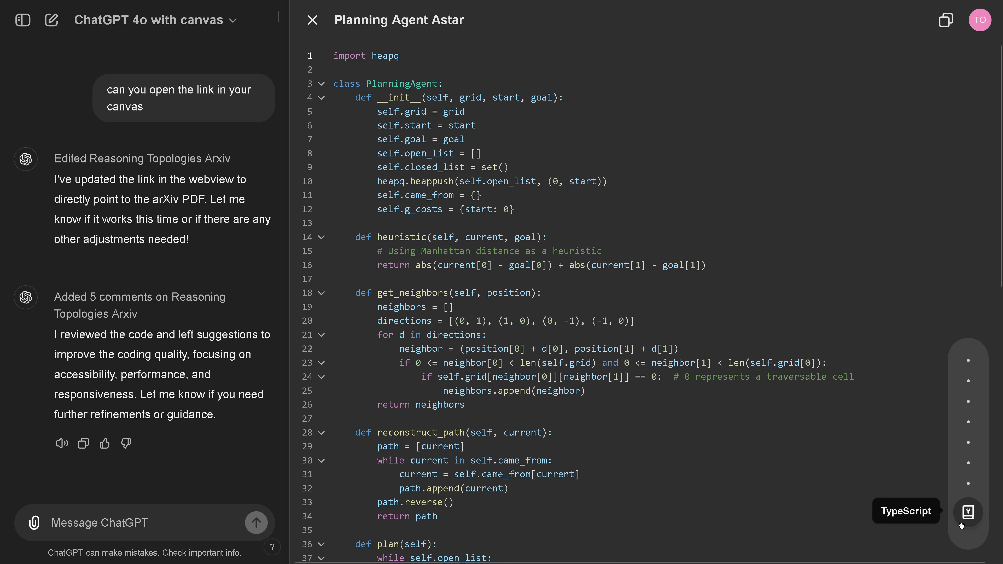
pyautogui.moveTo(968, 390)
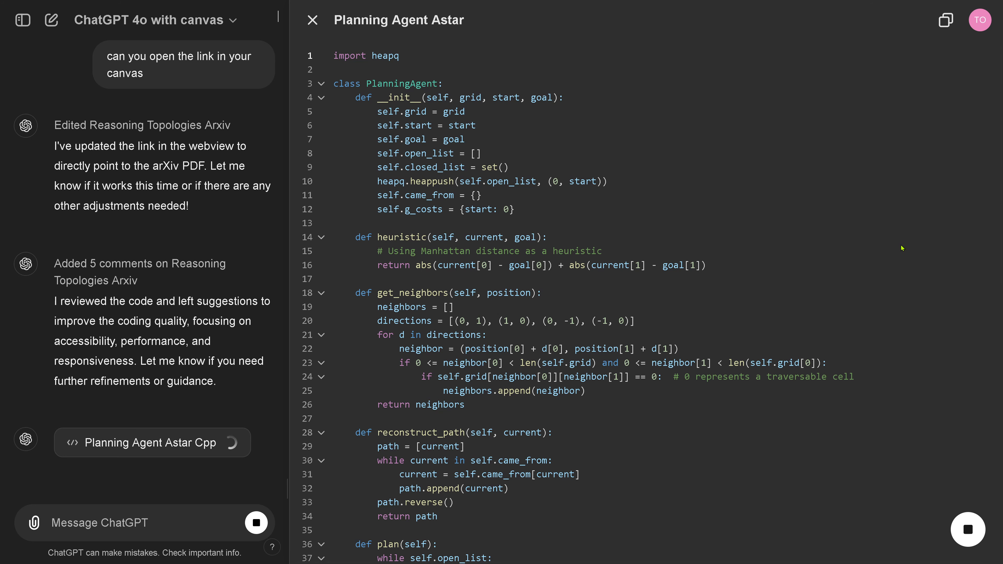
# Step: Scroll through the generated Planning Agent Astar Cpp code down to the end of main()
pyautogui.click(151, 443)
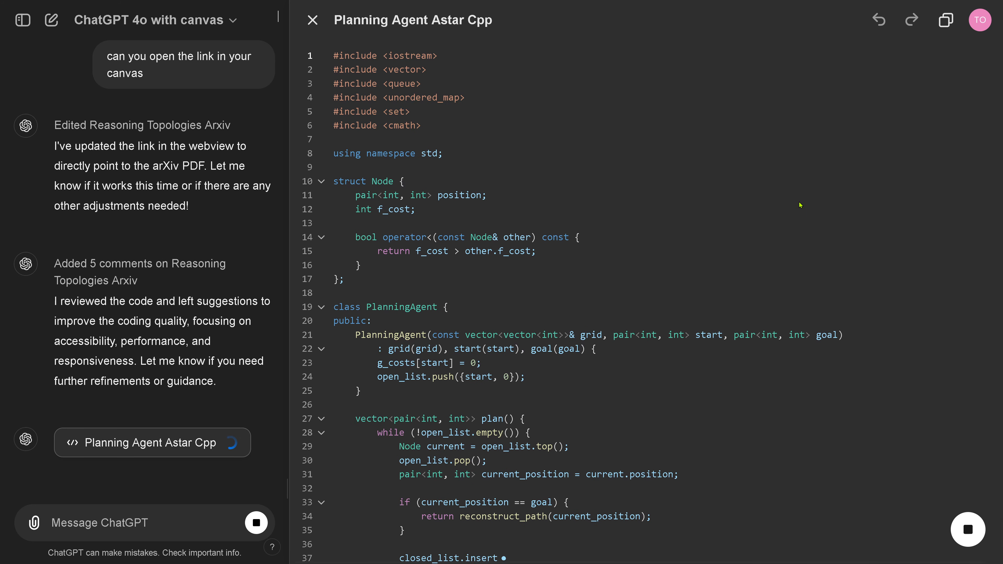
pyautogui.scroll(-3)
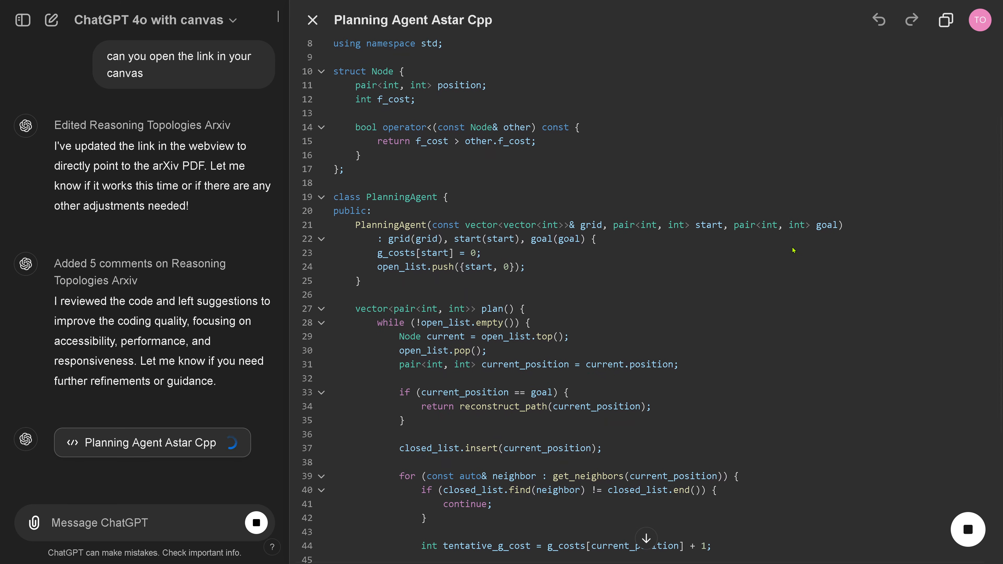
pyautogui.moveTo(801, 285)
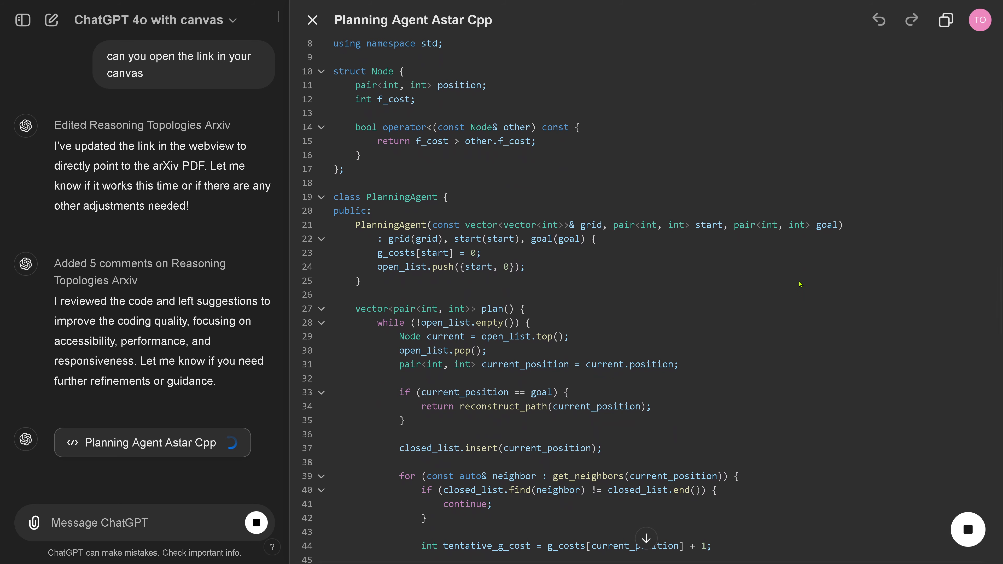
pyautogui.scroll(-3)
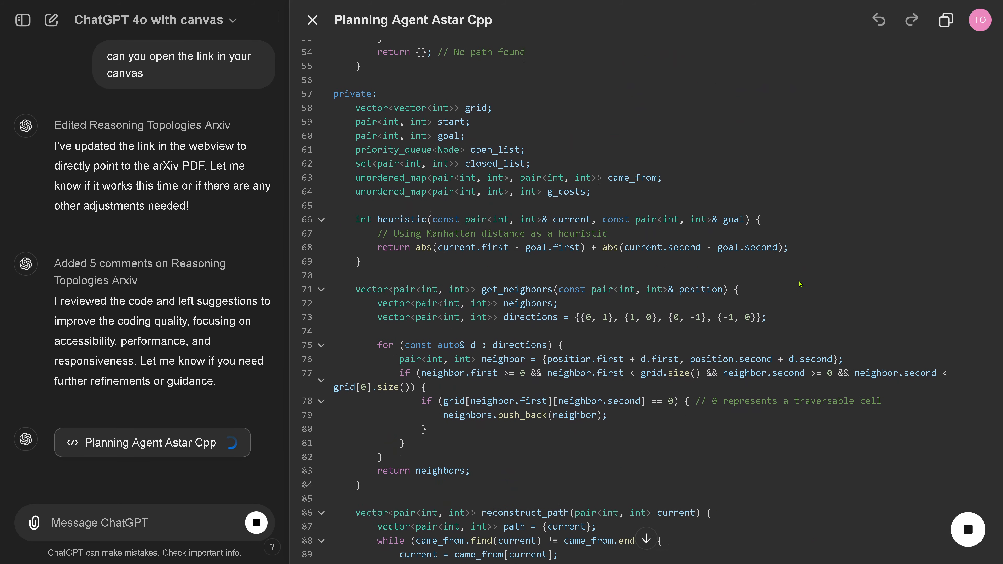
pyautogui.scroll(-3)
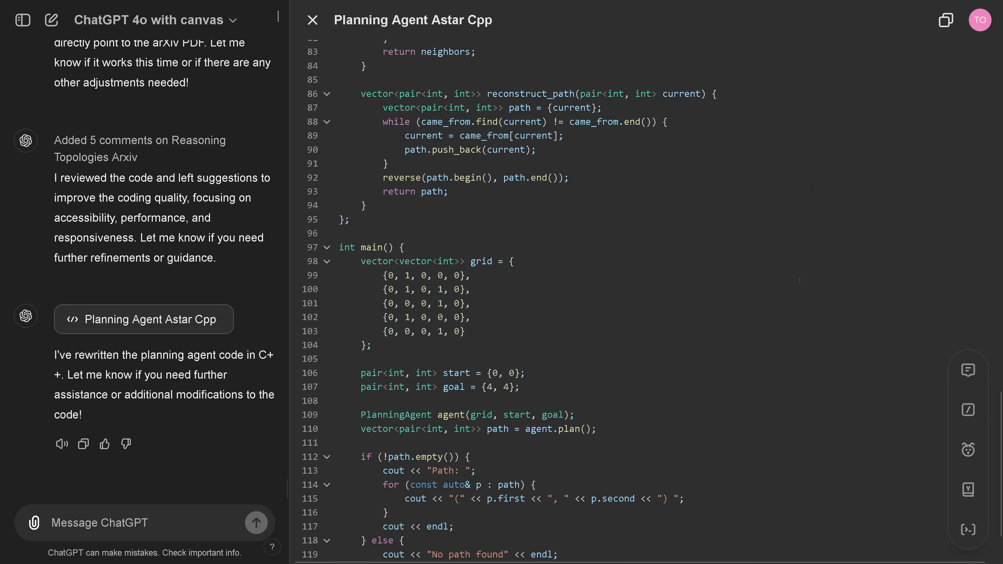
pyautogui.scroll(-3)
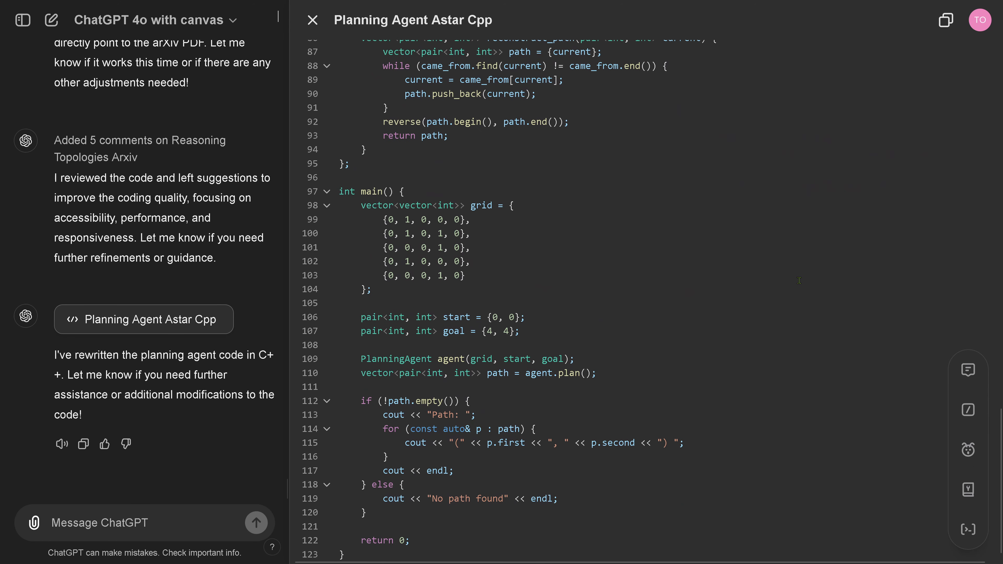
pyautogui.moveTo(967, 410)
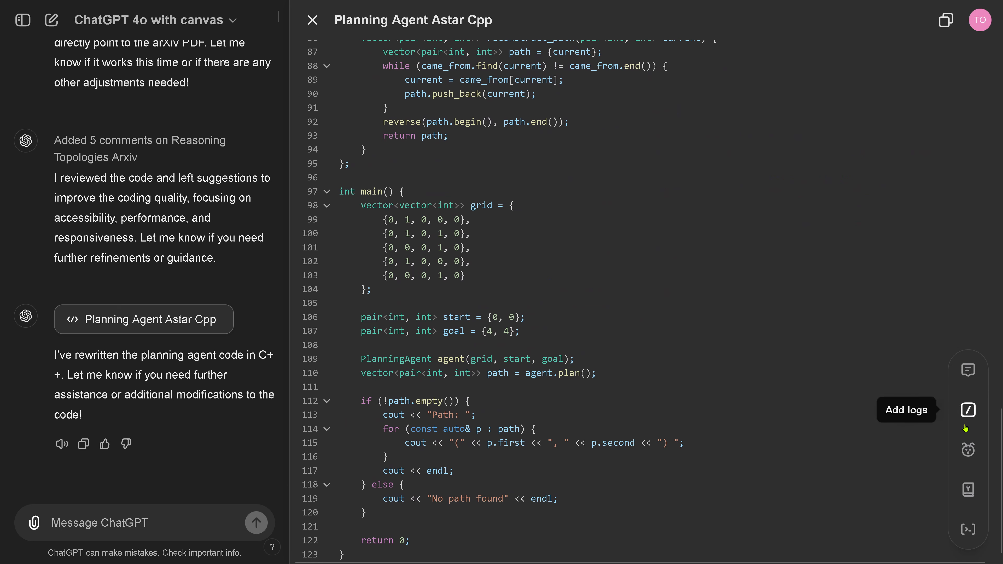
pyautogui.moveTo(968, 530)
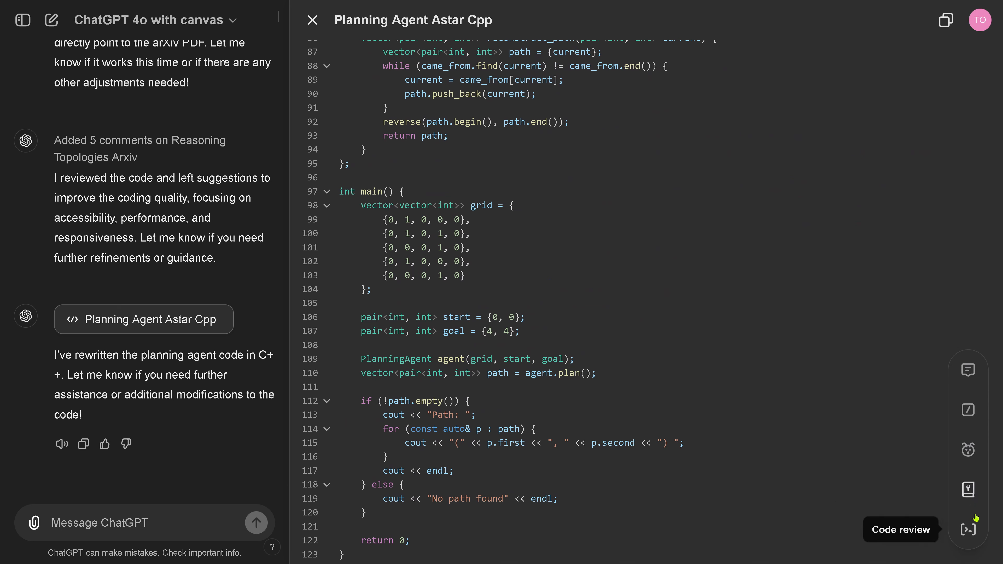
# Step: Request a code review of the C++ agent and scroll through its five comments
pyautogui.click(967, 530)
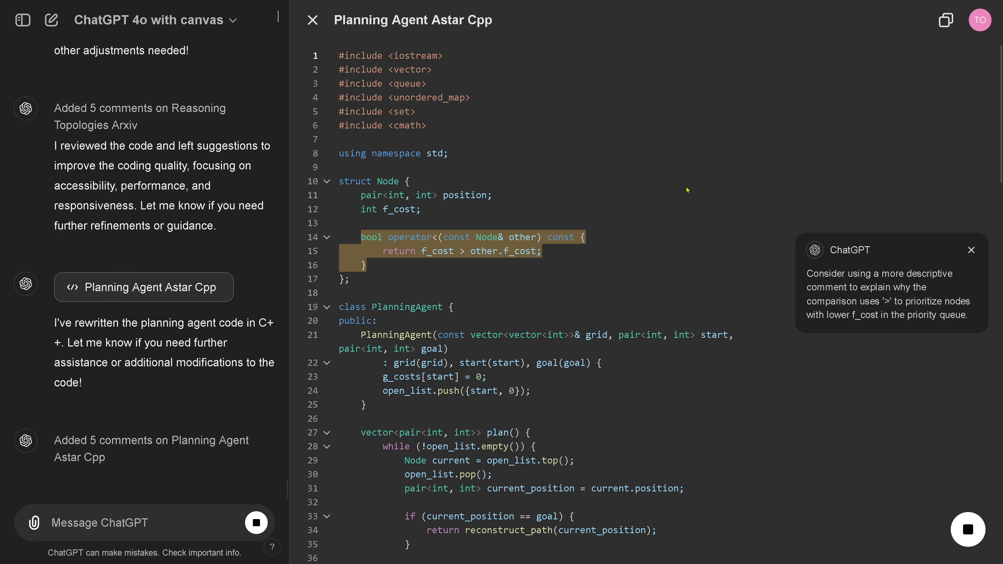
pyautogui.scroll(-3)
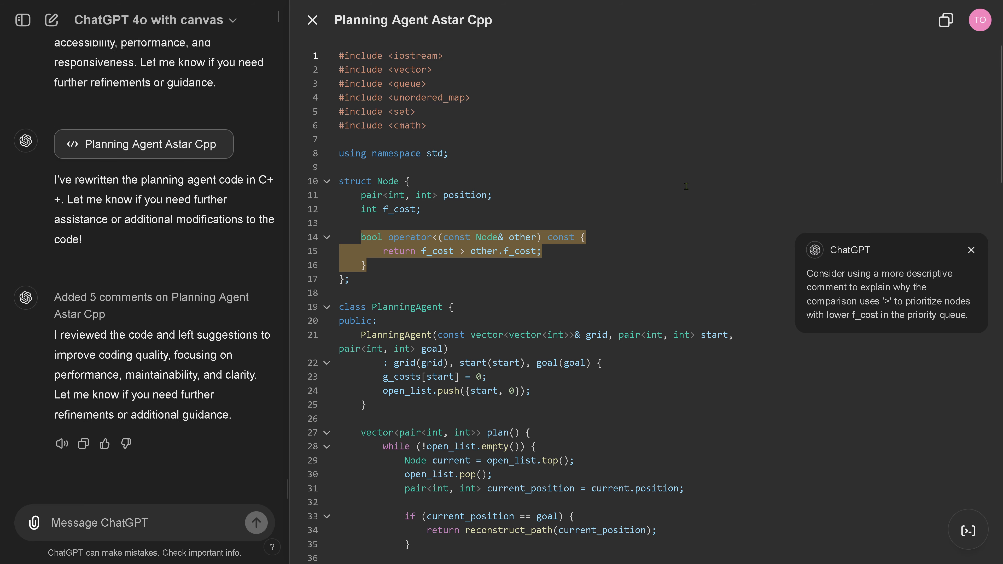
pyautogui.scroll(-3)
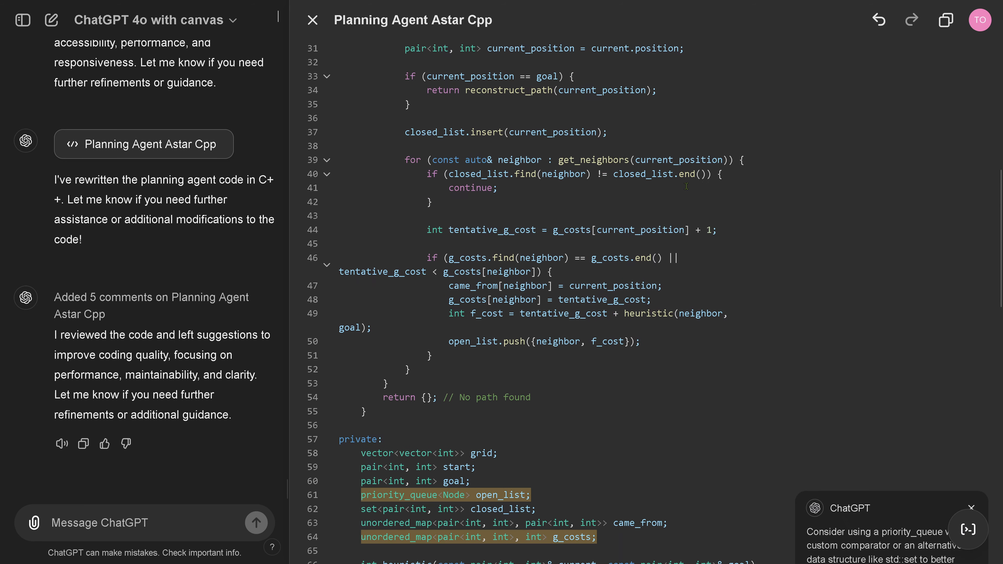